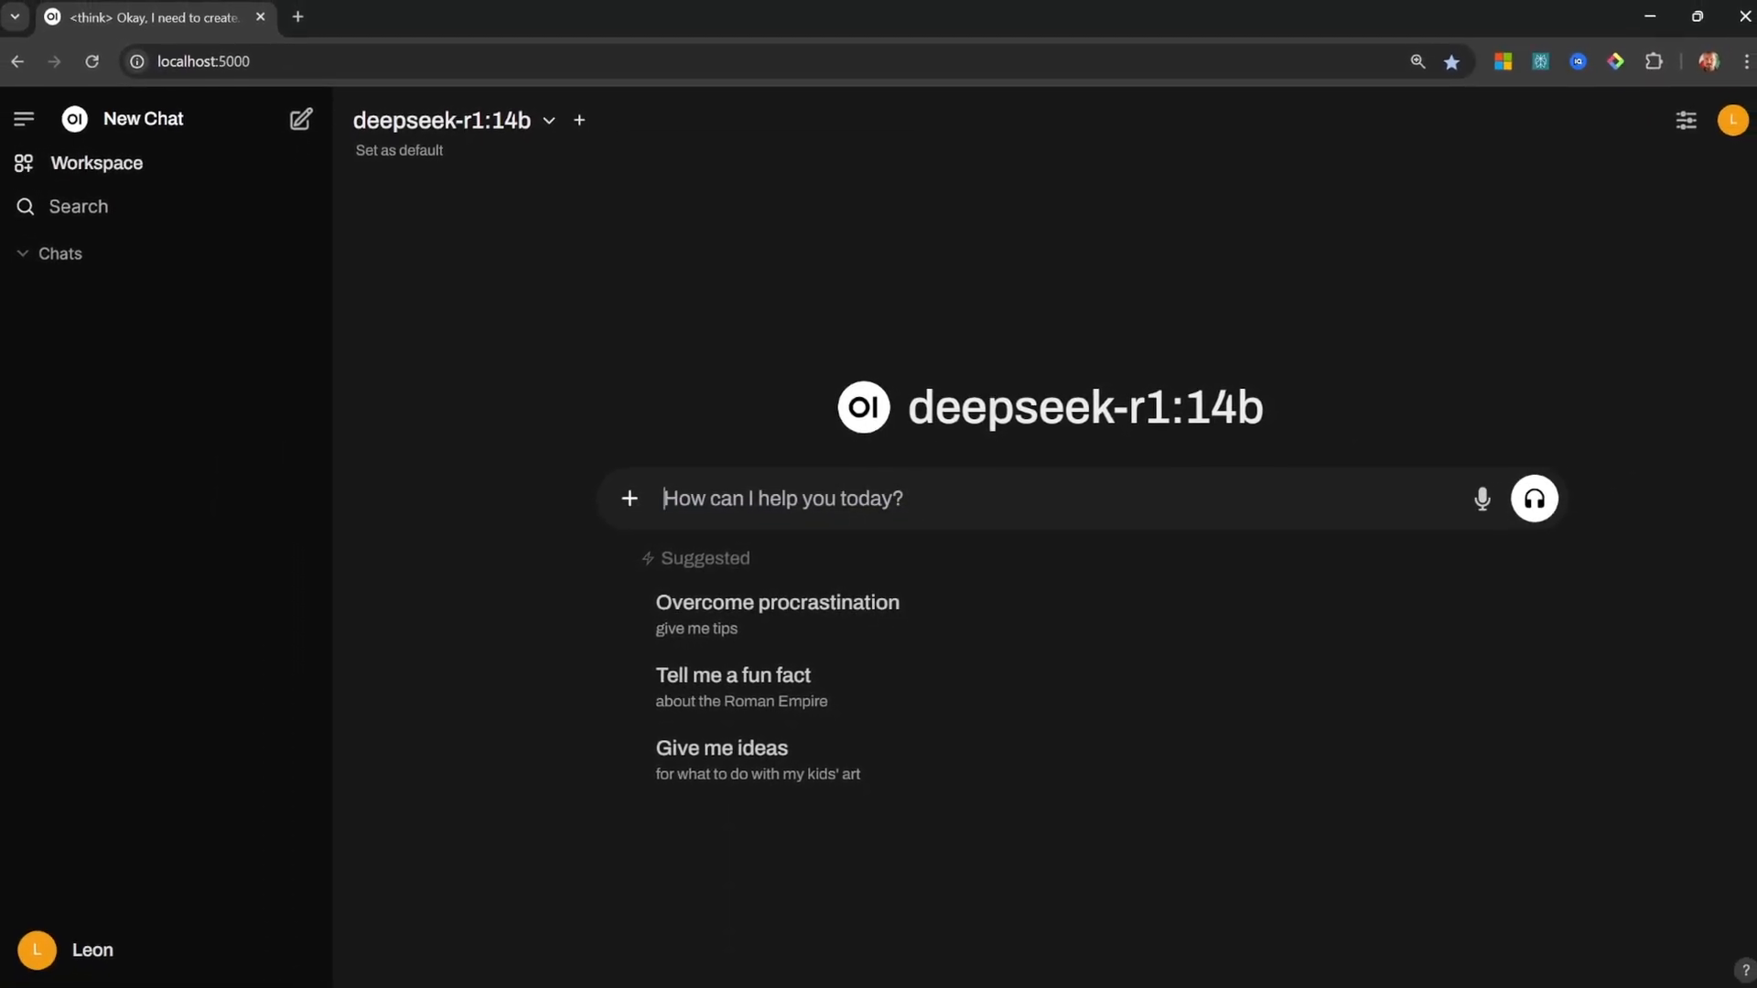
Open deepseek-r1 from Ollama's Models catalogue and select the 7b size instead of 14b.
text(Give me a summary of scaling laws of RL models.)
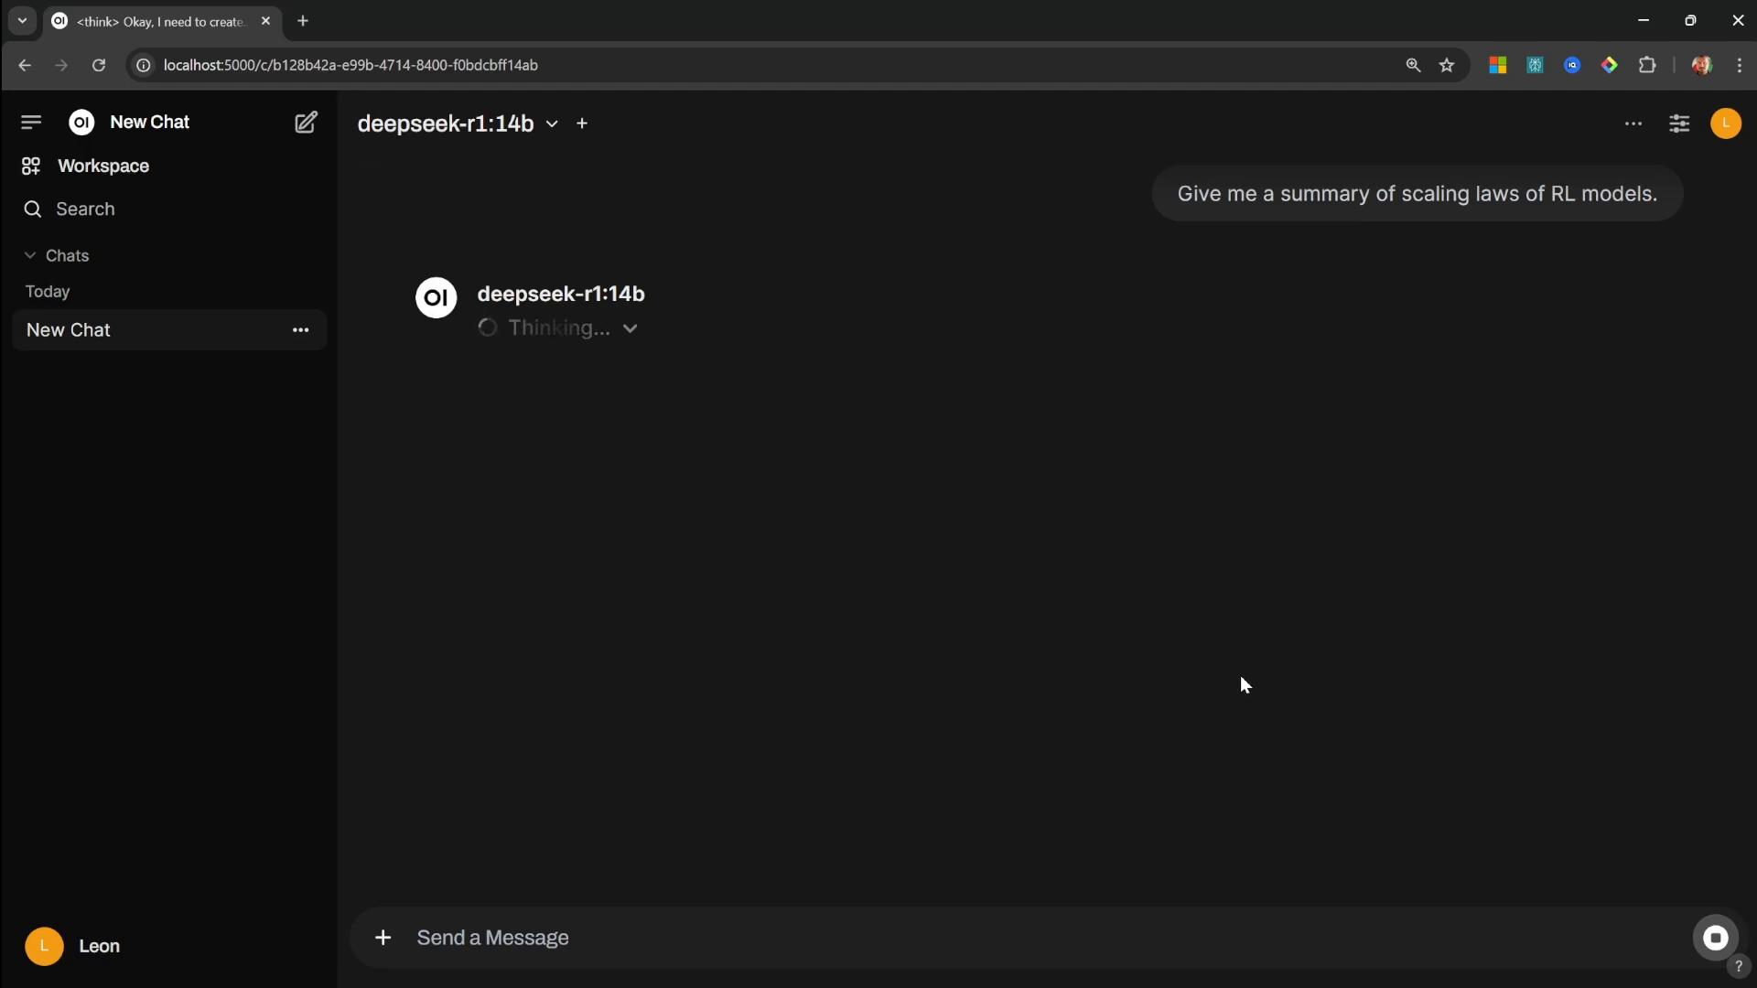
mouse_move(1197, 623)
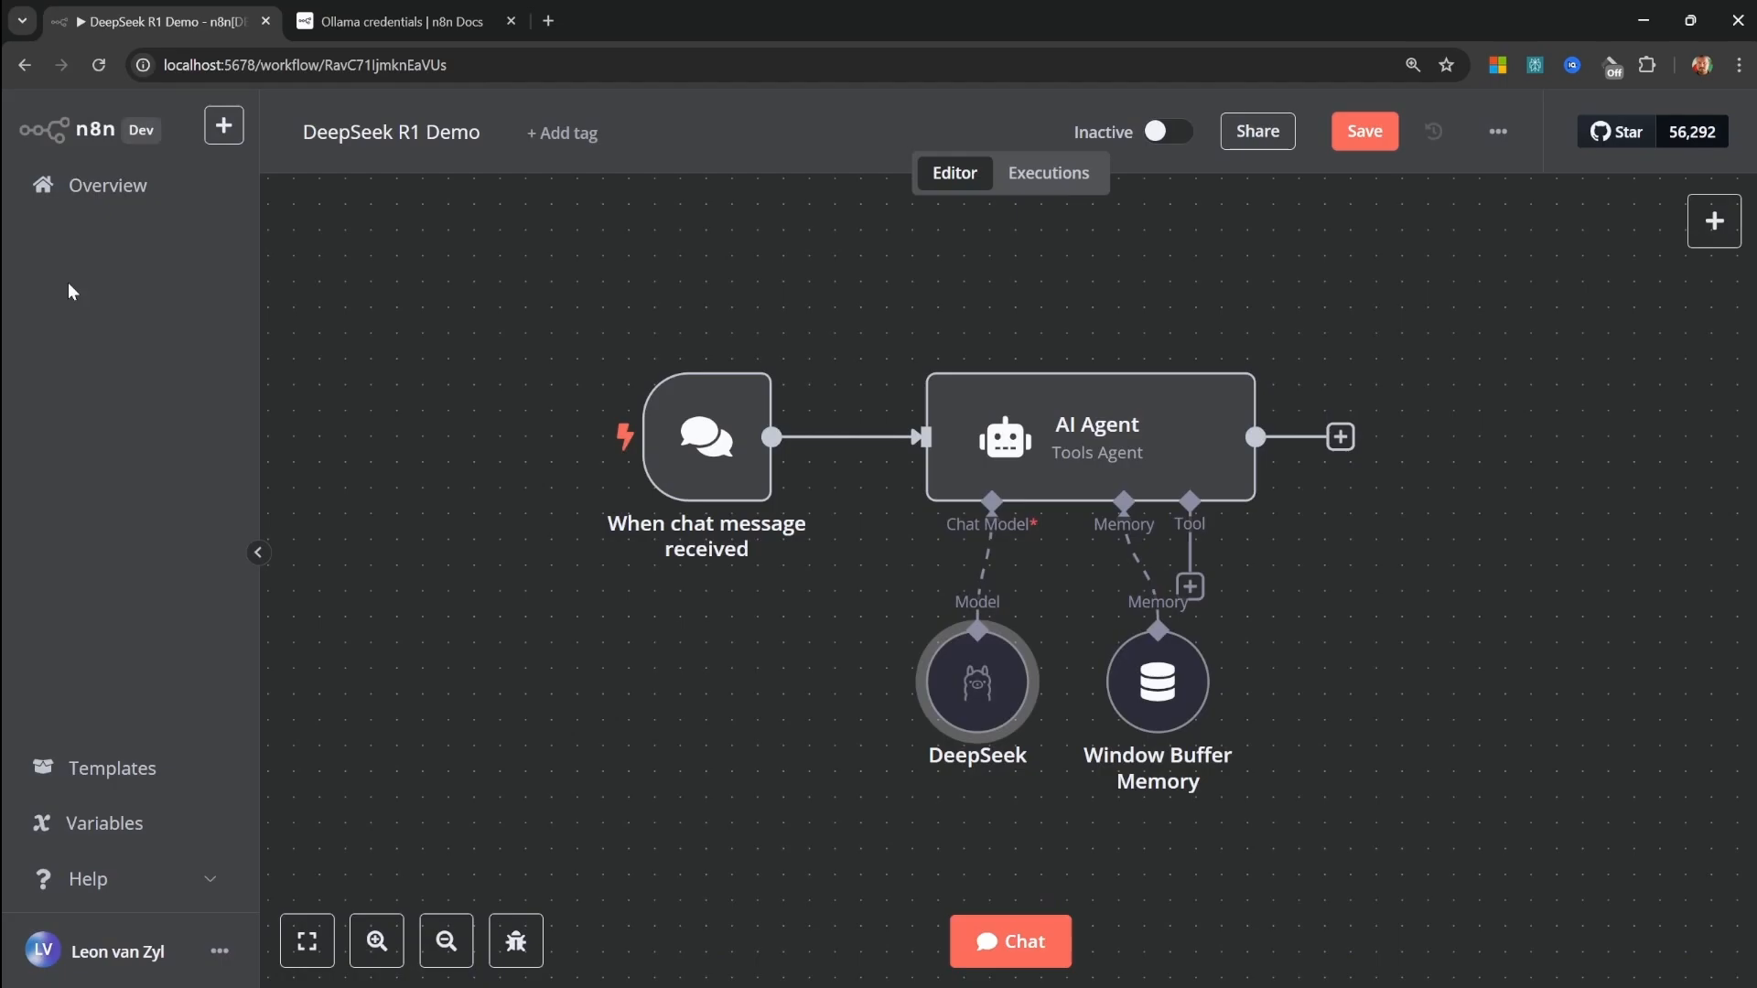
click(1011, 965)
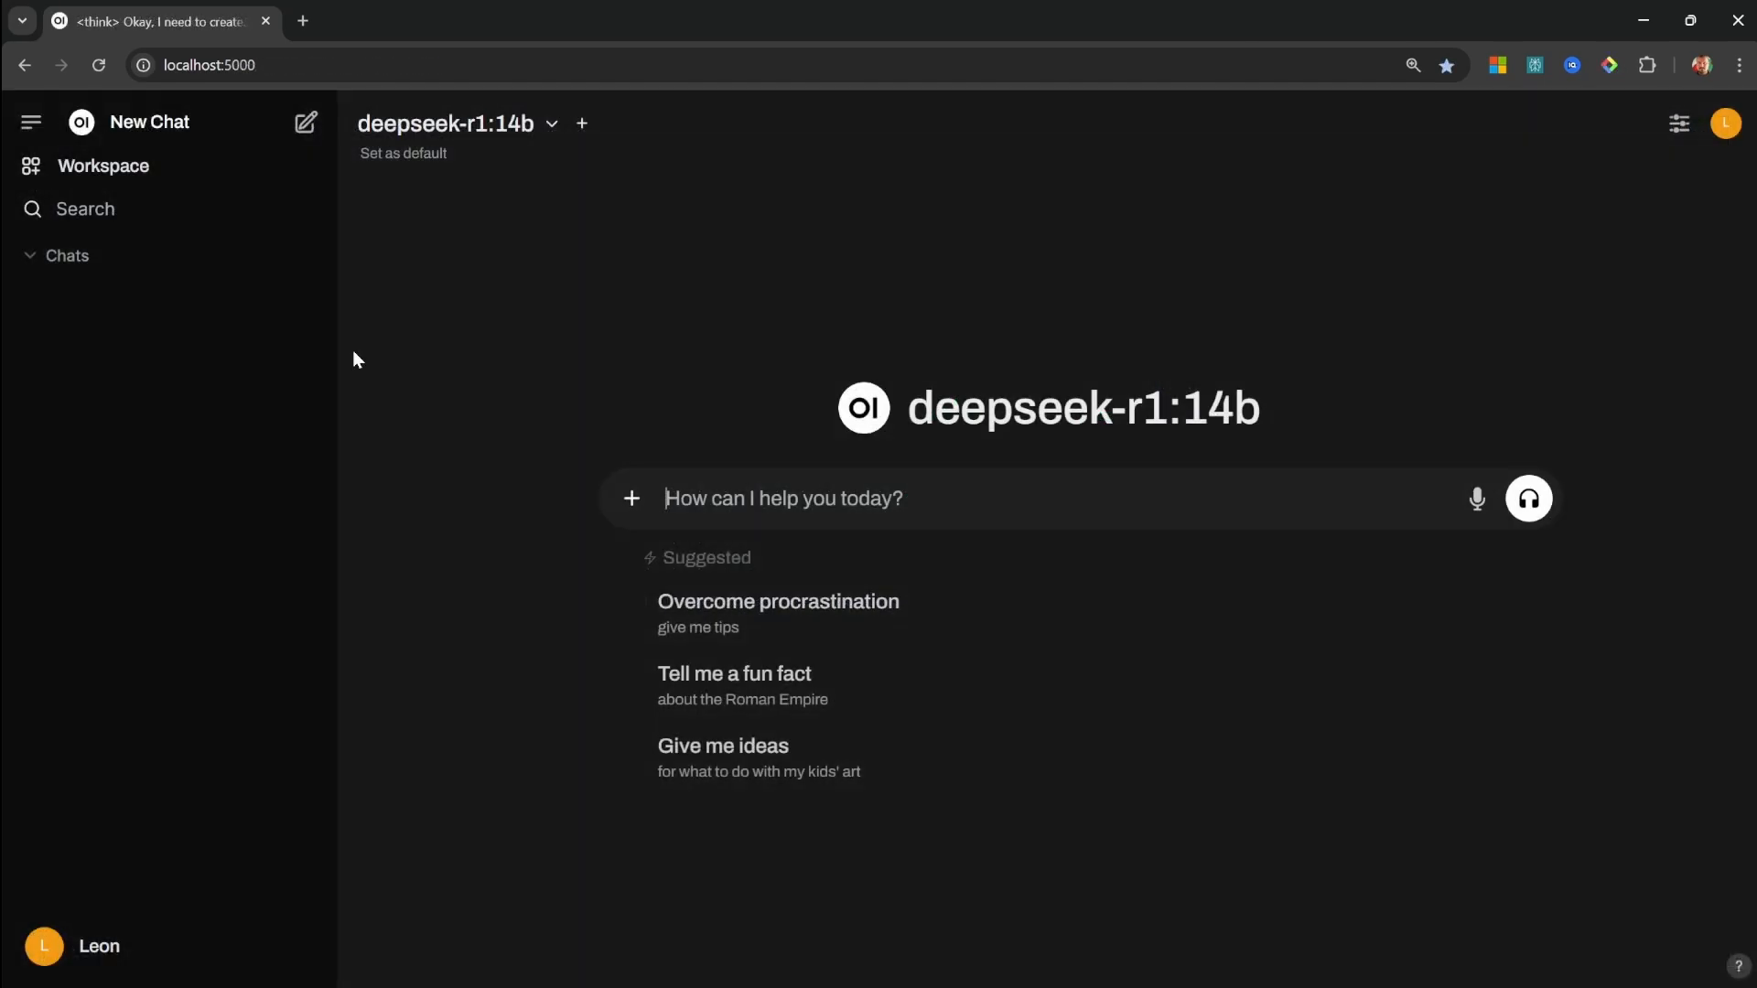
mouse_move(713, 325)
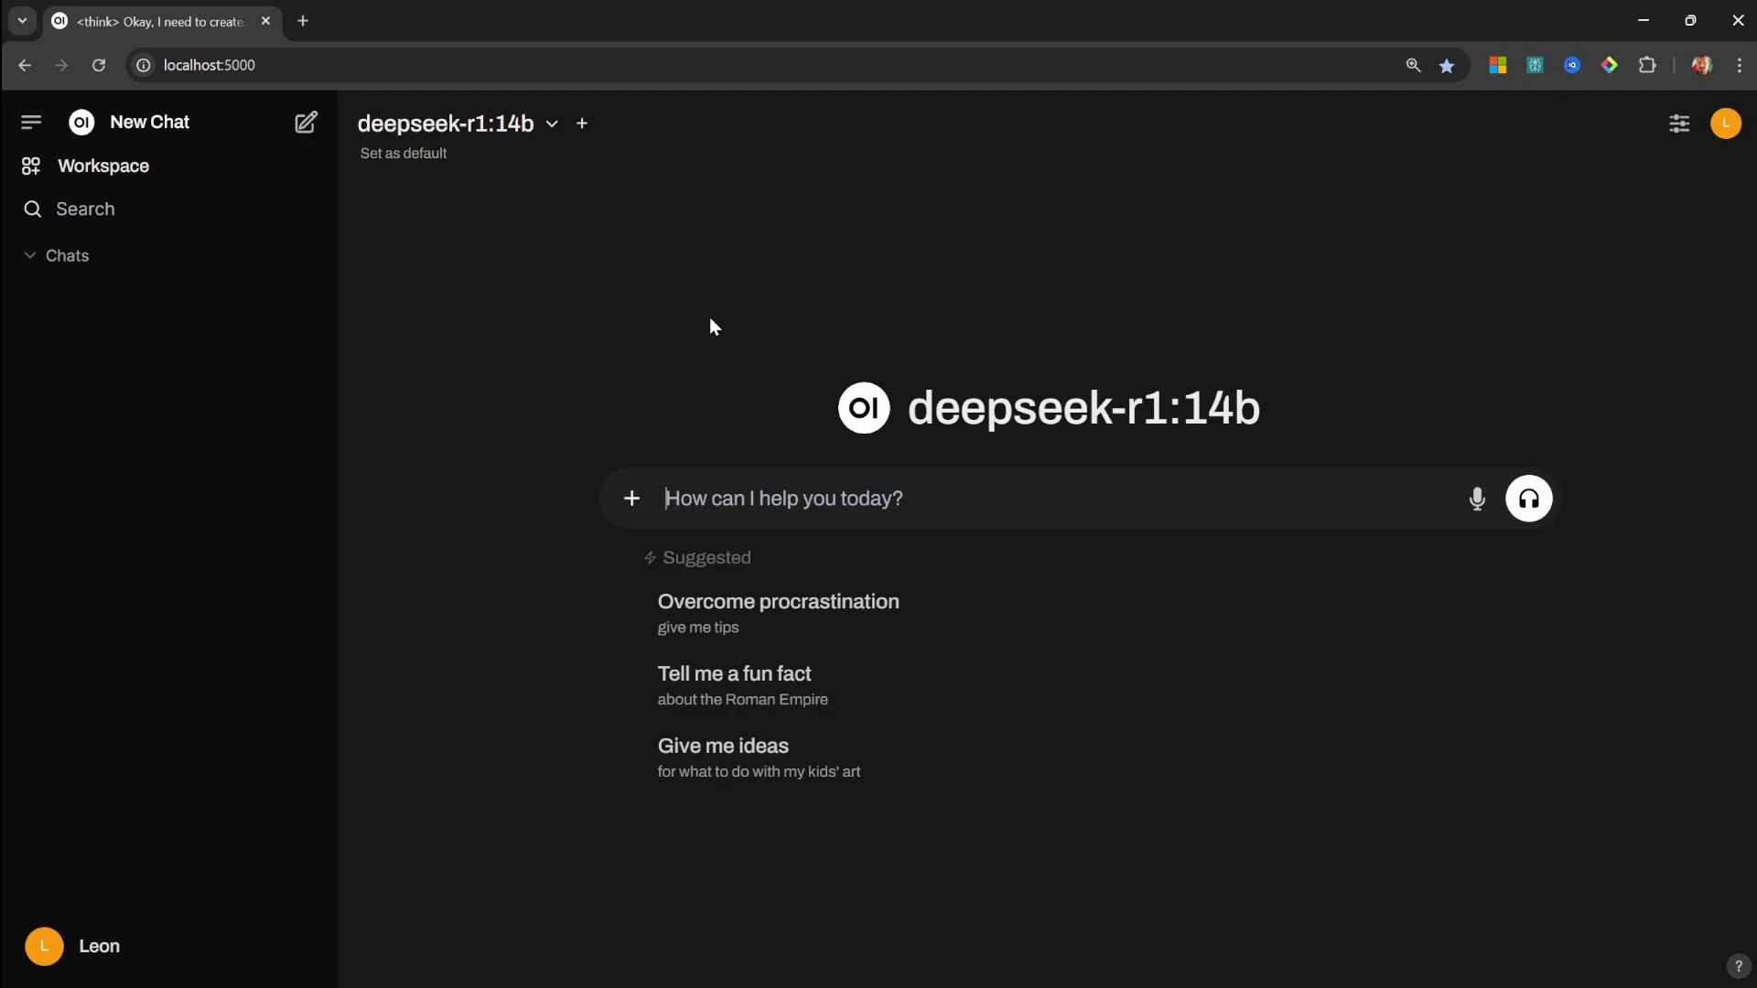
mouse_move(582, 497)
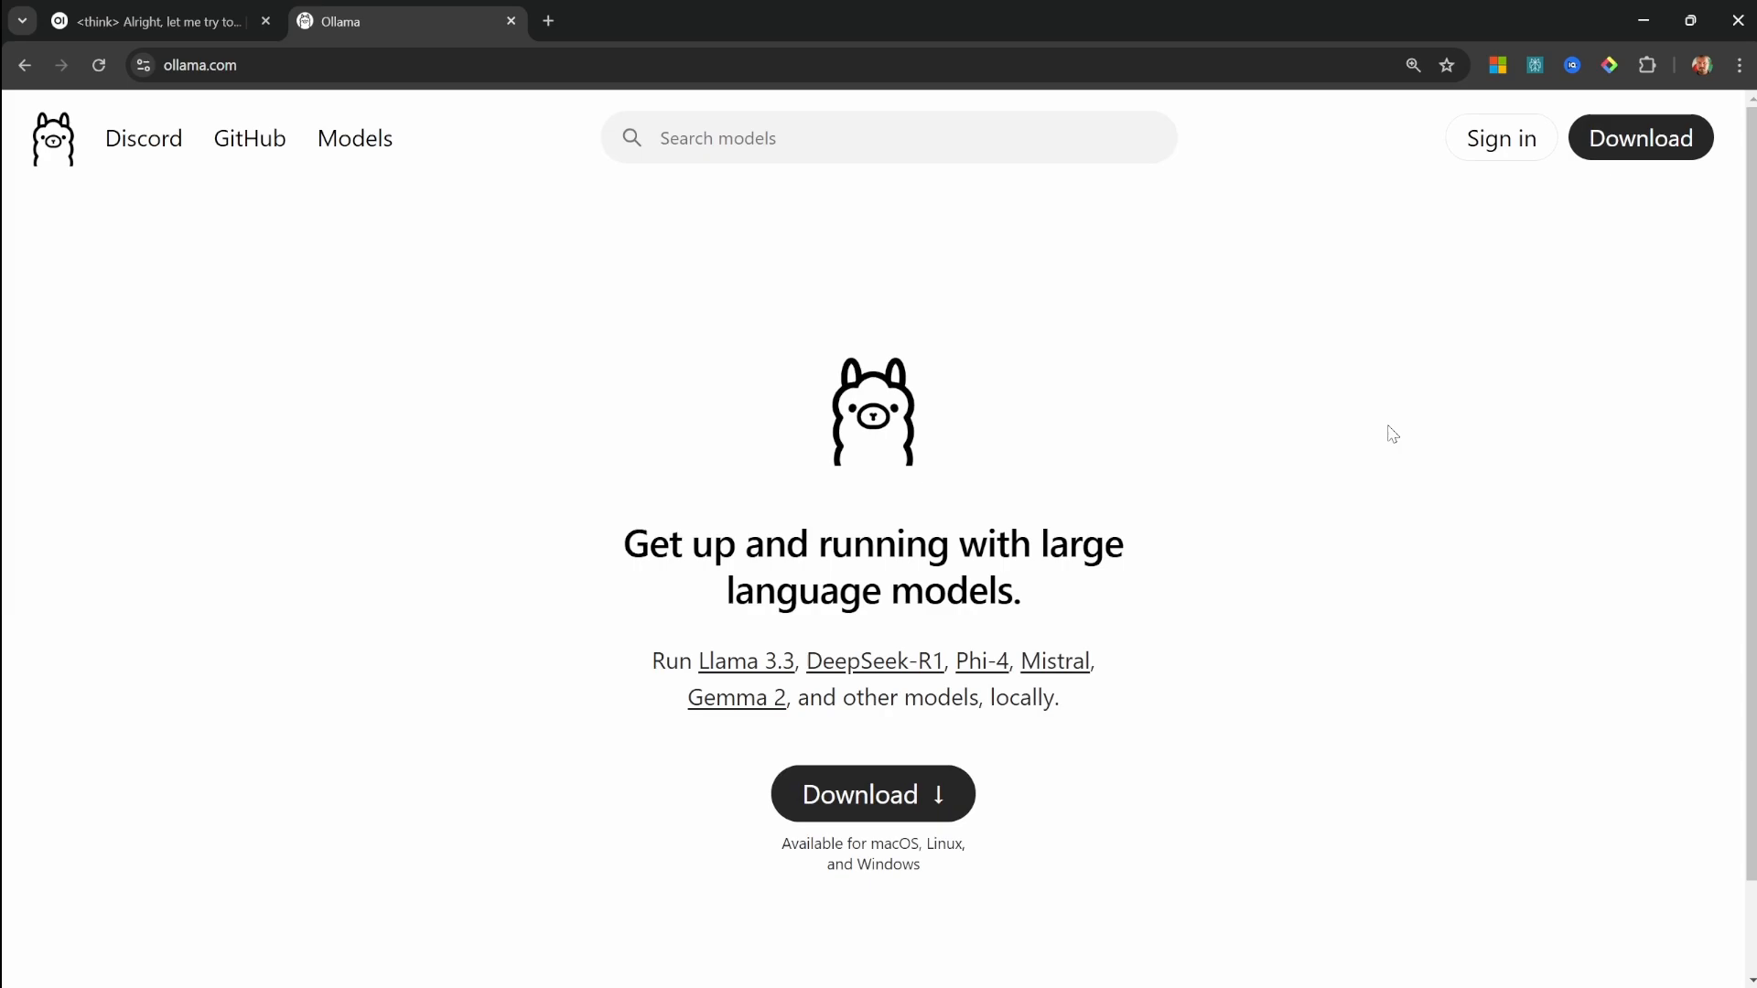
mouse_move(1221, 546)
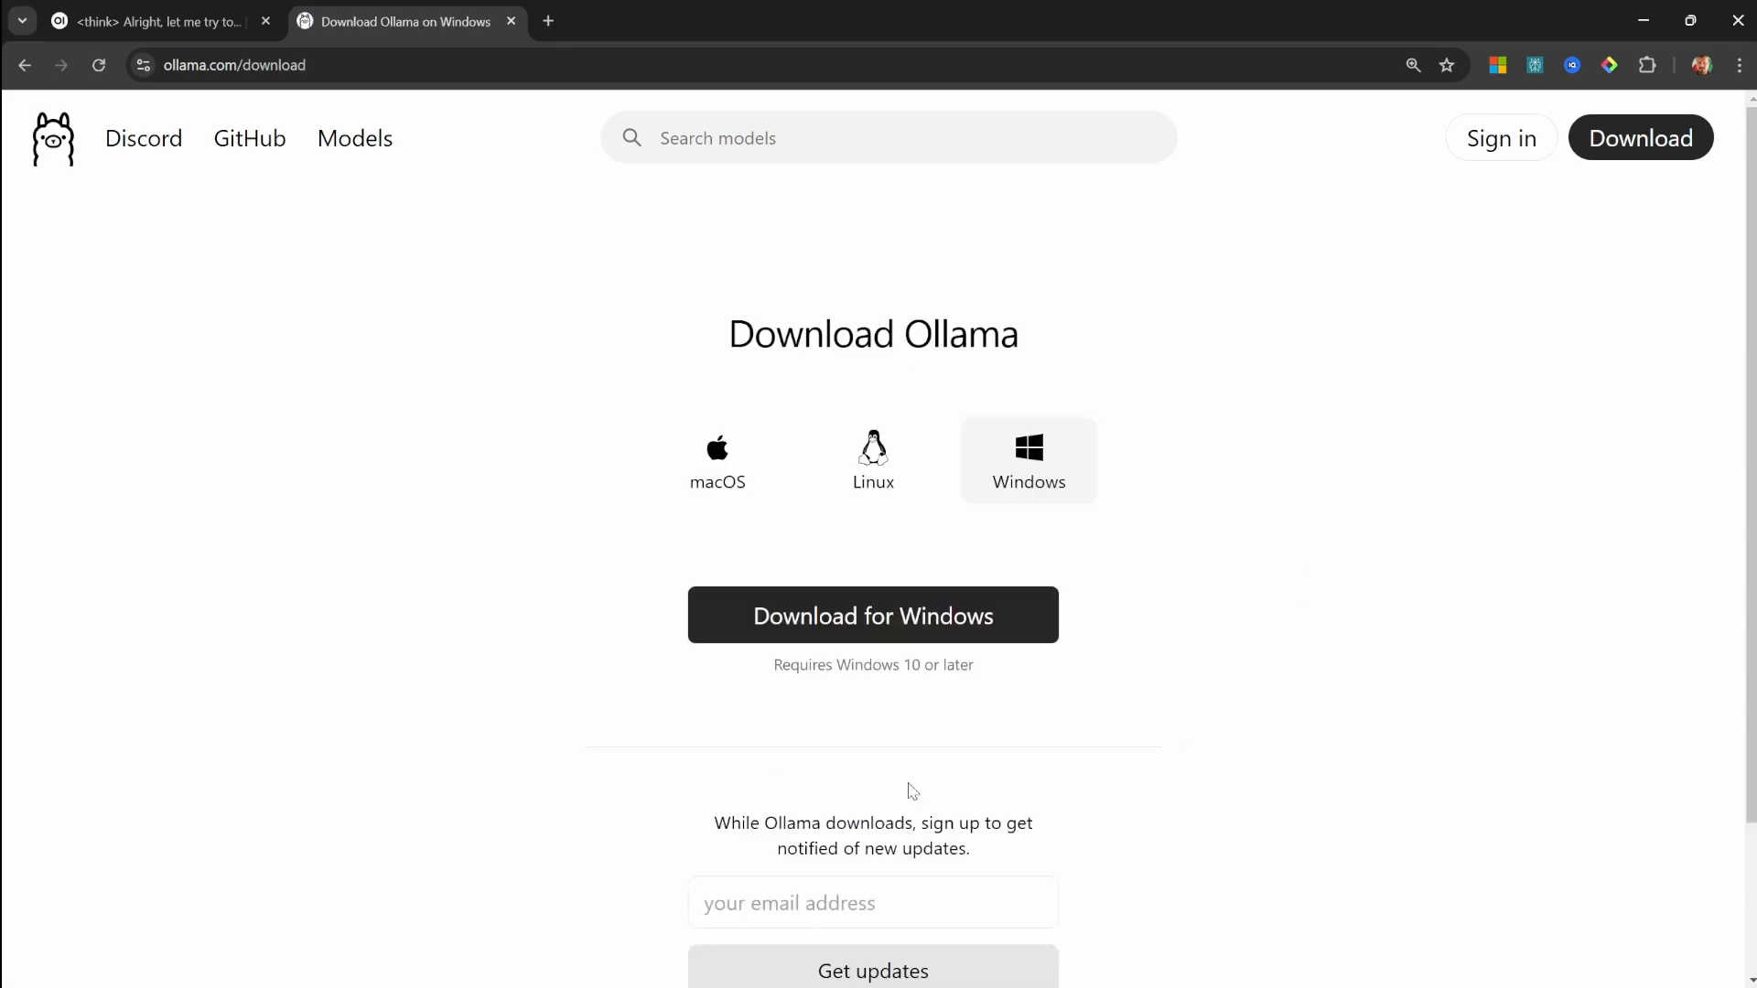
mouse_move(1035, 479)
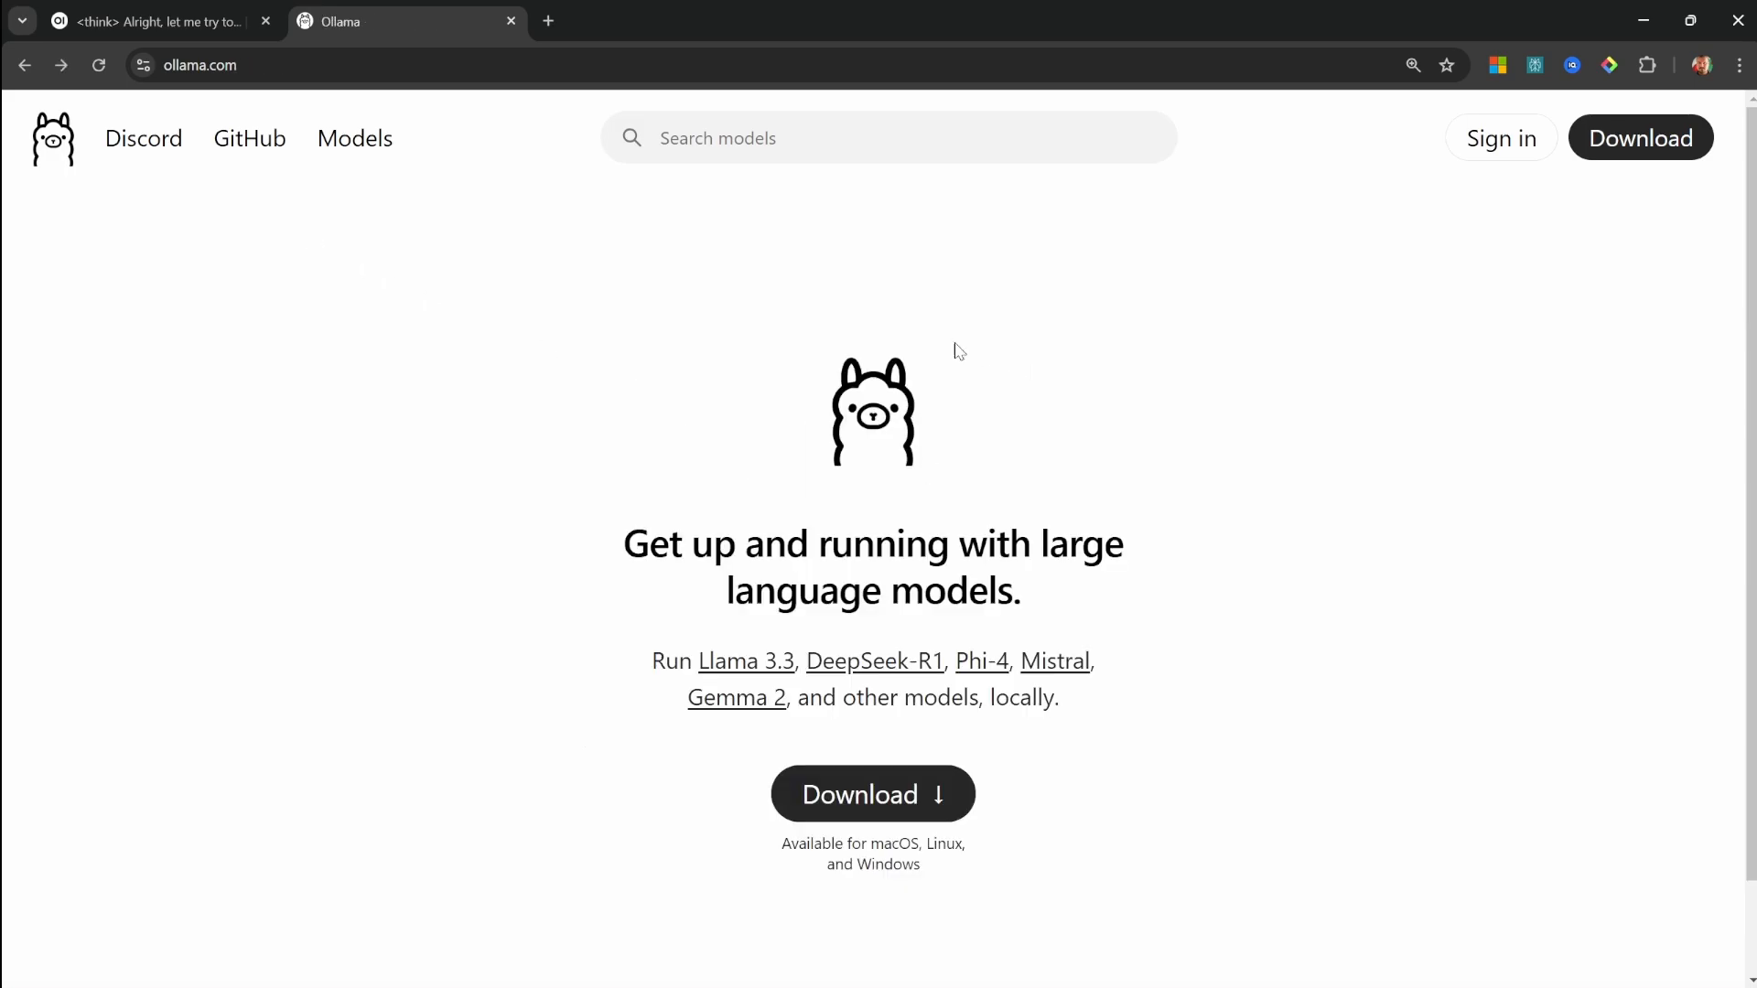
click(355, 140)
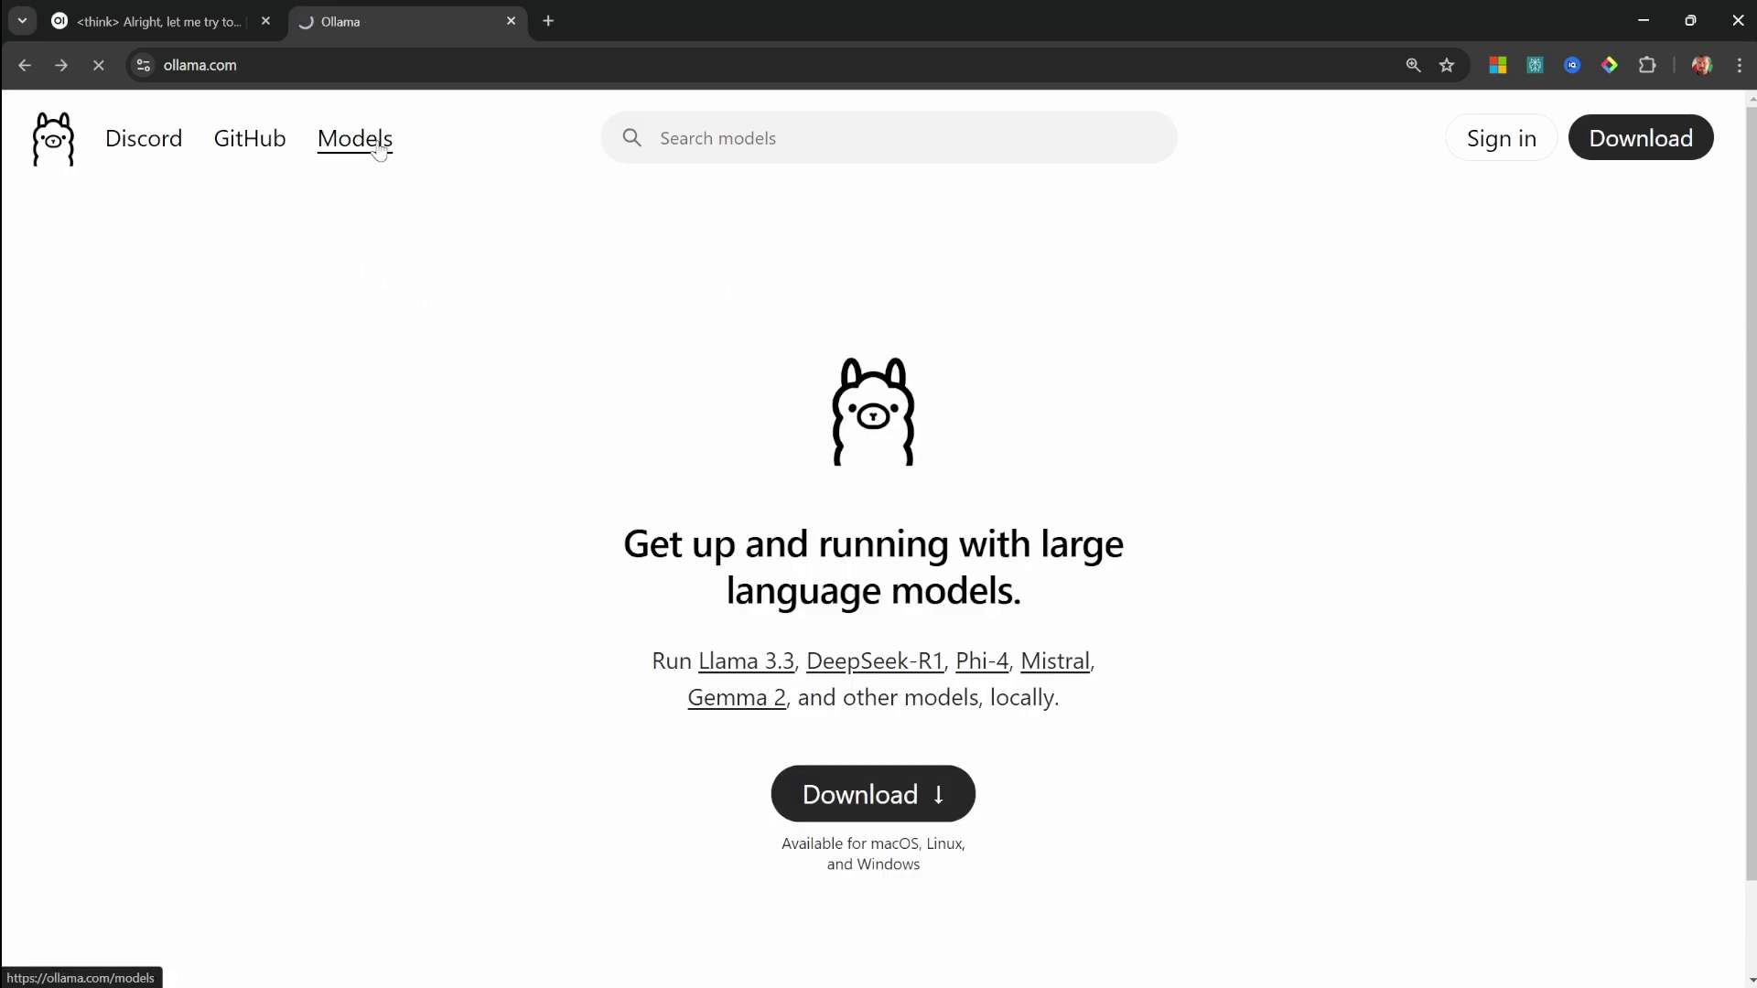
click(354, 139)
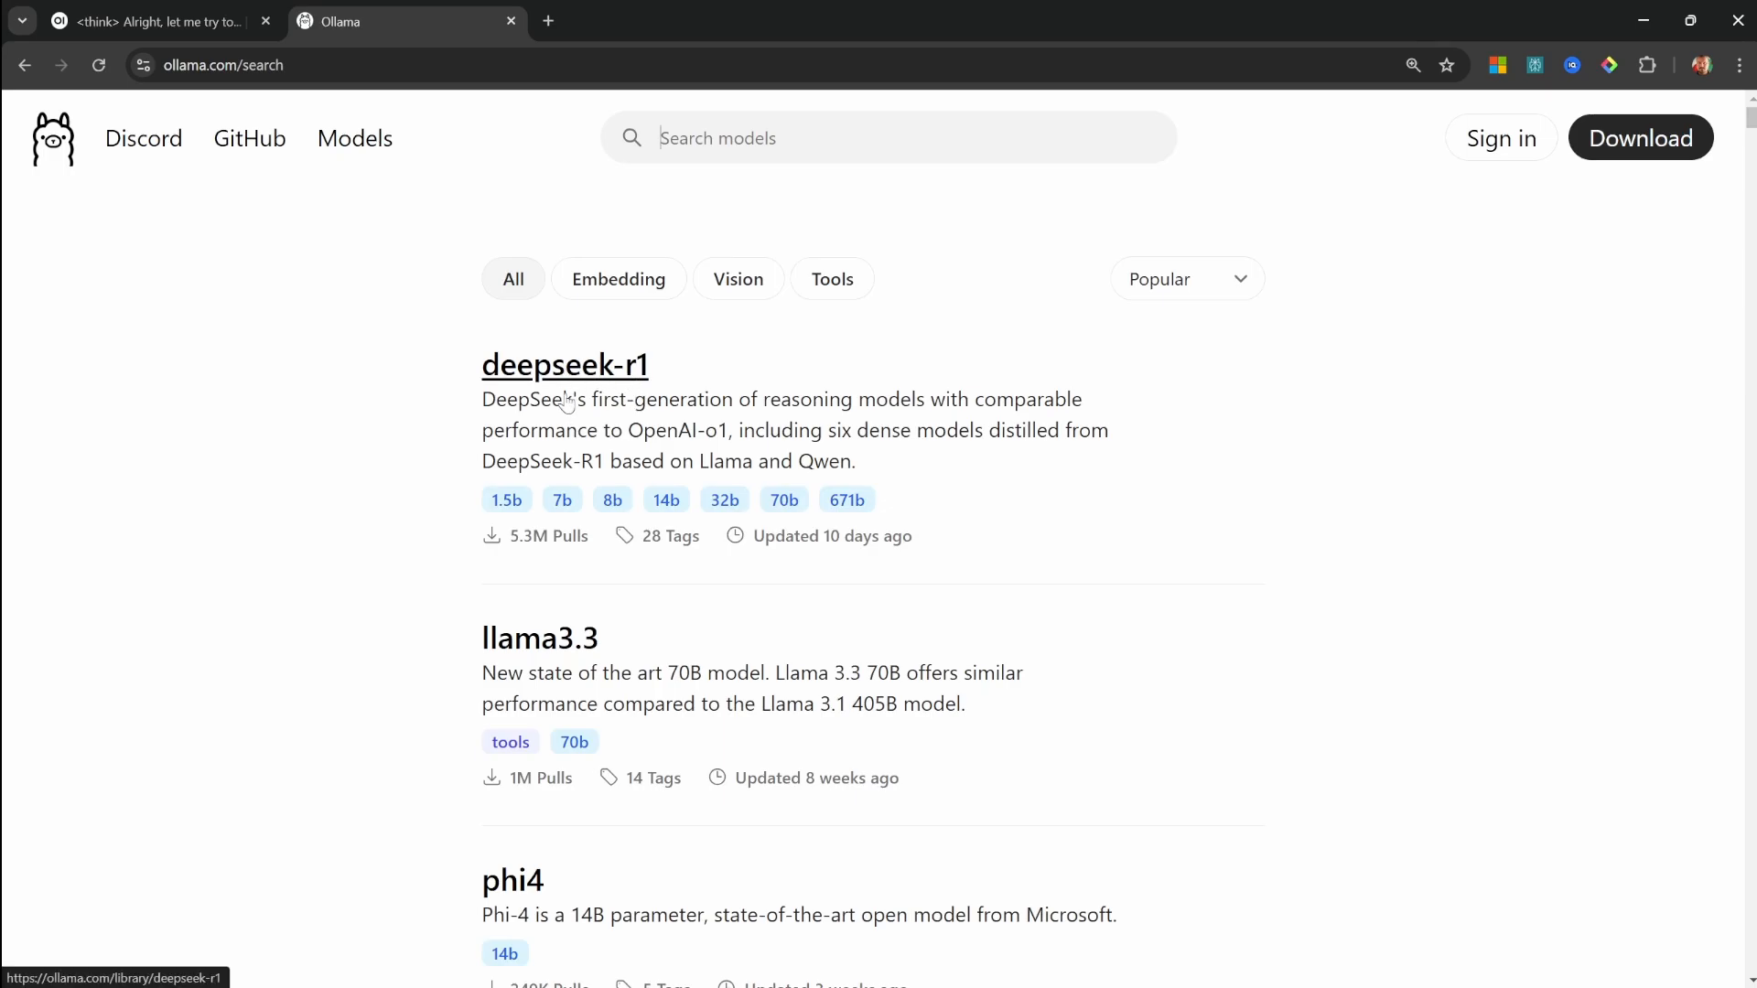
click(564, 365)
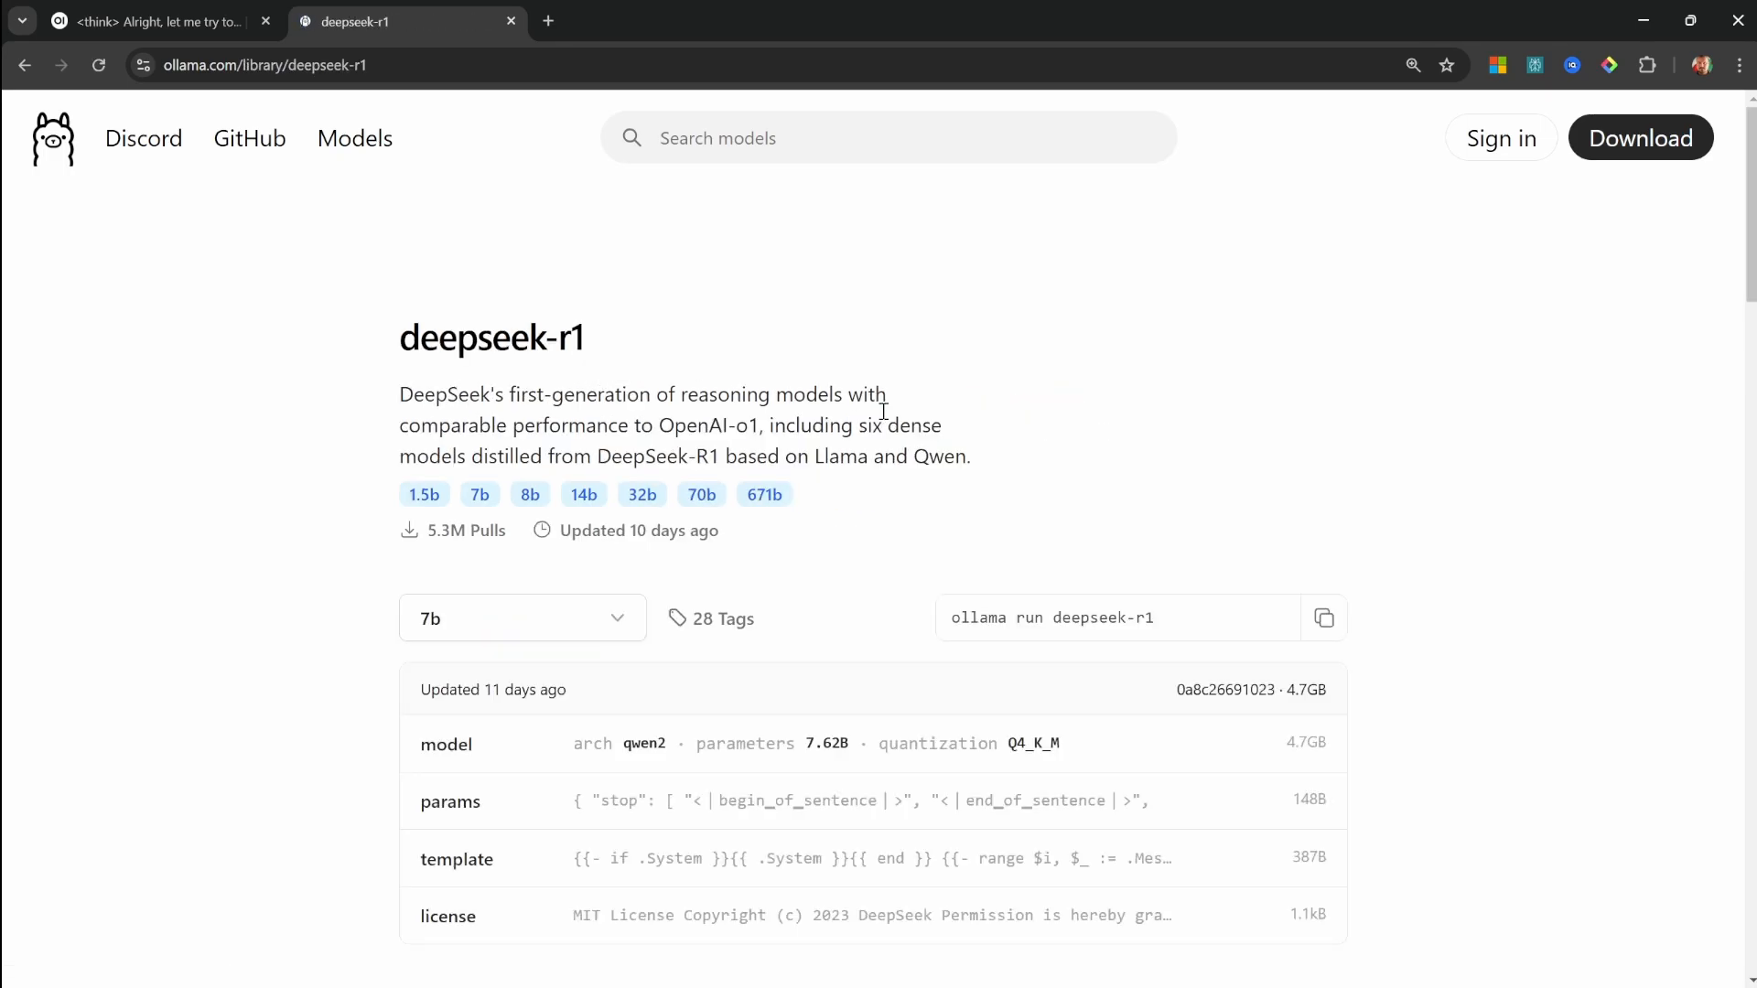
mouse_move(1093, 420)
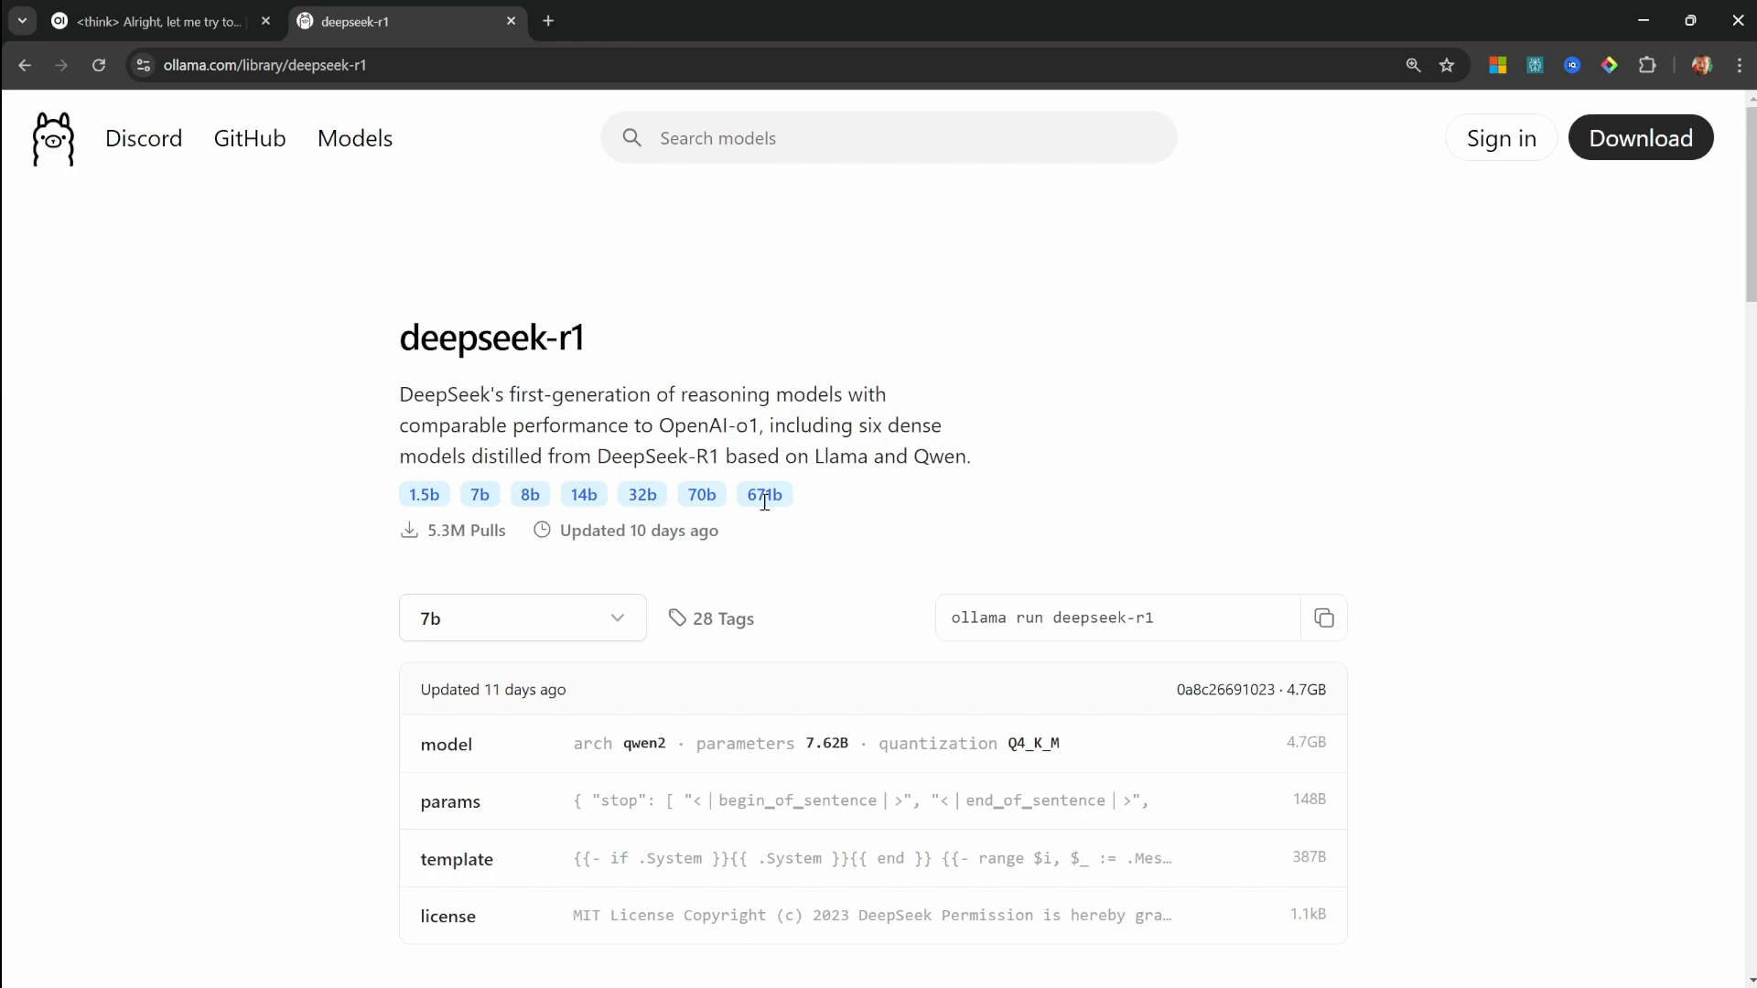
mouse_move(774, 521)
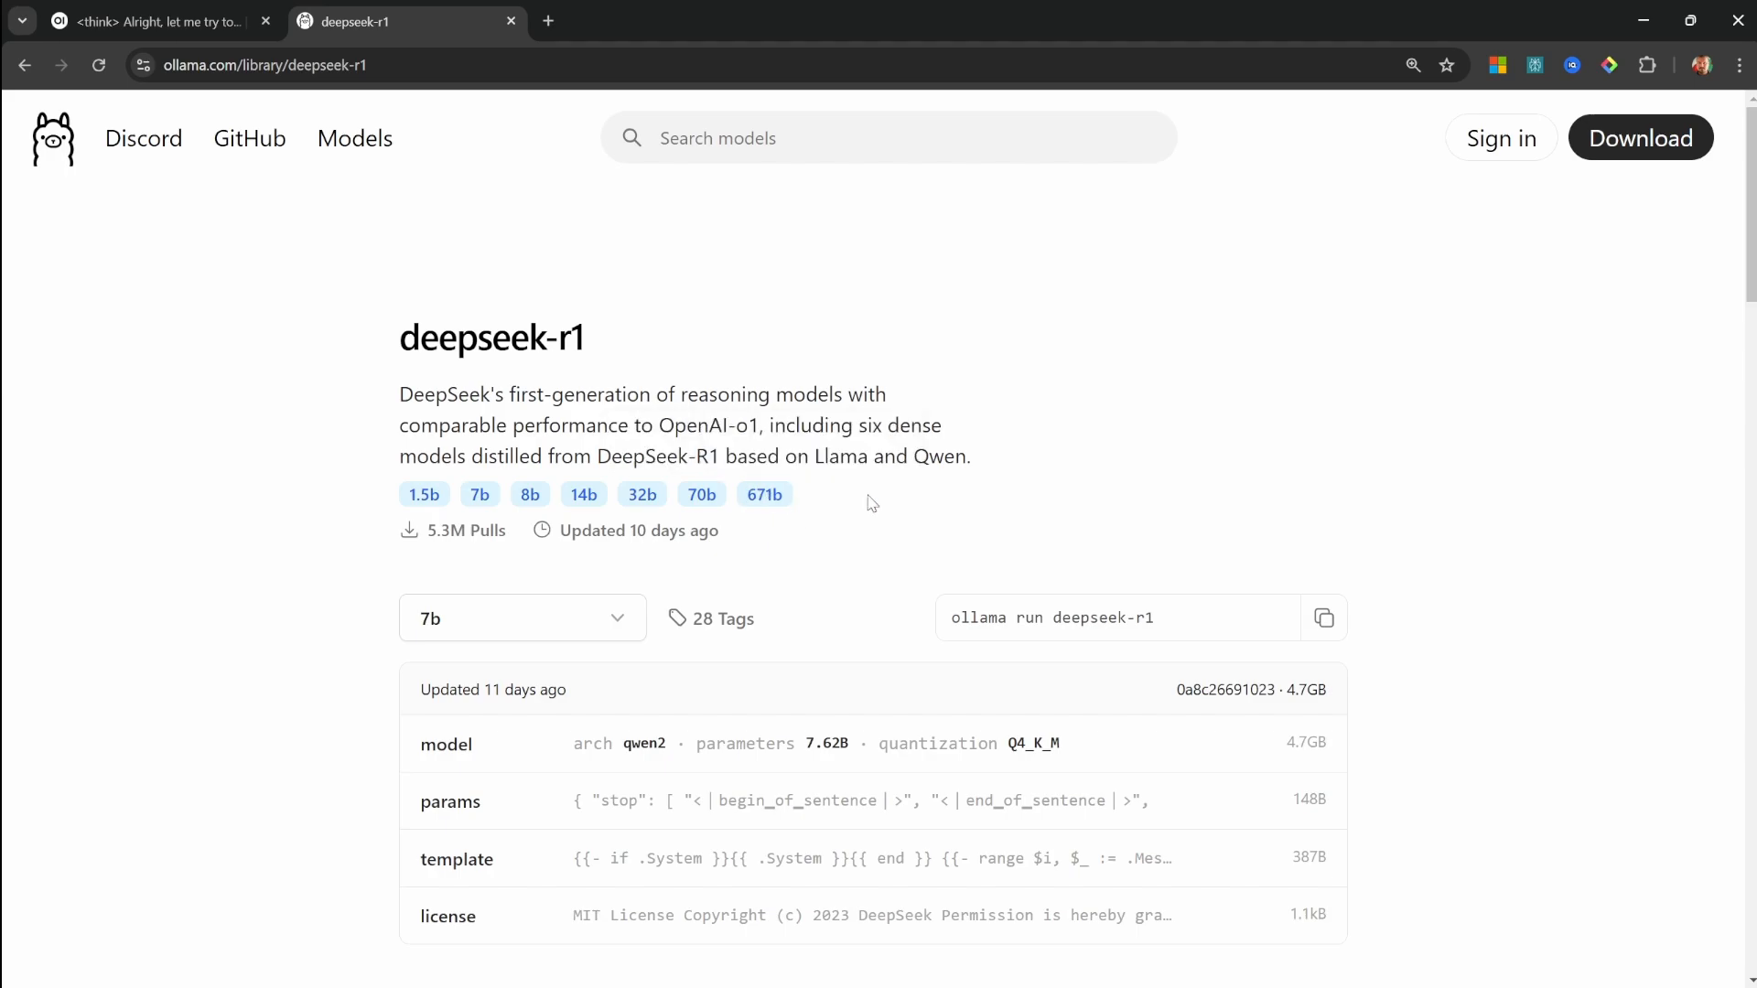
mouse_move(714, 530)
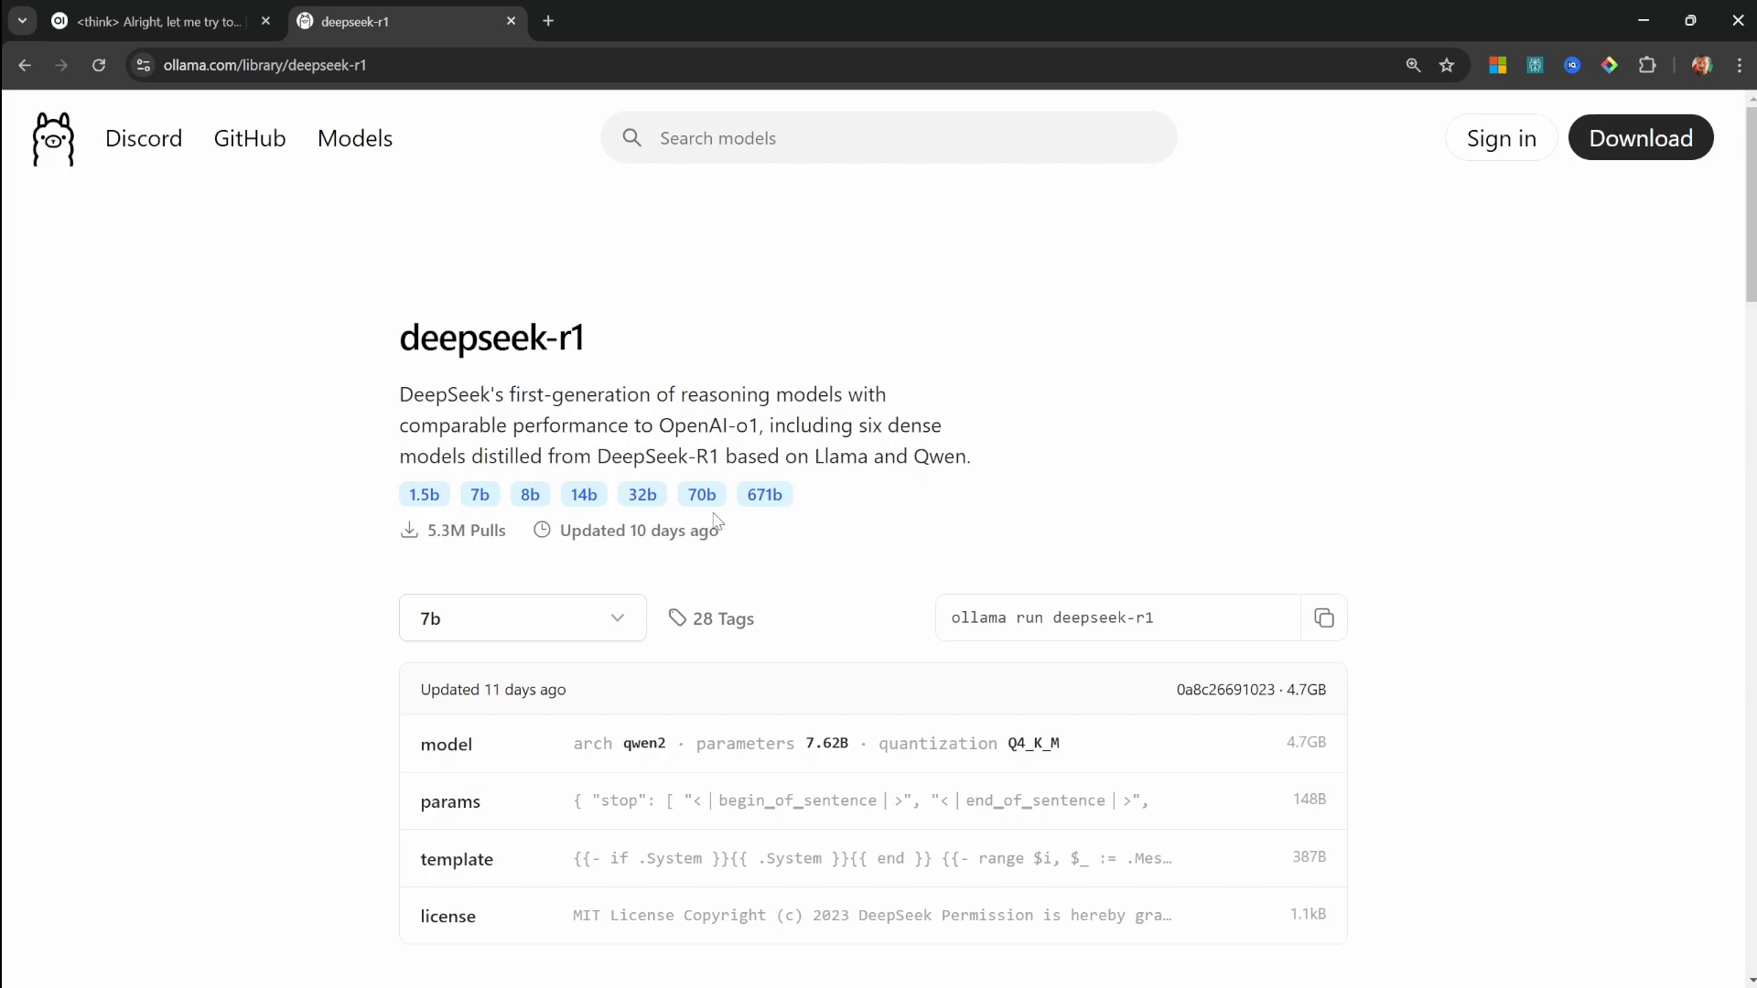
mouse_move(728, 516)
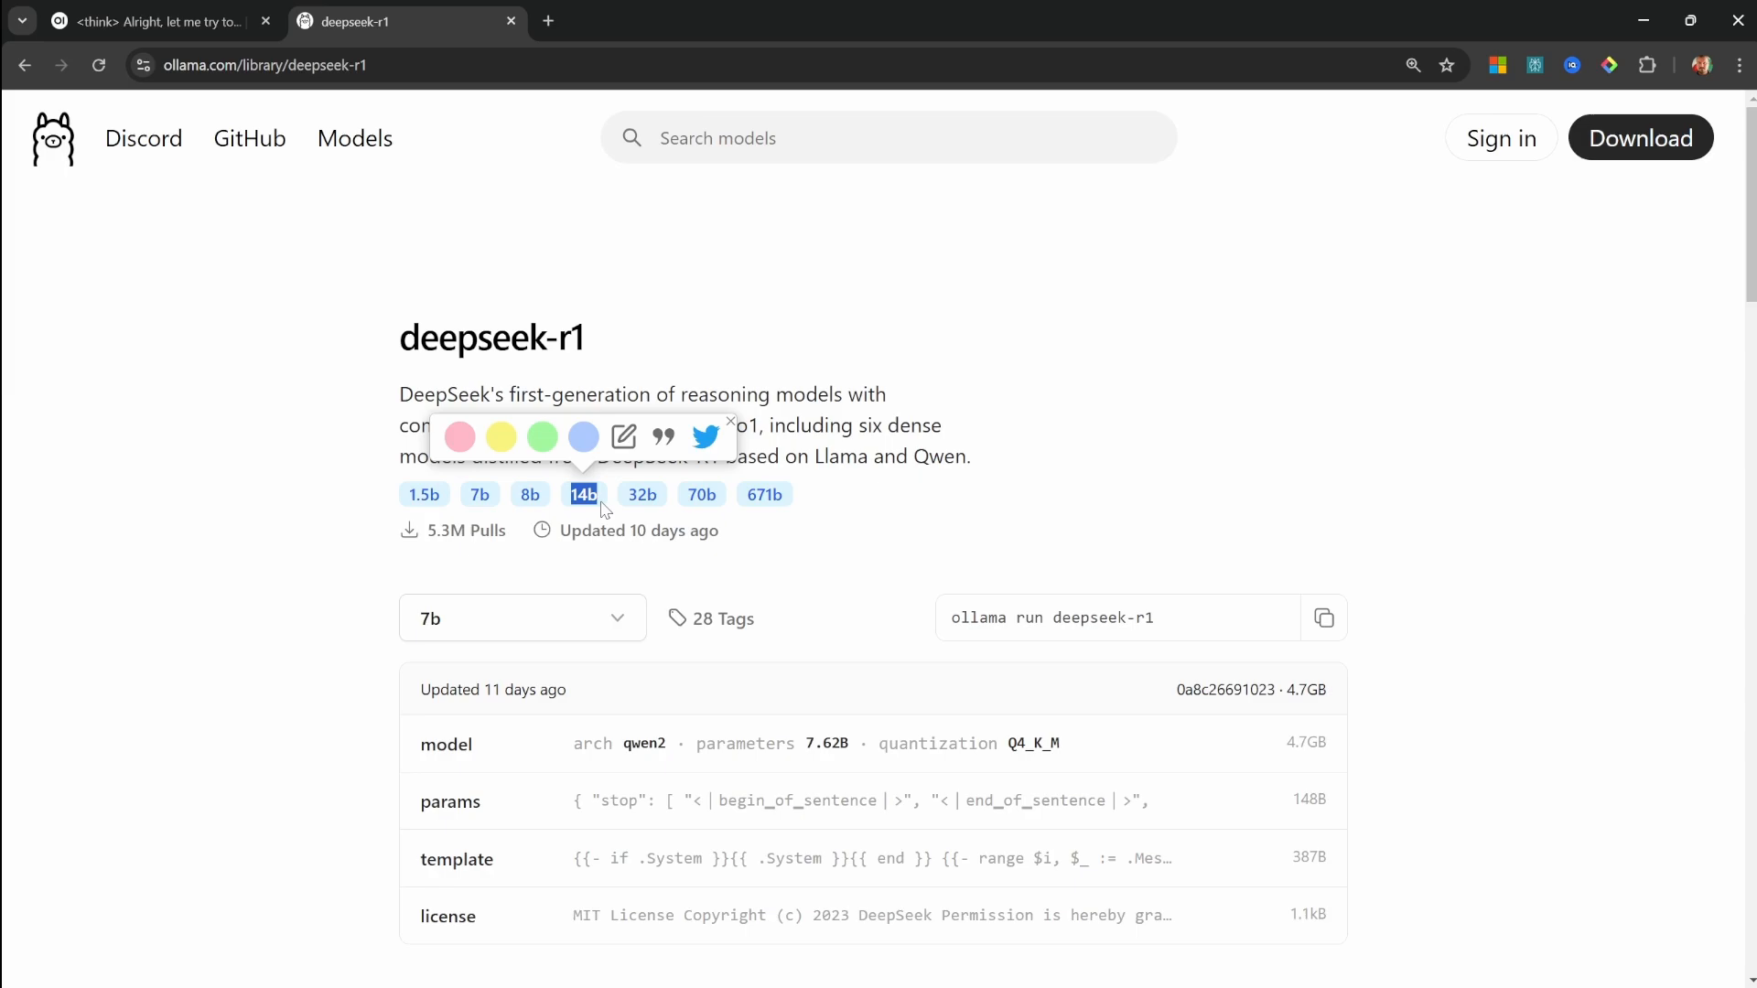
mouse_move(603, 516)
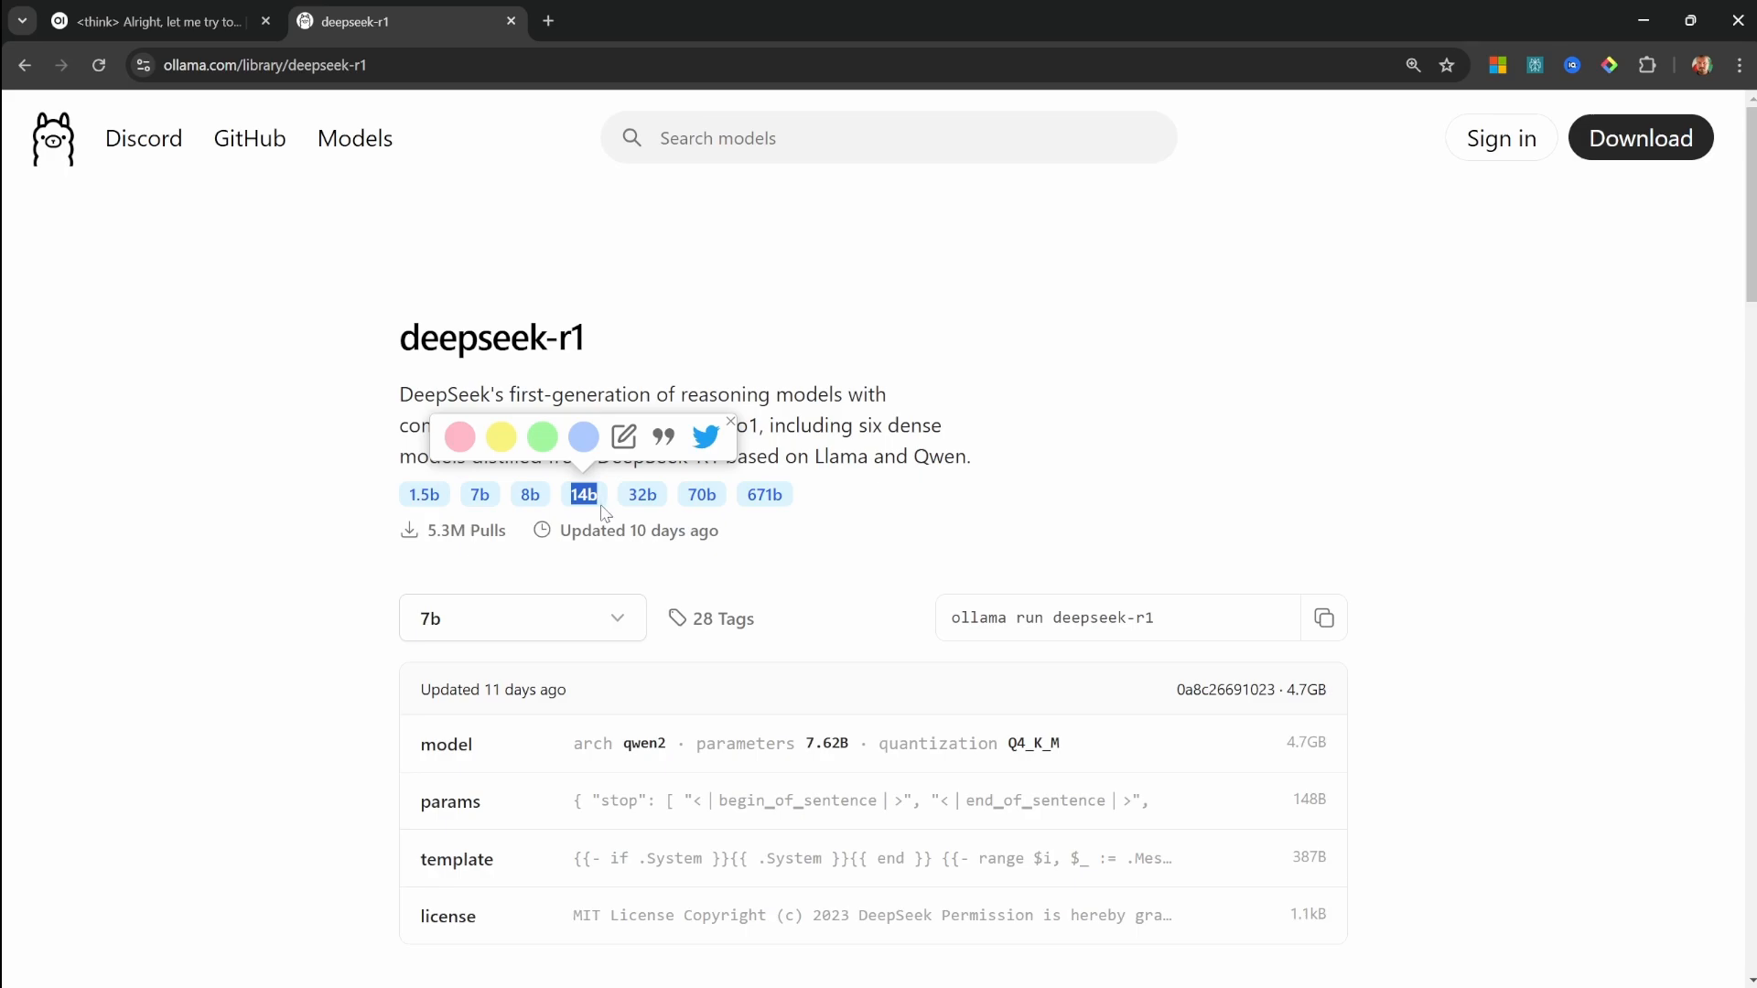
click(479, 495)
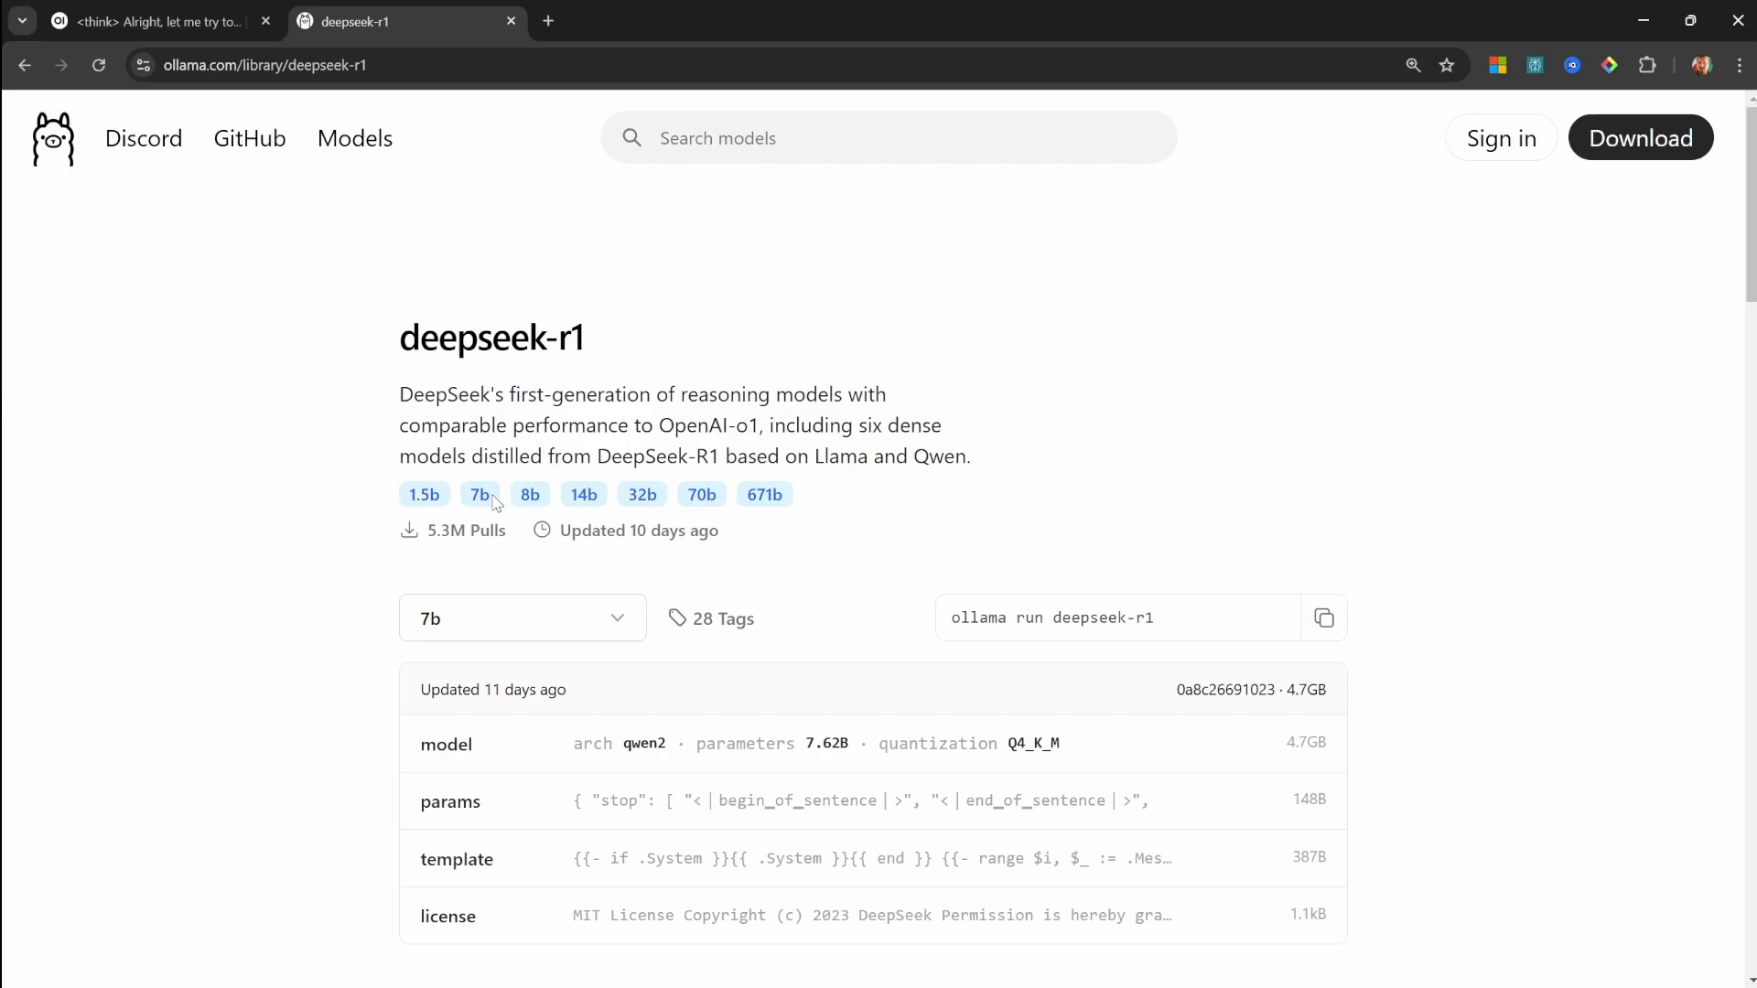
mouse_move(500, 498)
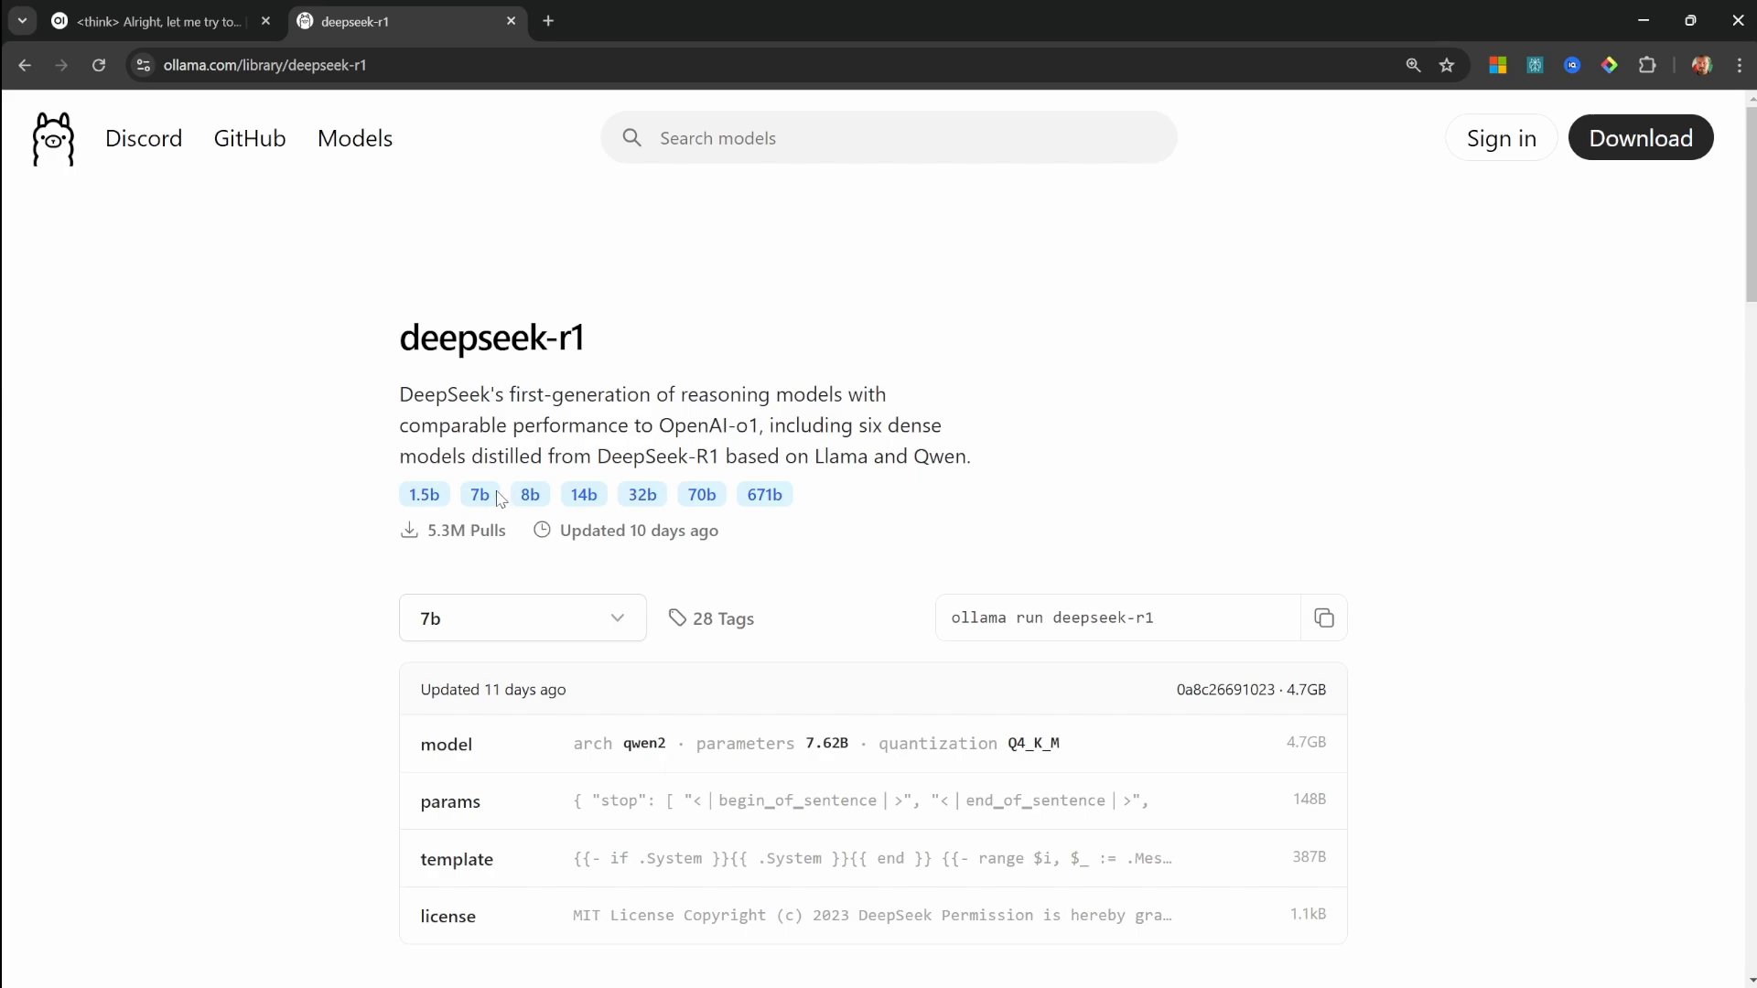
mouse_move(497, 500)
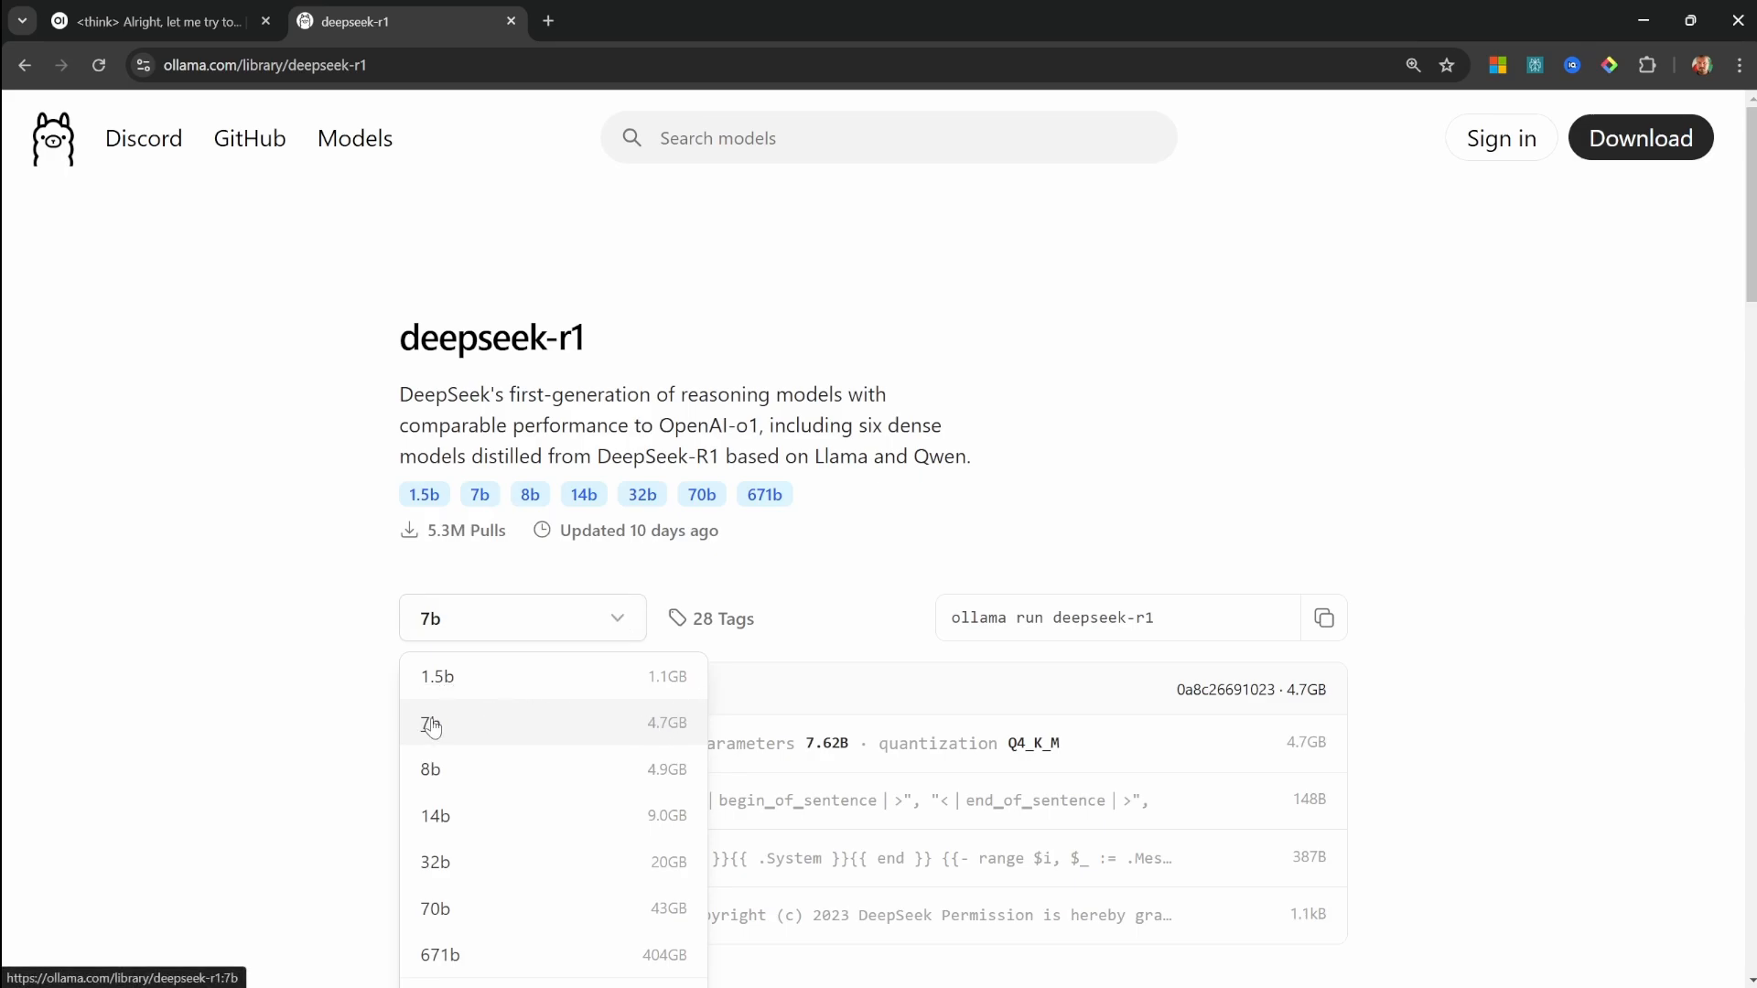
click(430, 724)
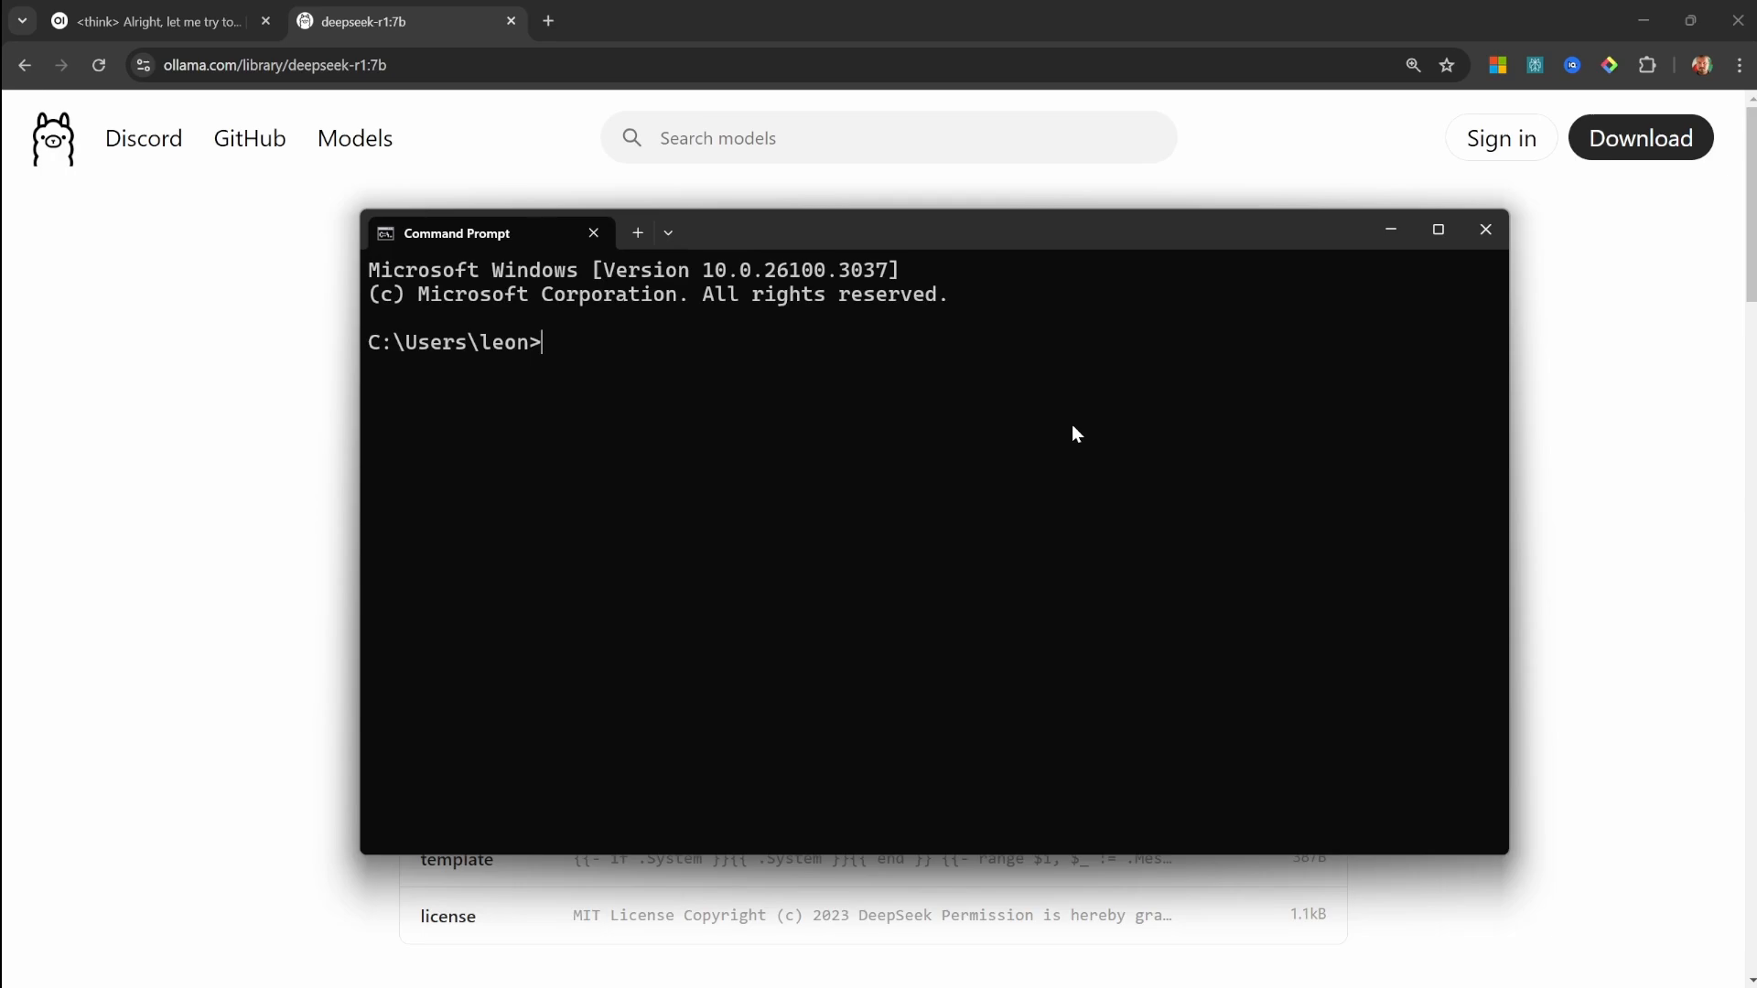
Run 'ollama run deepseek-r1:7b', send 'Hello', then exit with /bye.
text(ollama run deepseek-r1:7b)
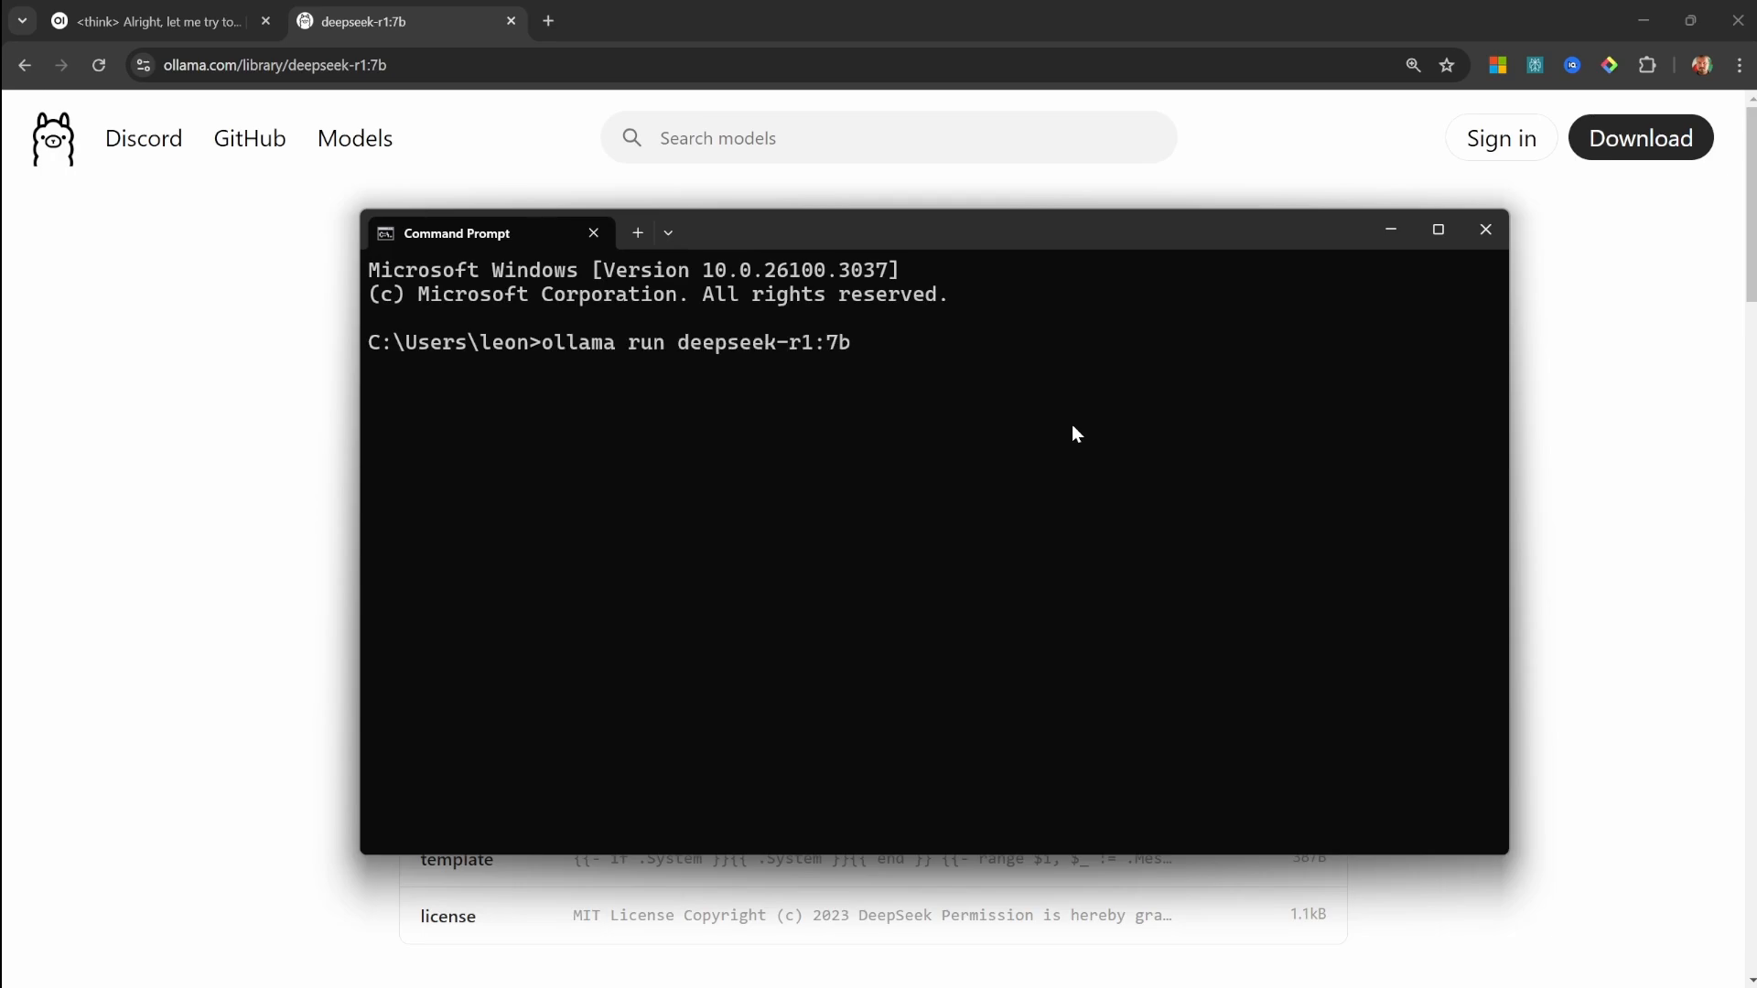
key(Enter)
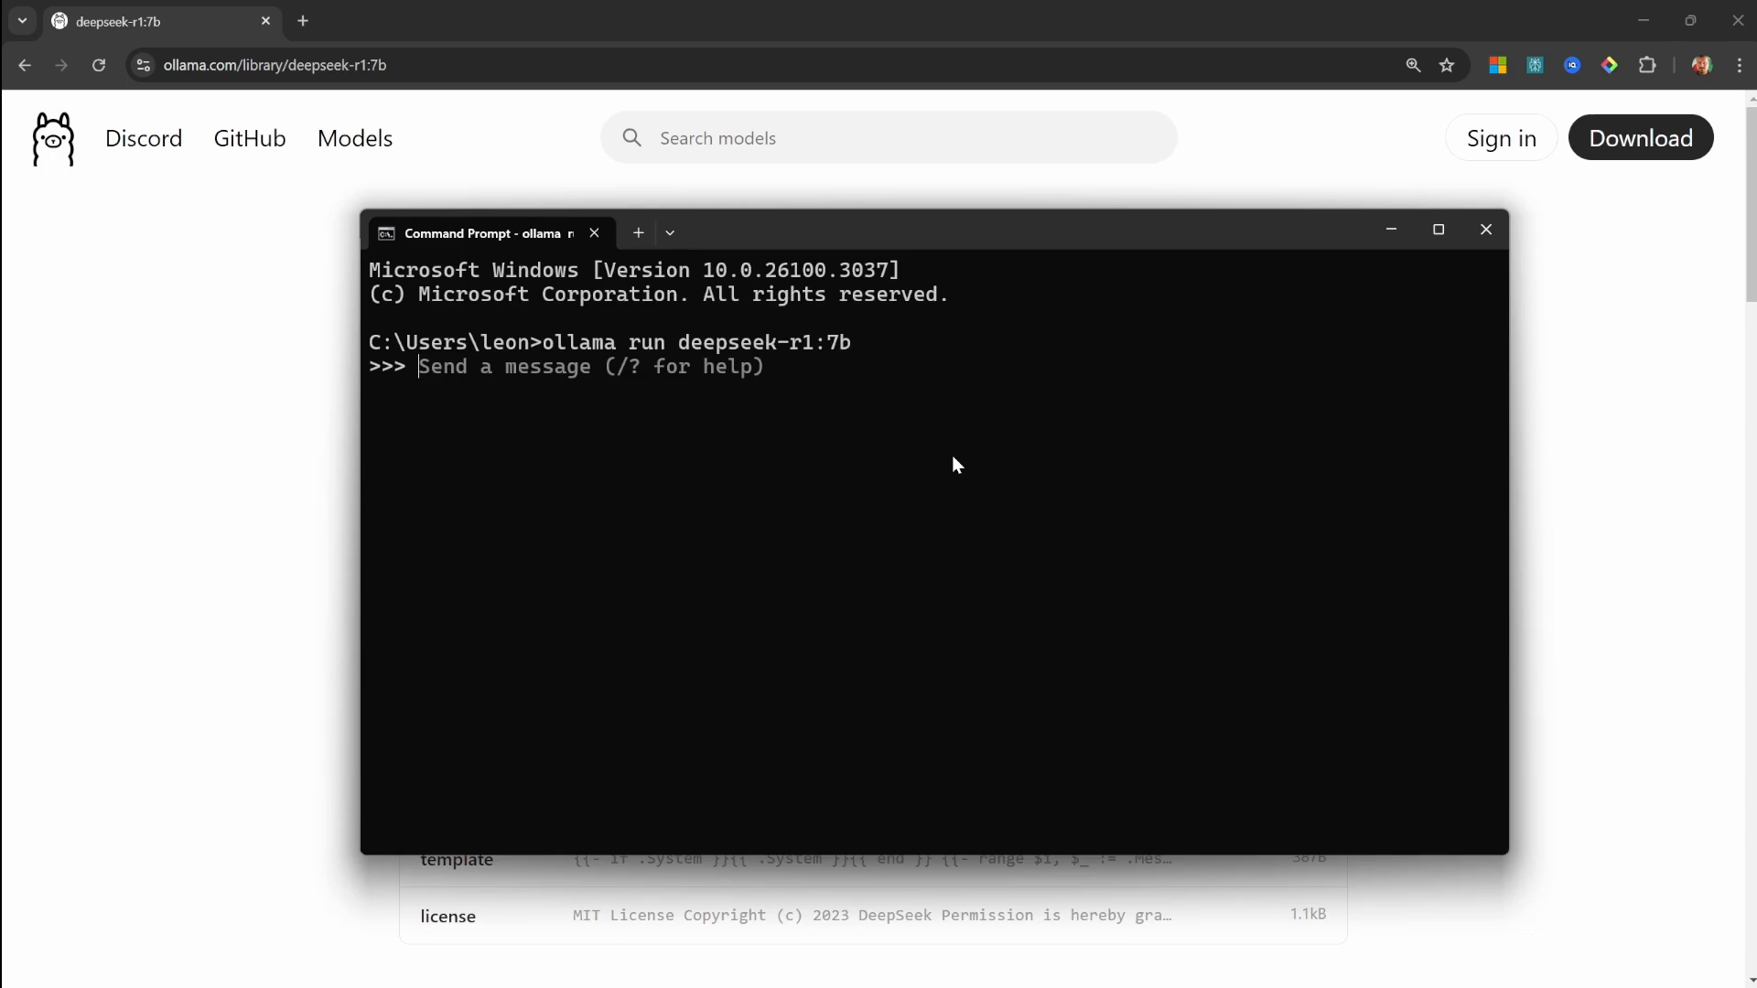
text(Hello)
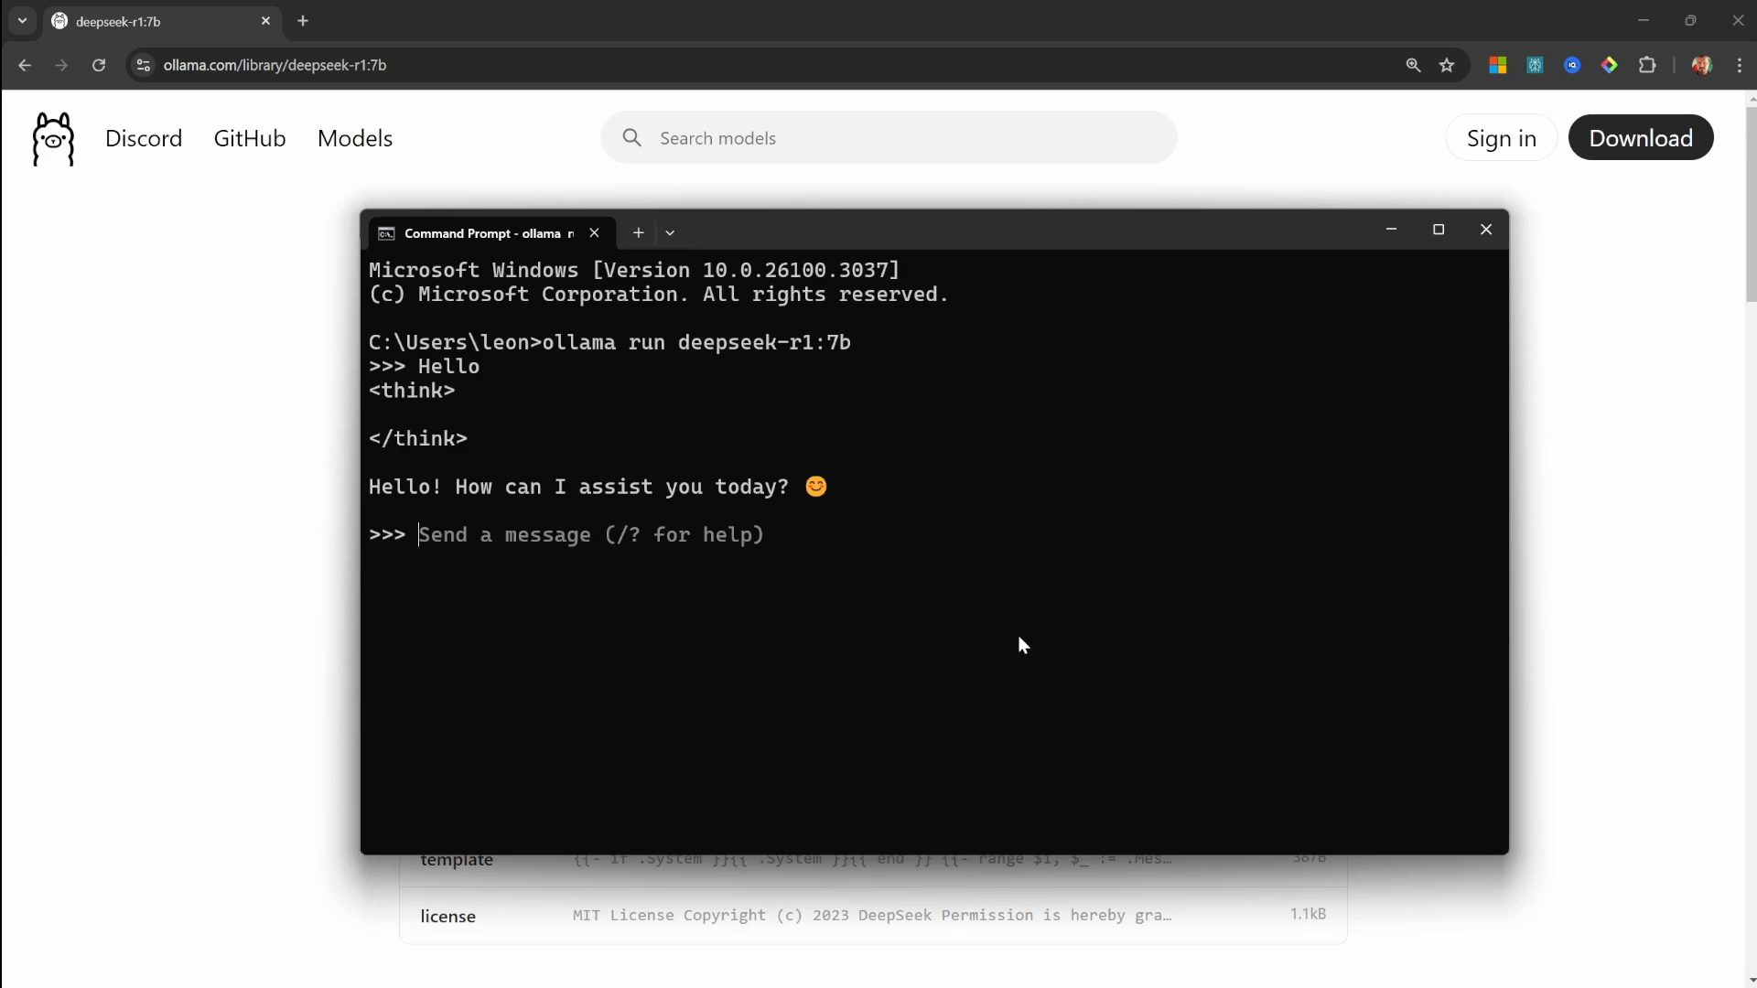
text(/bye)
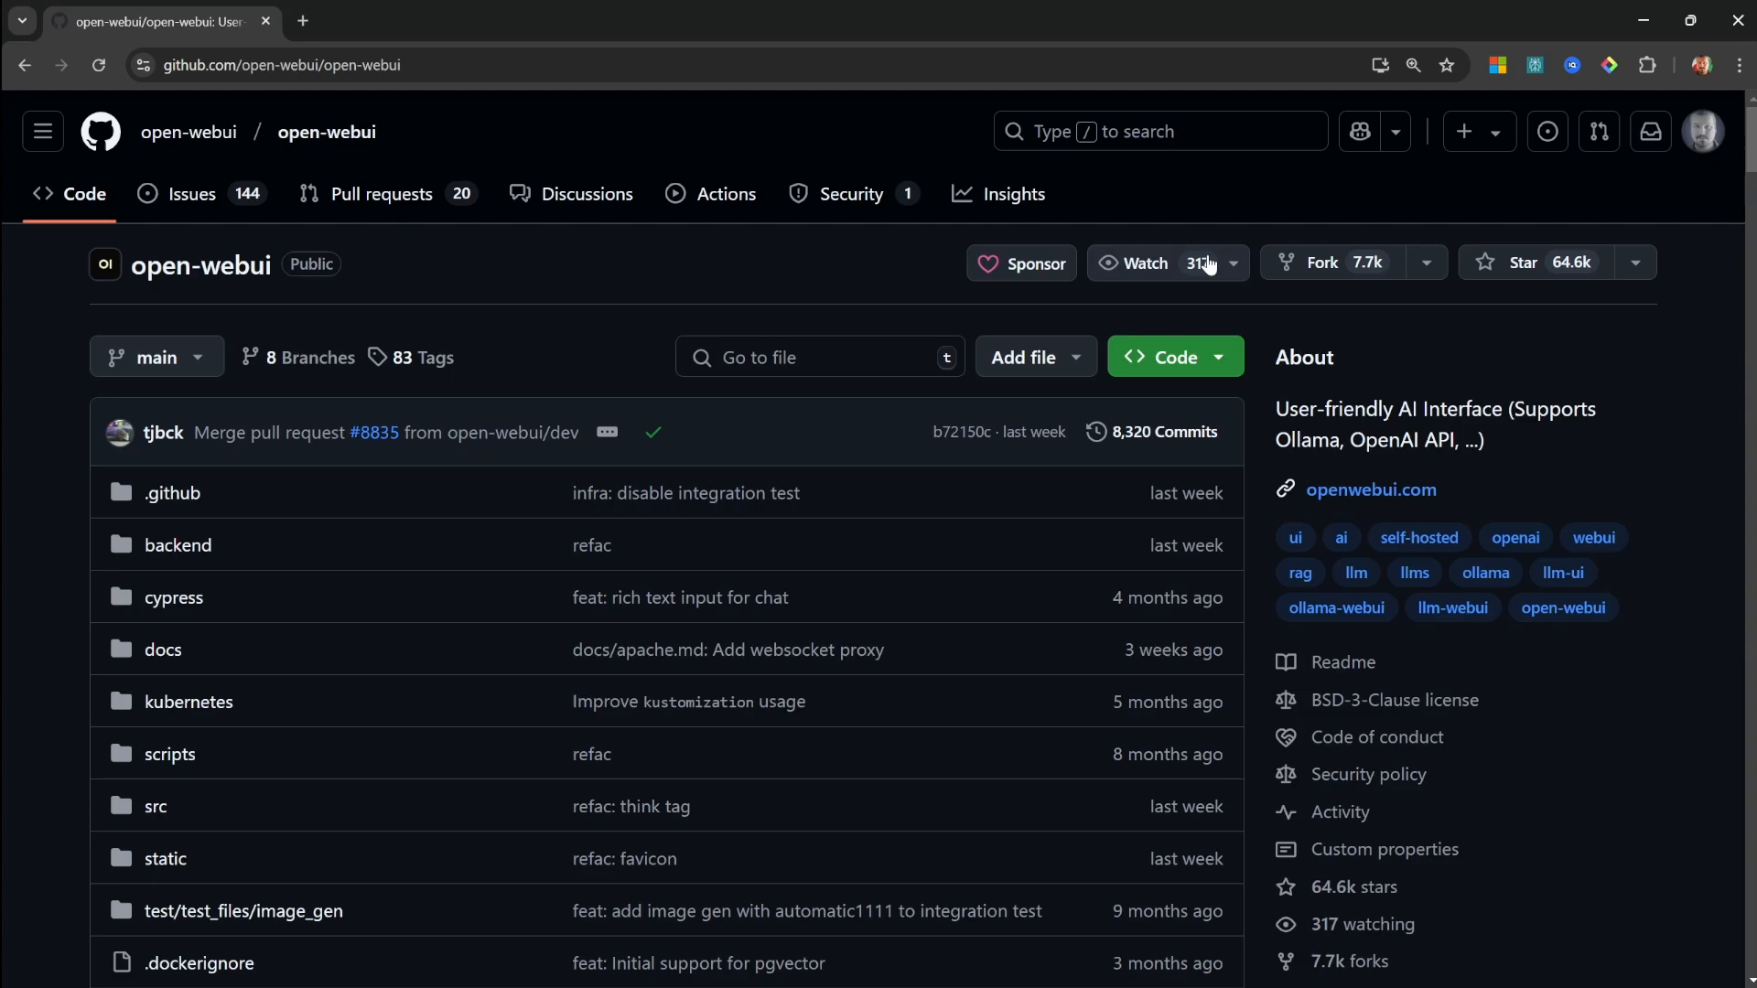
Scroll the open-webui README past the pip steps to 'Quick Start with Docker'.
scroll(down, 3)
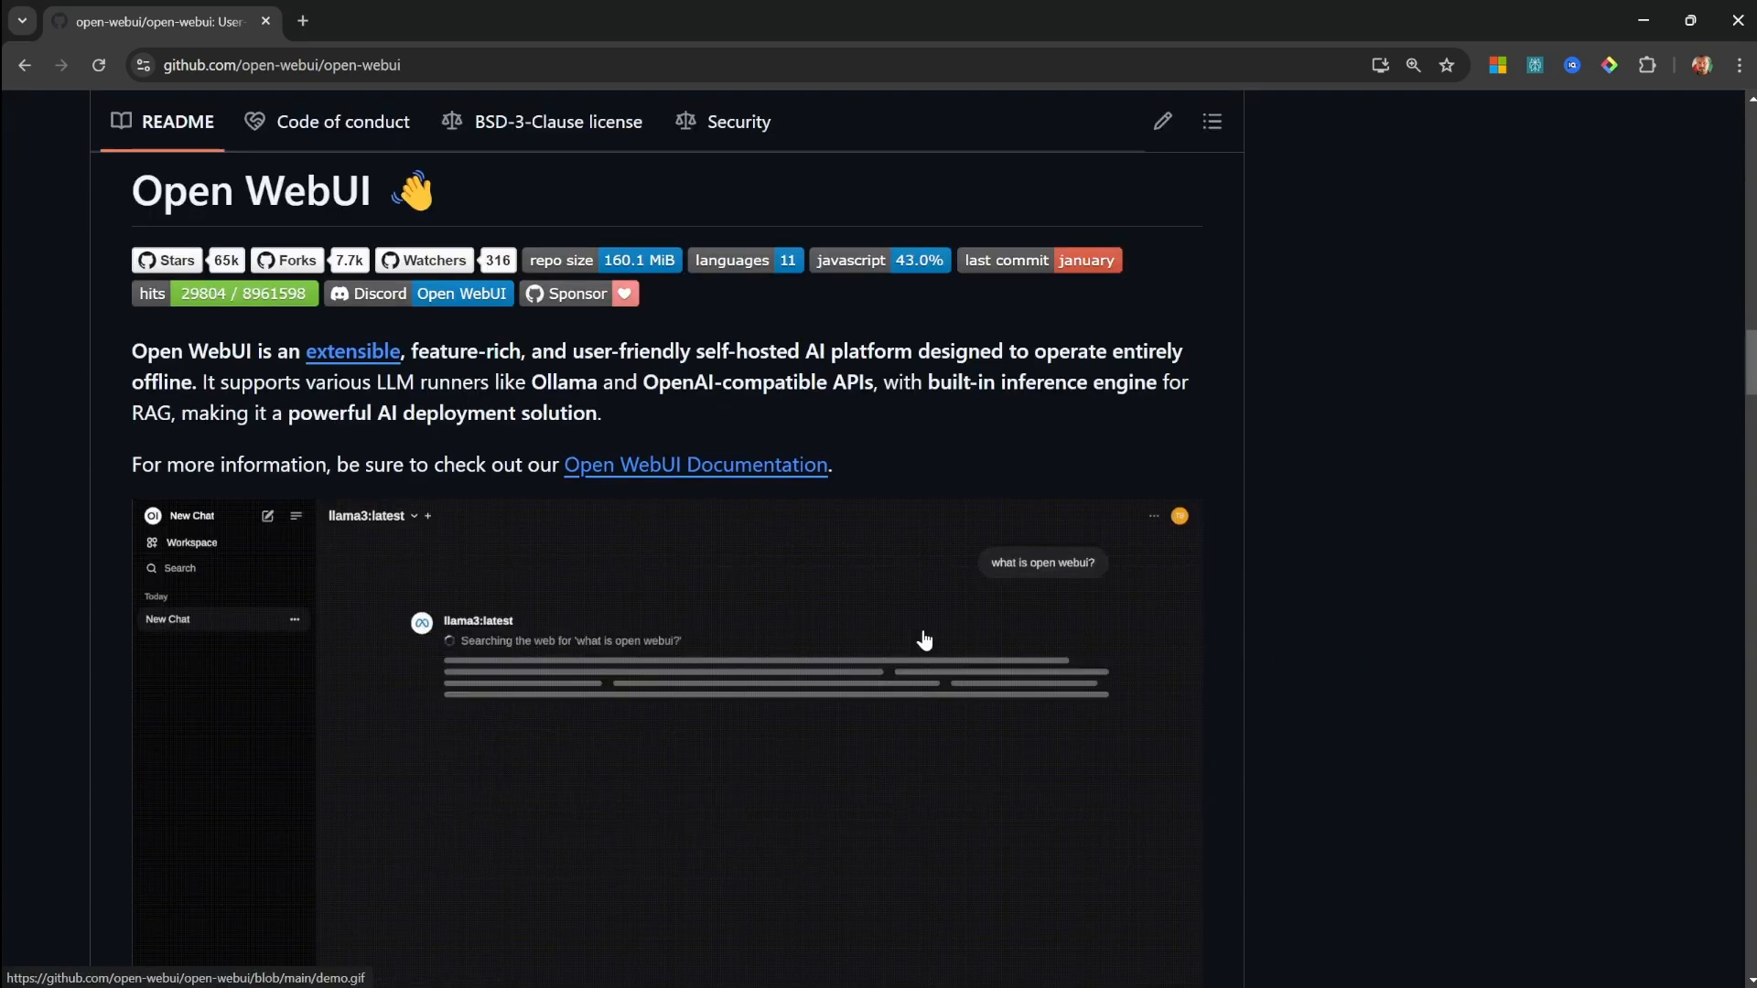
mouse_move(931, 607)
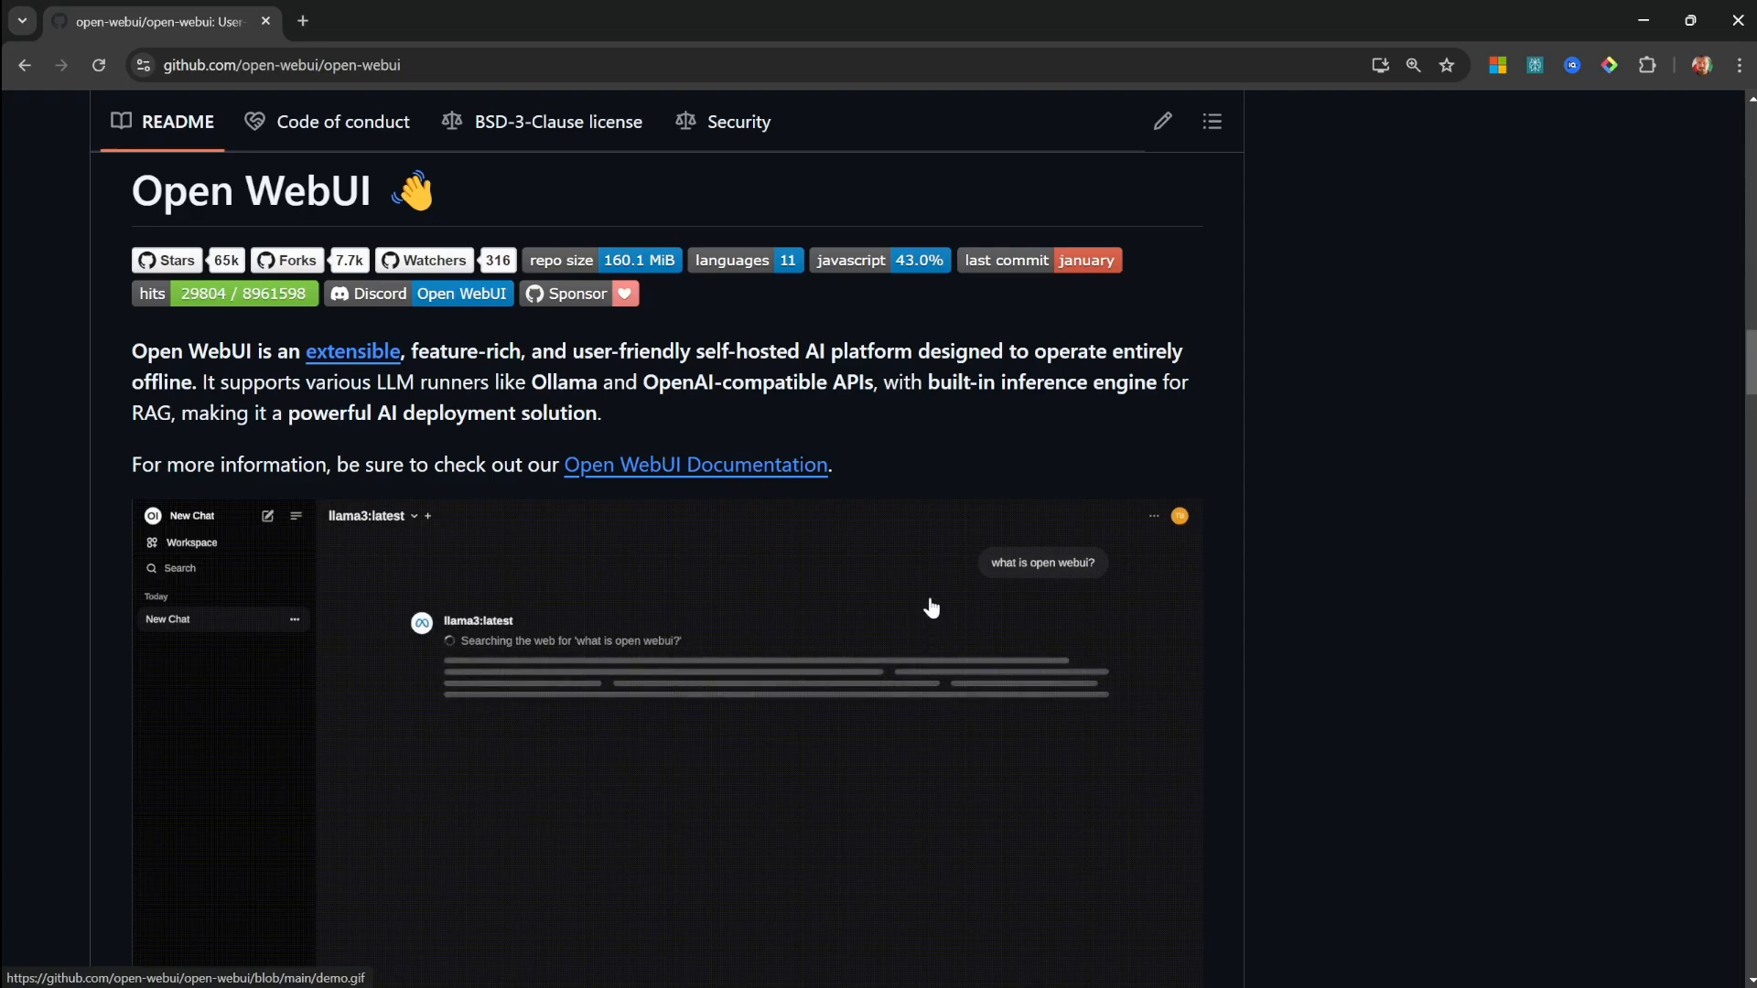
scroll(down, 3)
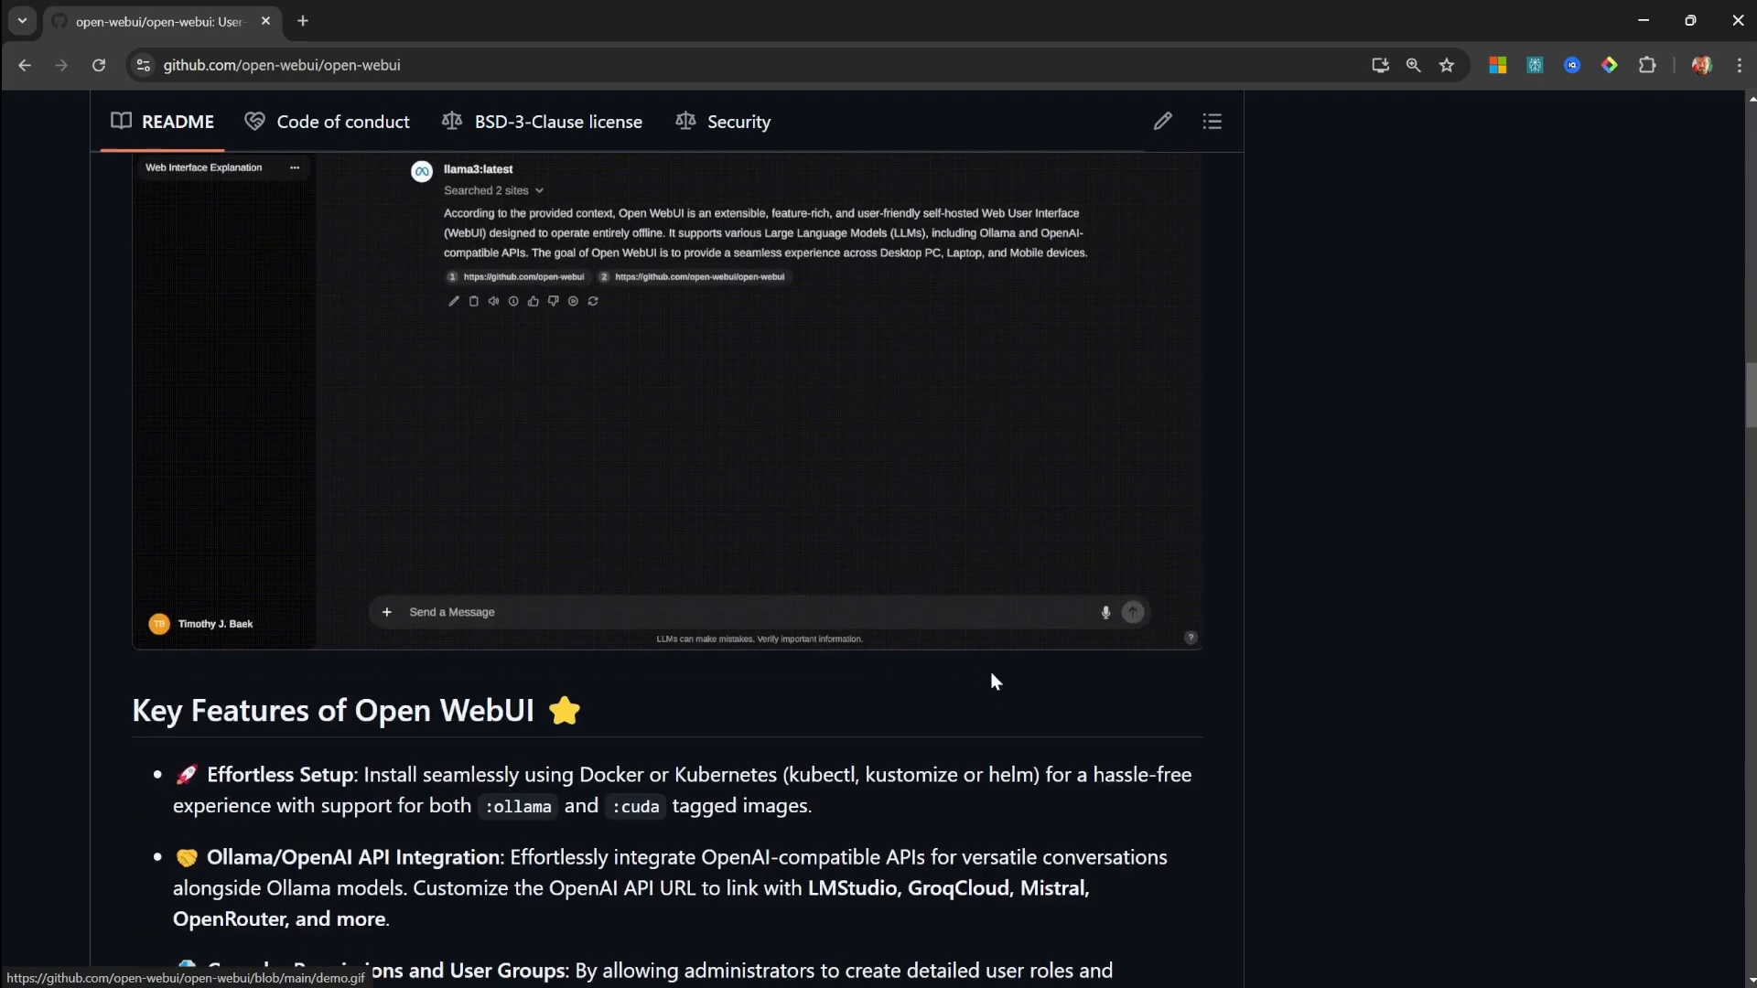
scroll(down, 3)
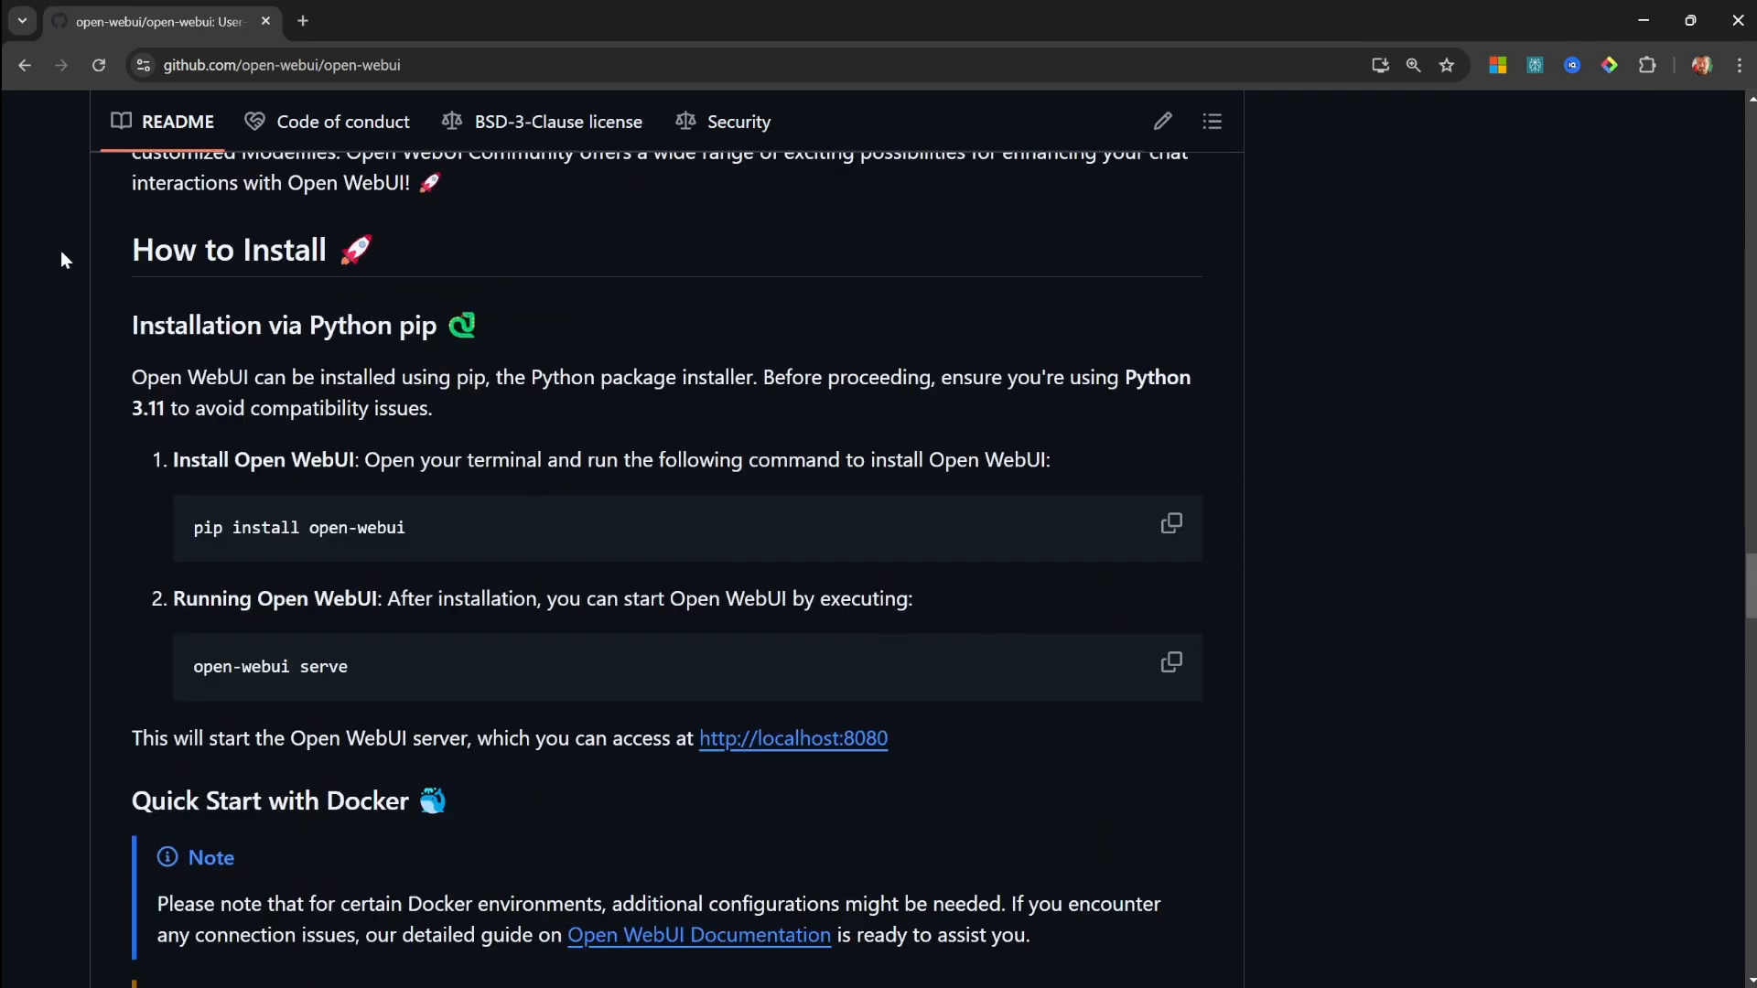
mouse_move(673, 397)
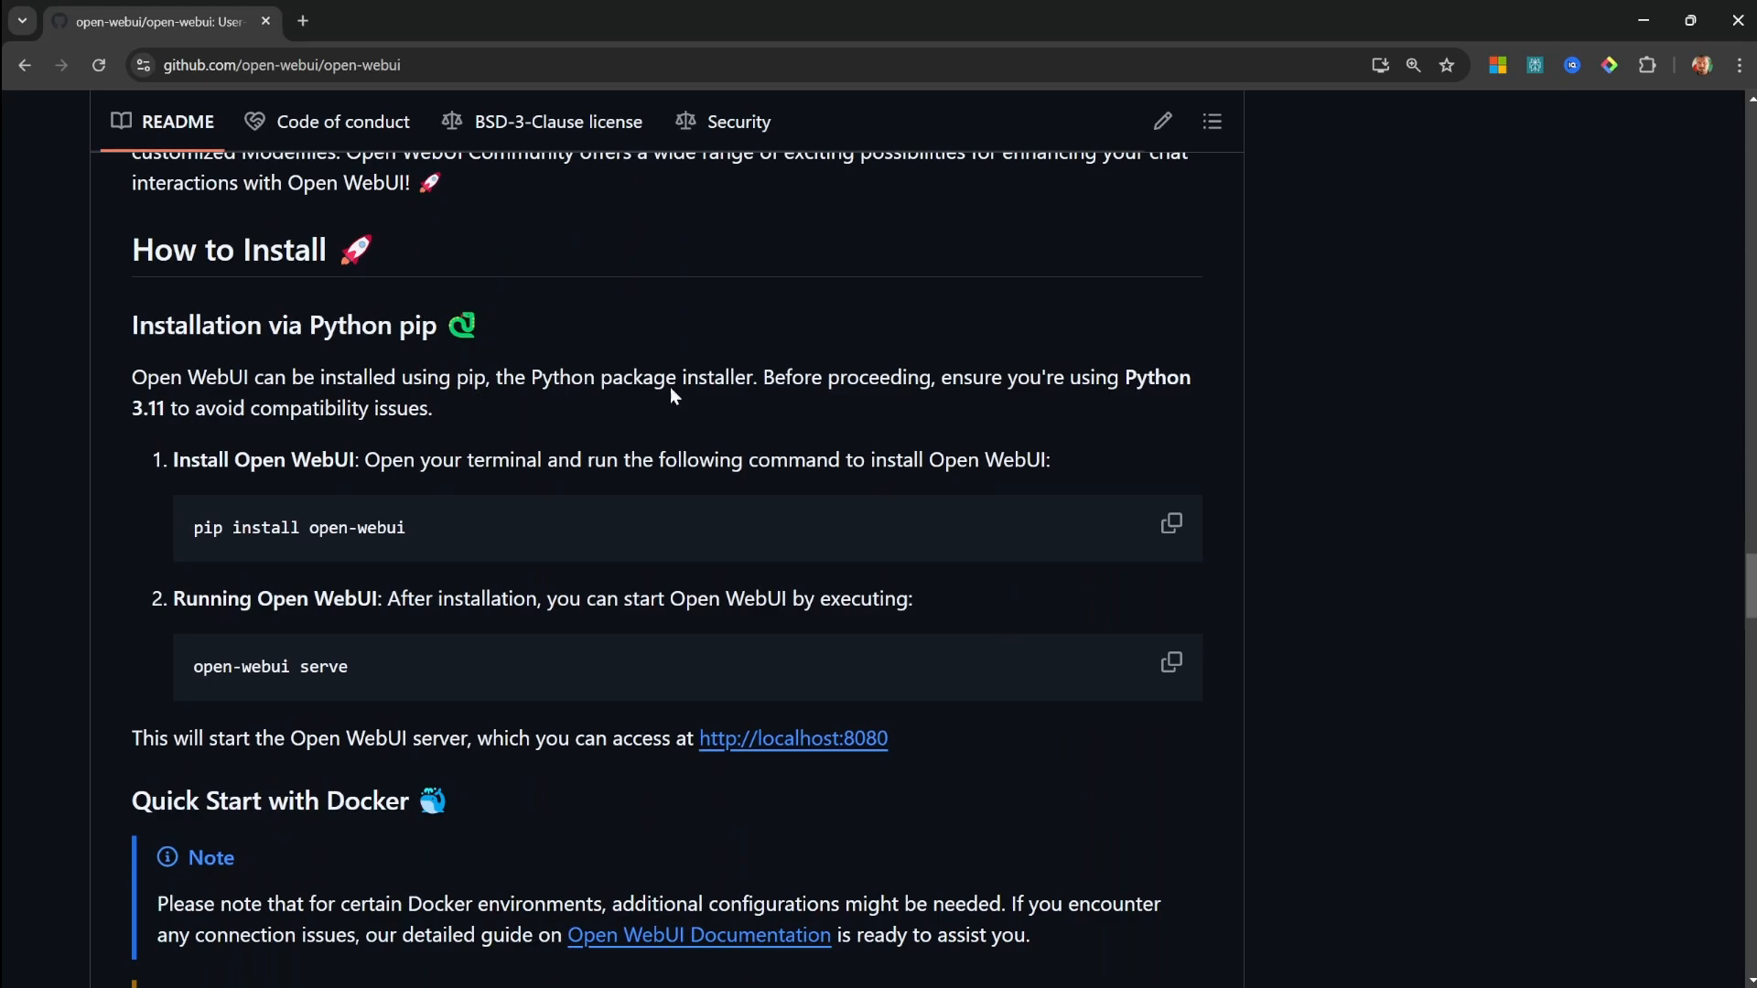
mouse_move(342, 551)
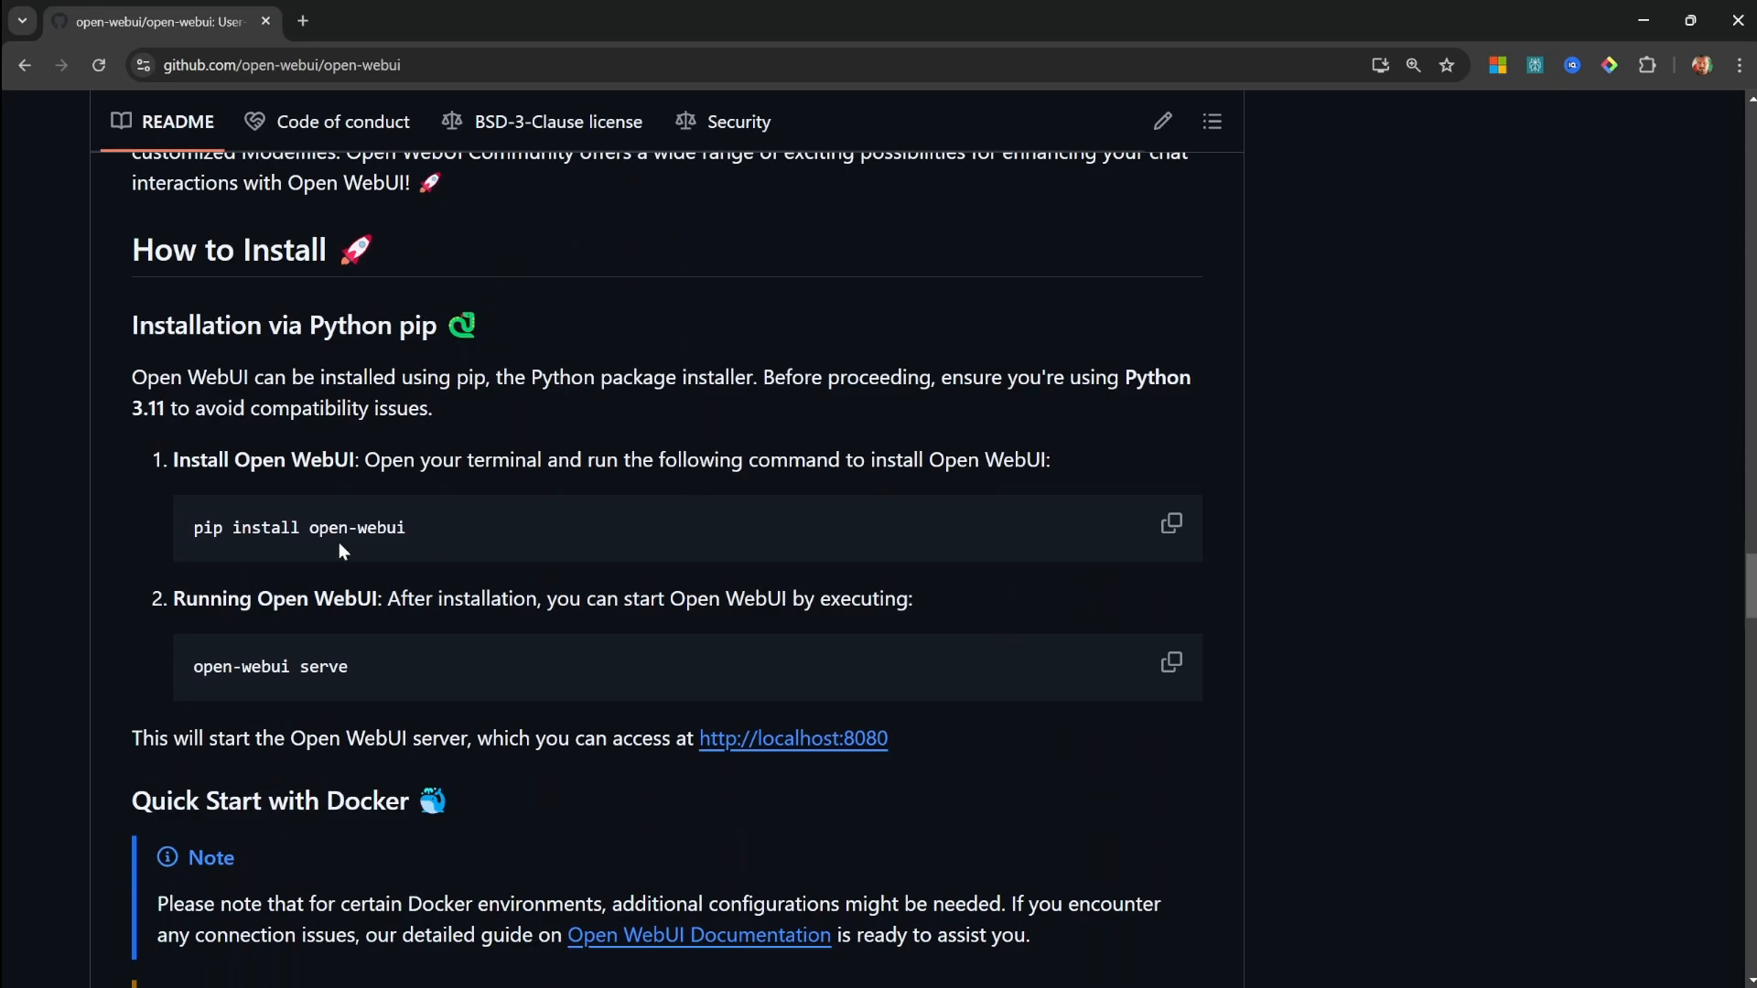
scroll(down, 3)
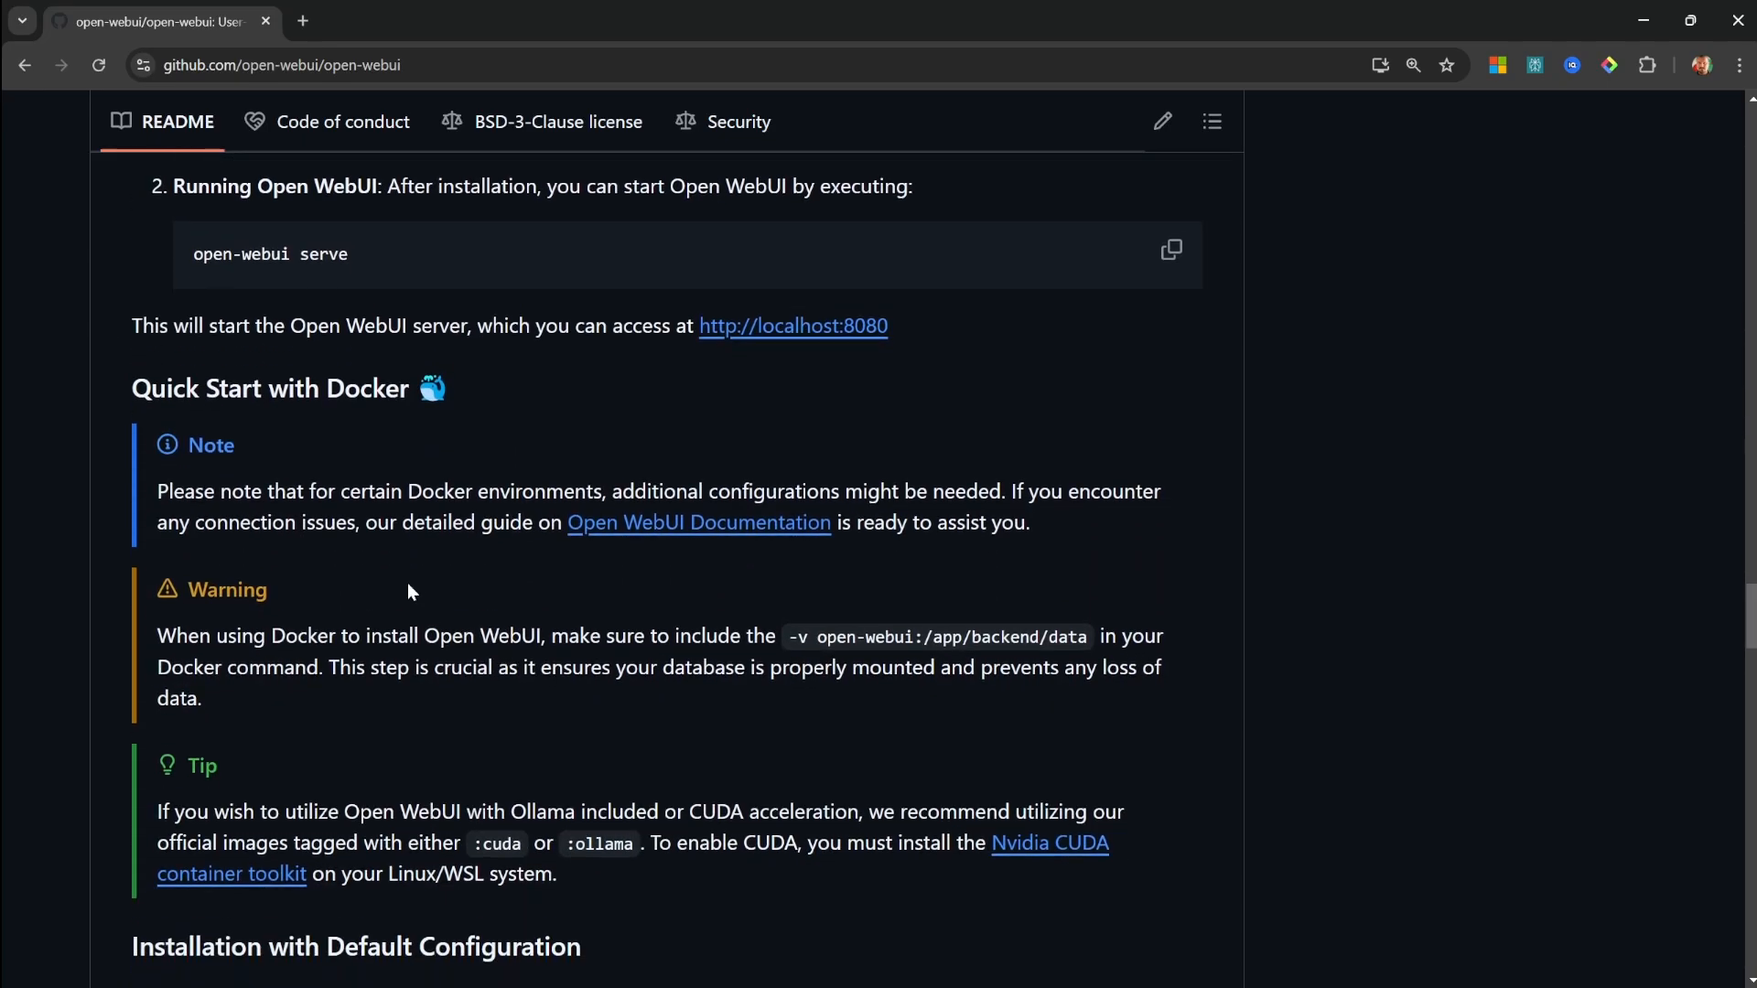
mouse_move(355, 431)
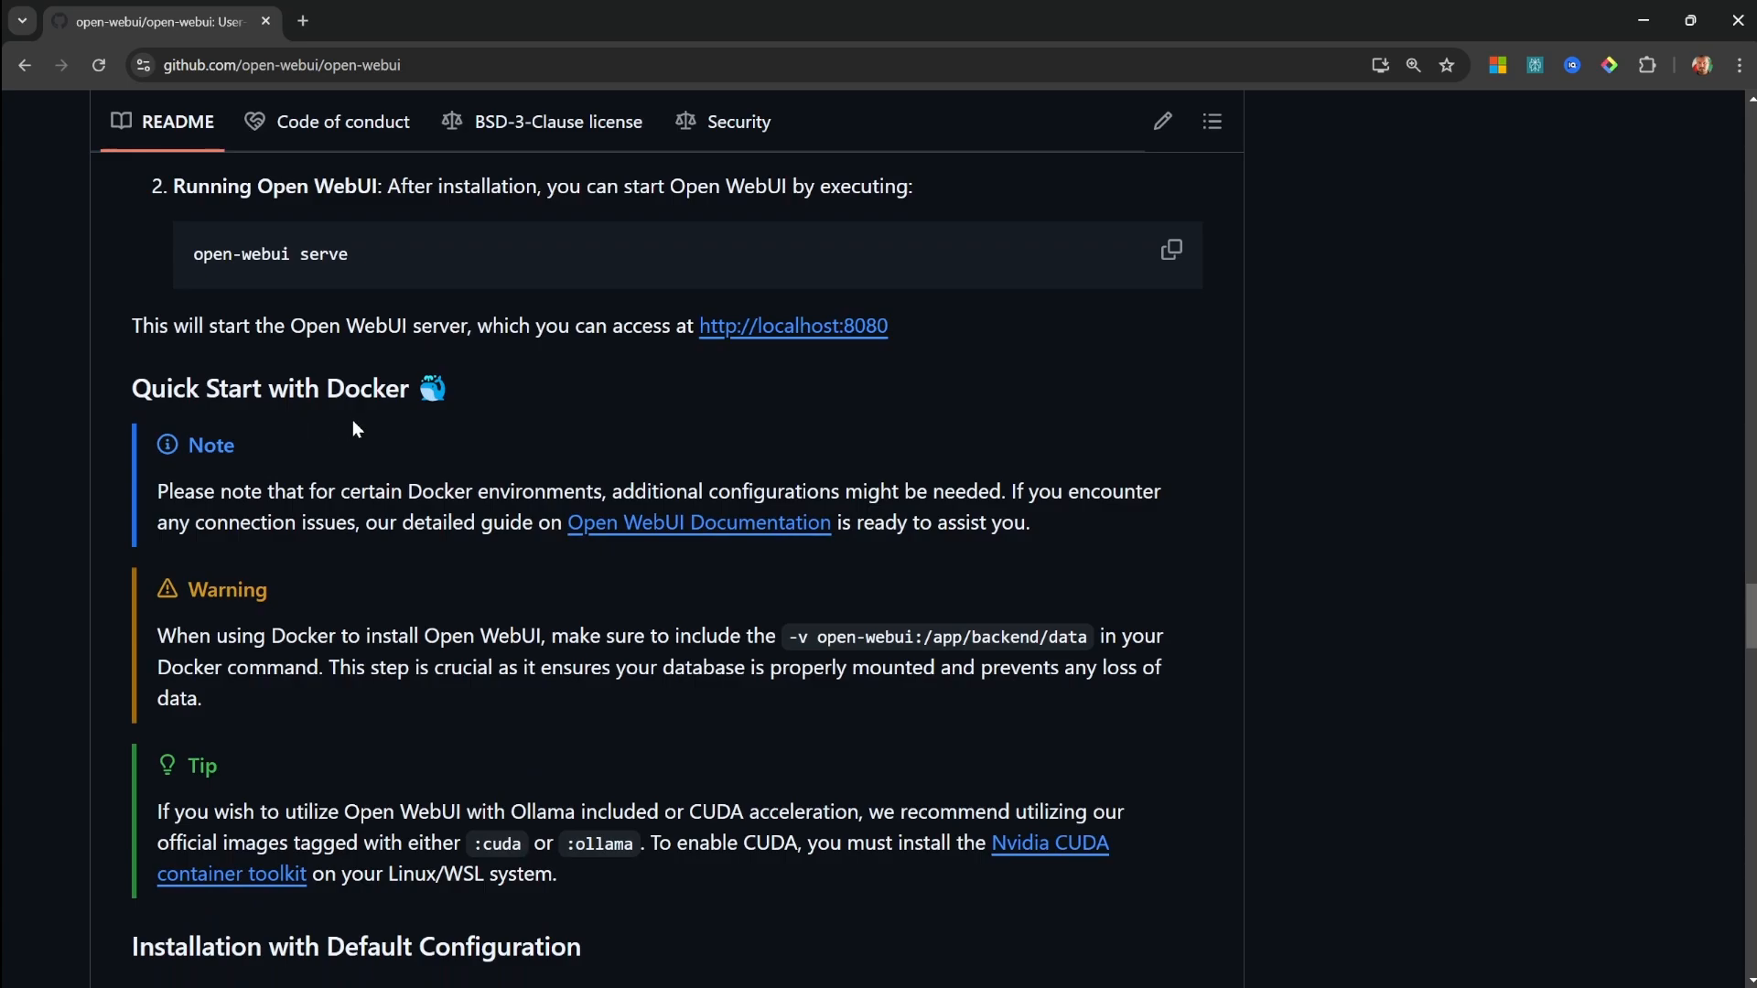
mouse_move(358, 399)
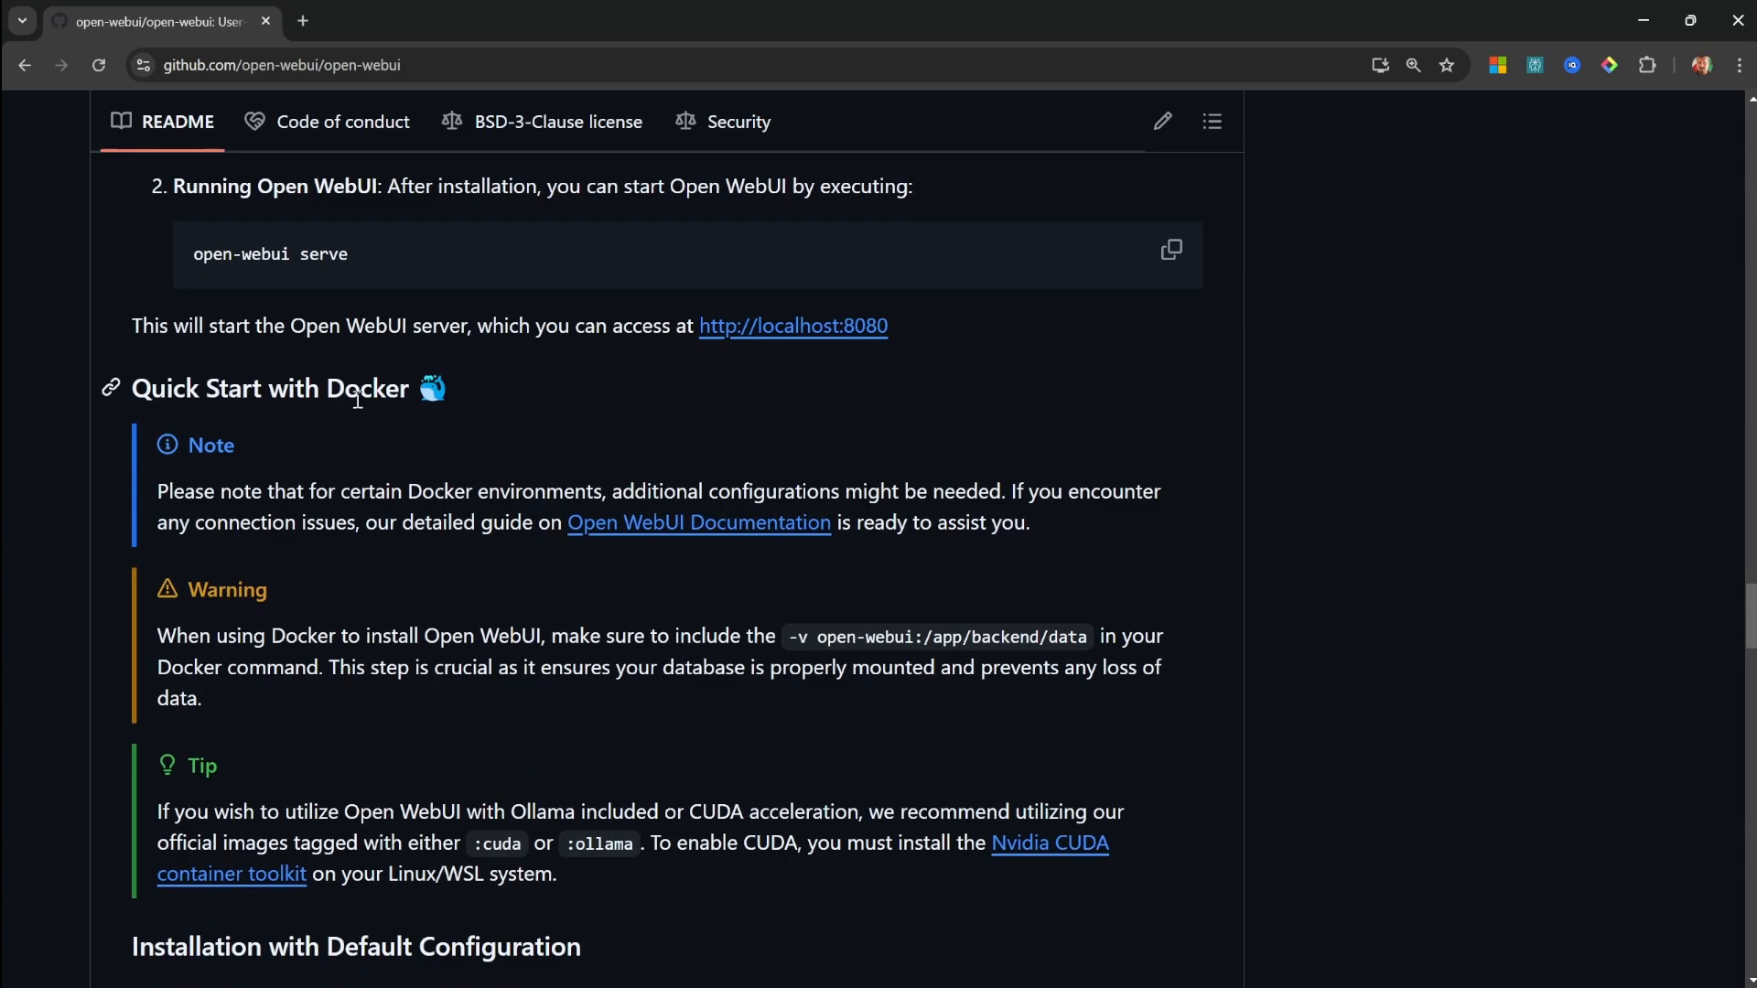
scroll(down, 3)
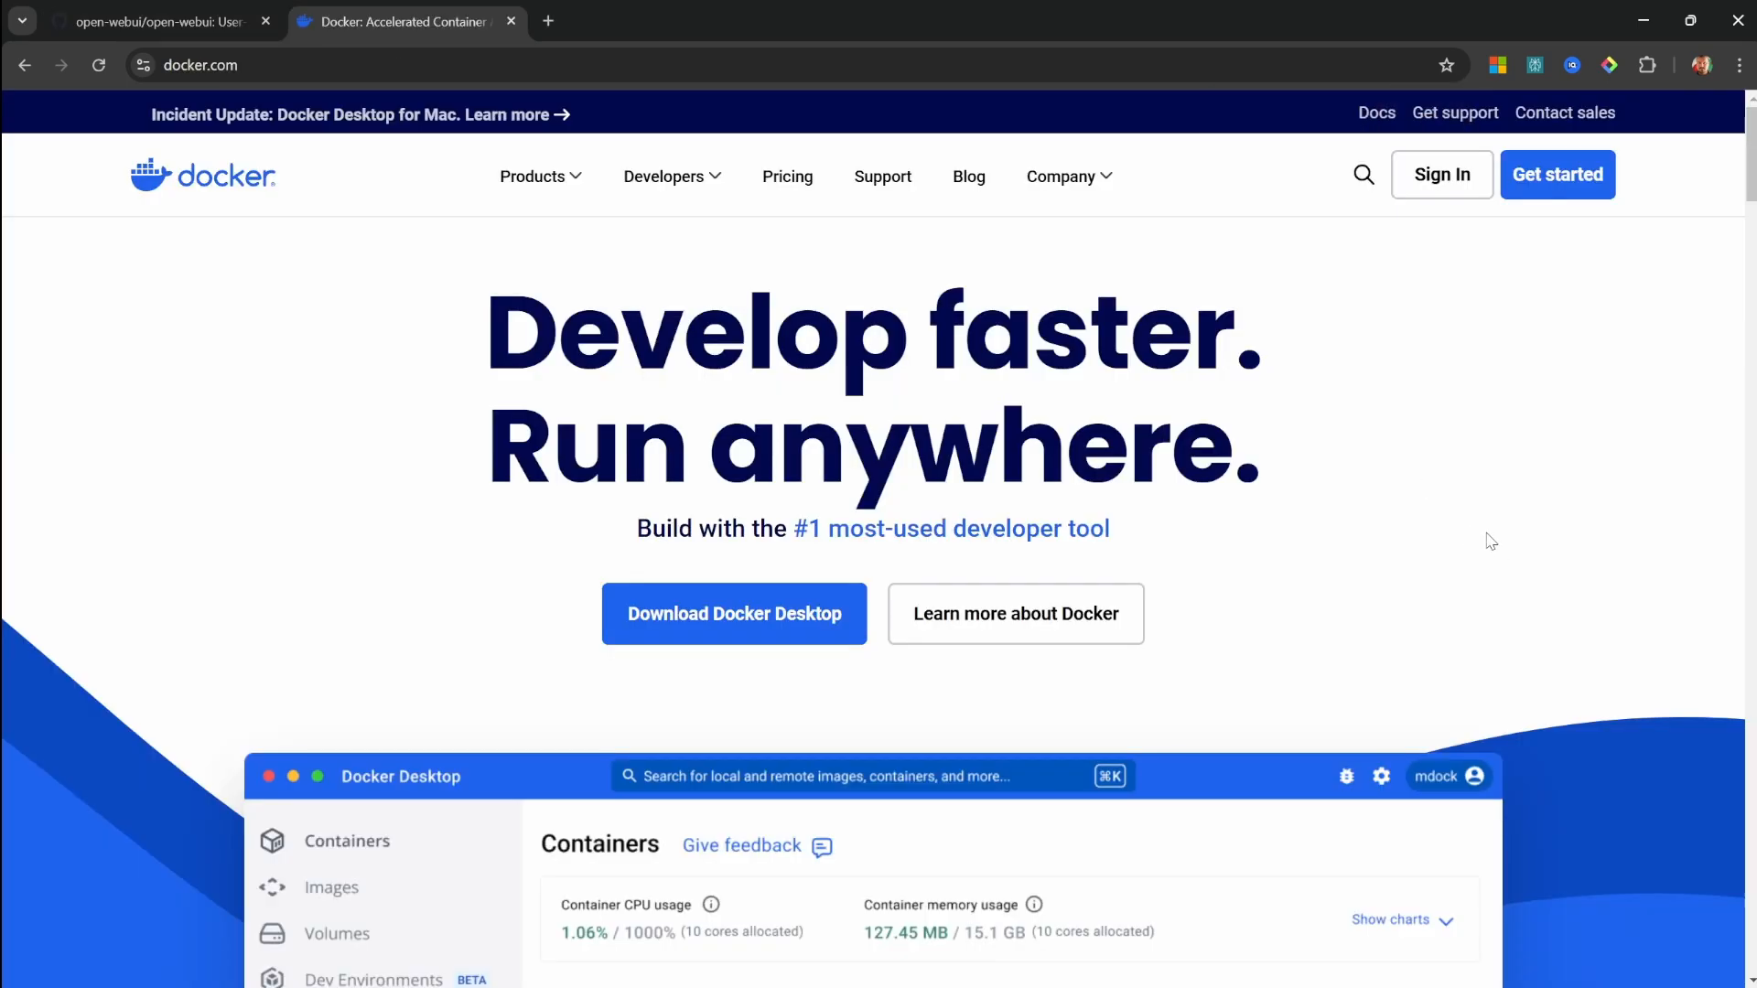
mouse_move(1429, 381)
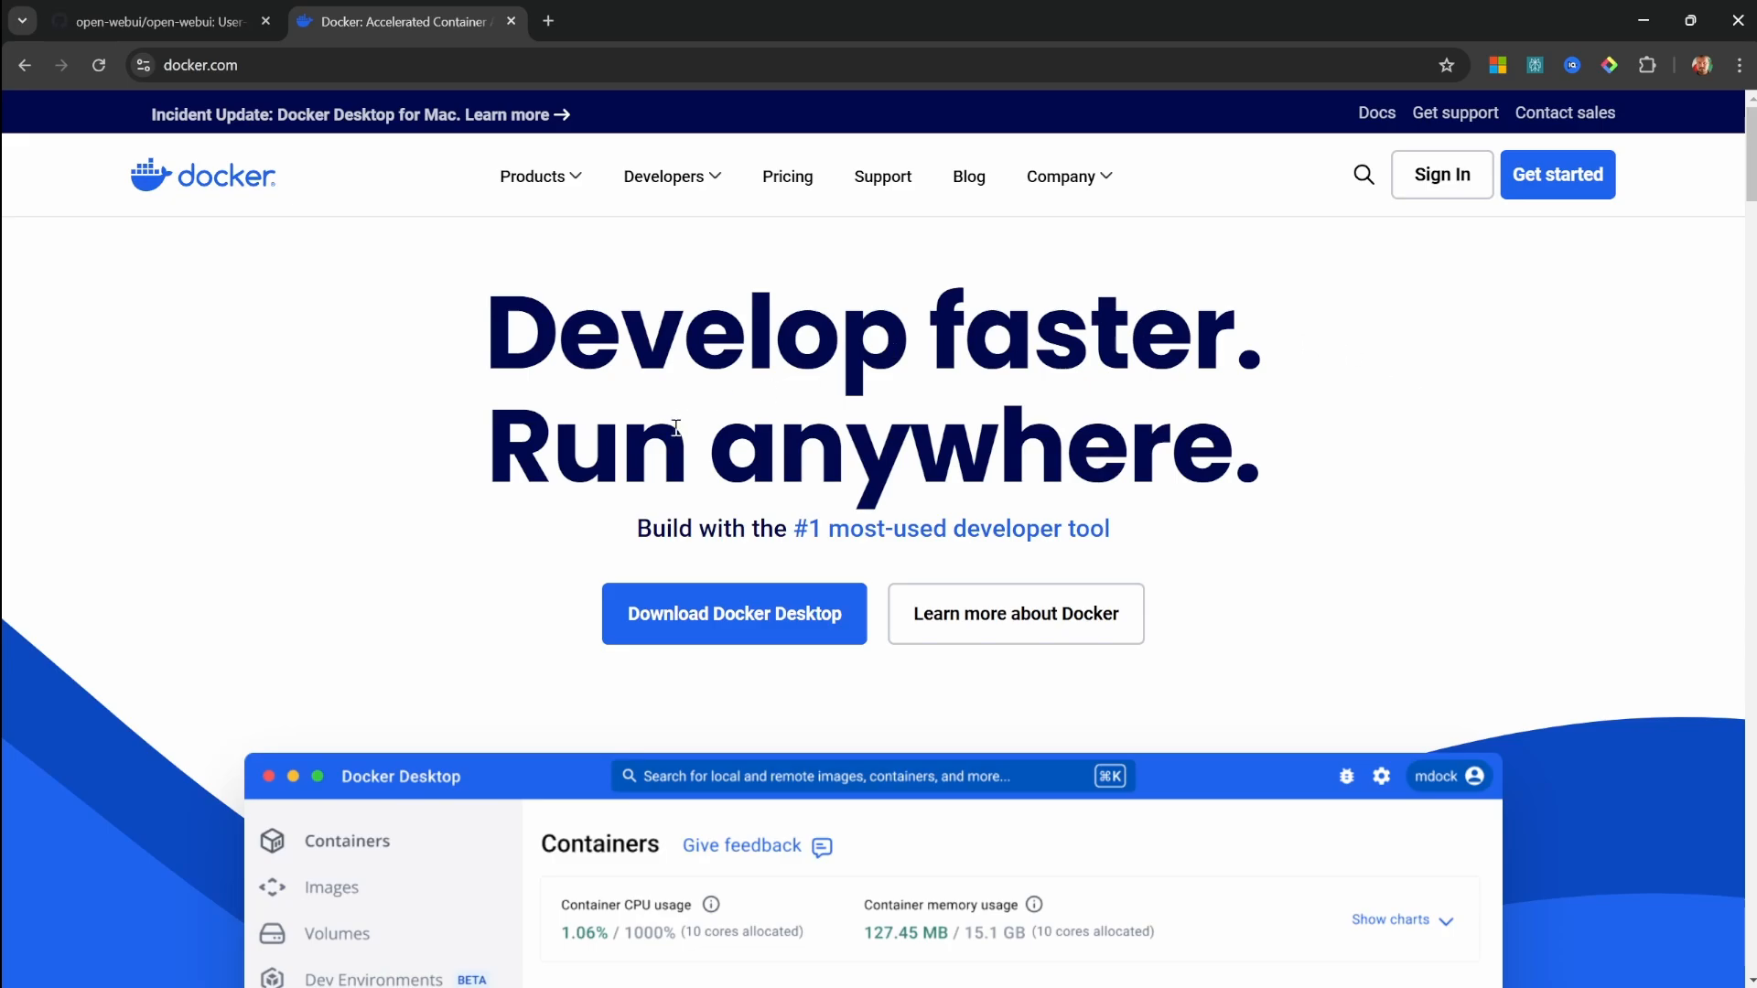
Open docker.com in a second tab for the Docker Desktop download.
click(734, 614)
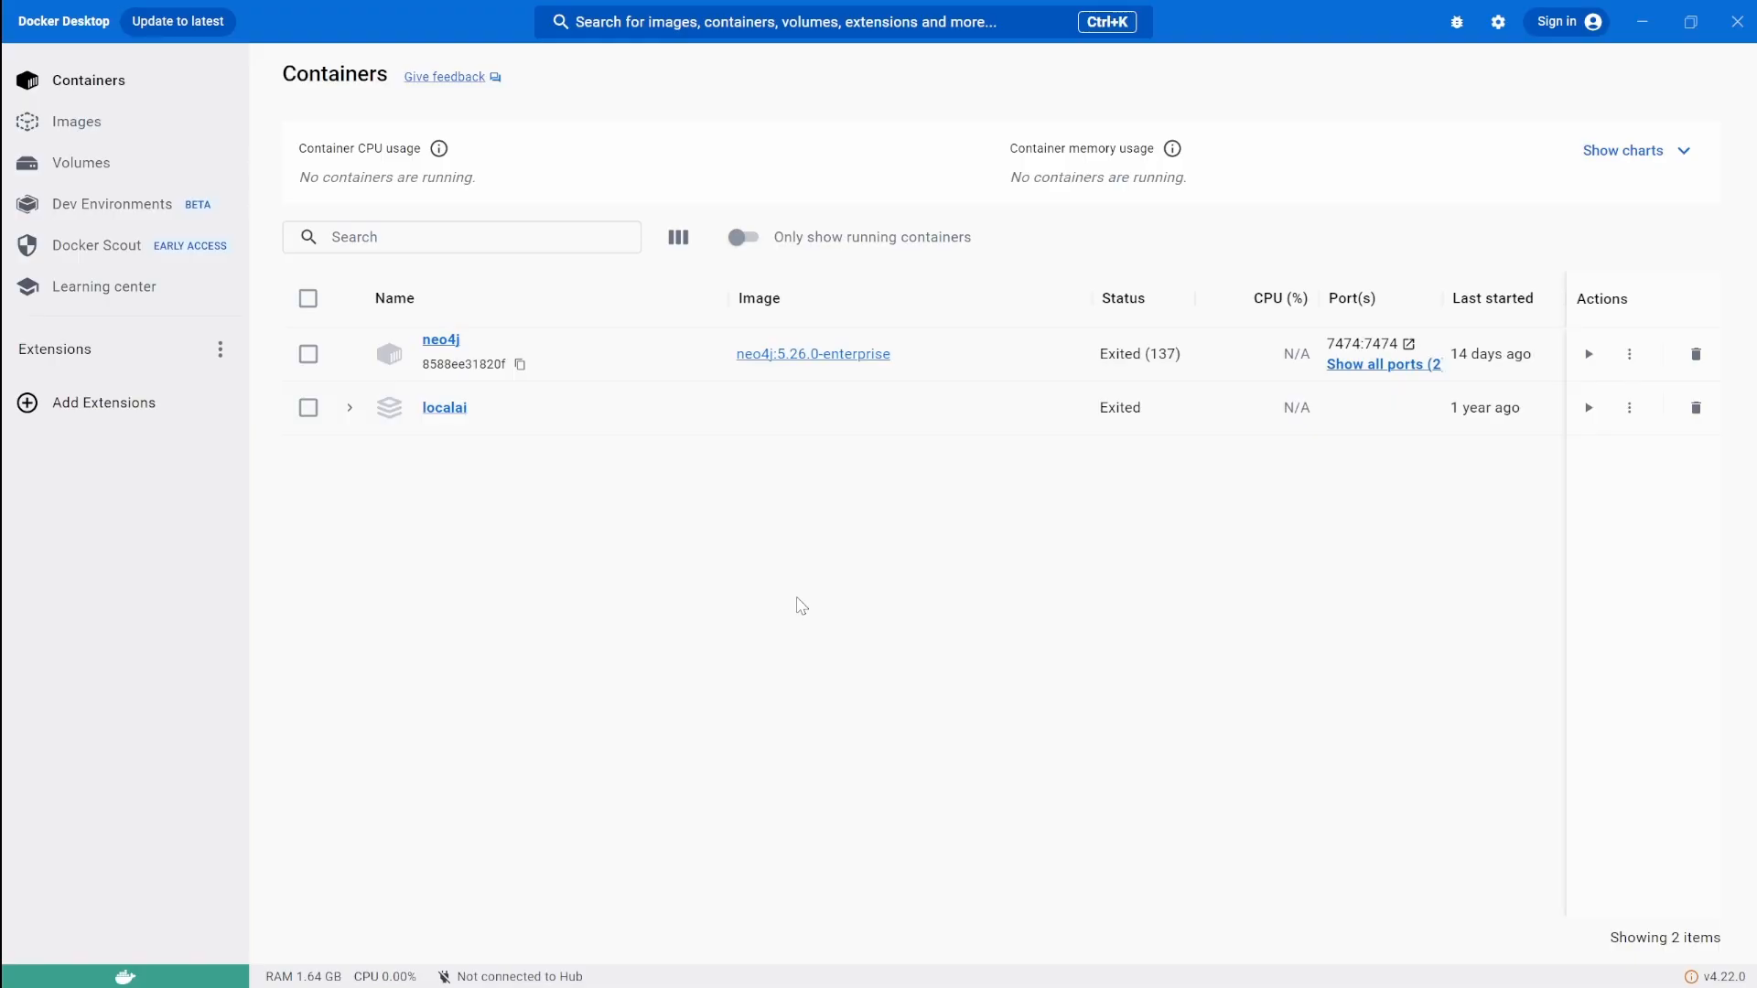
mouse_move(830, 157)
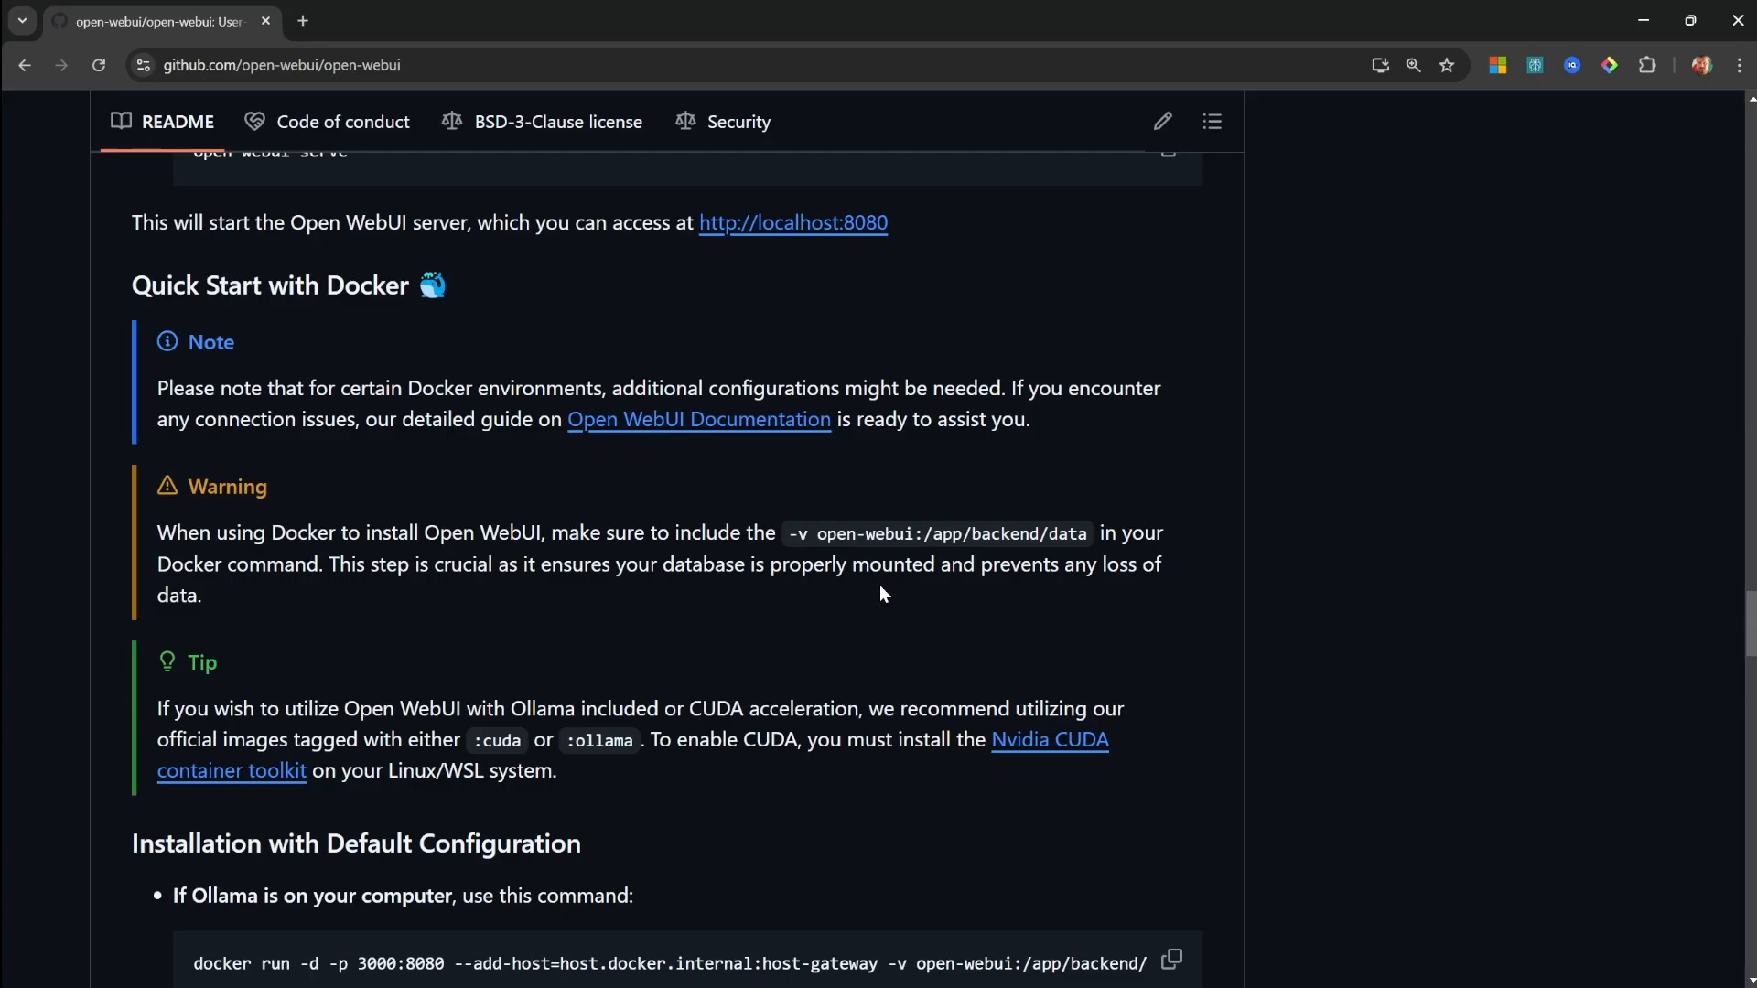
Copy the 'If Ollama is on your computer' Docker install command from the README.
scroll(down, 3)
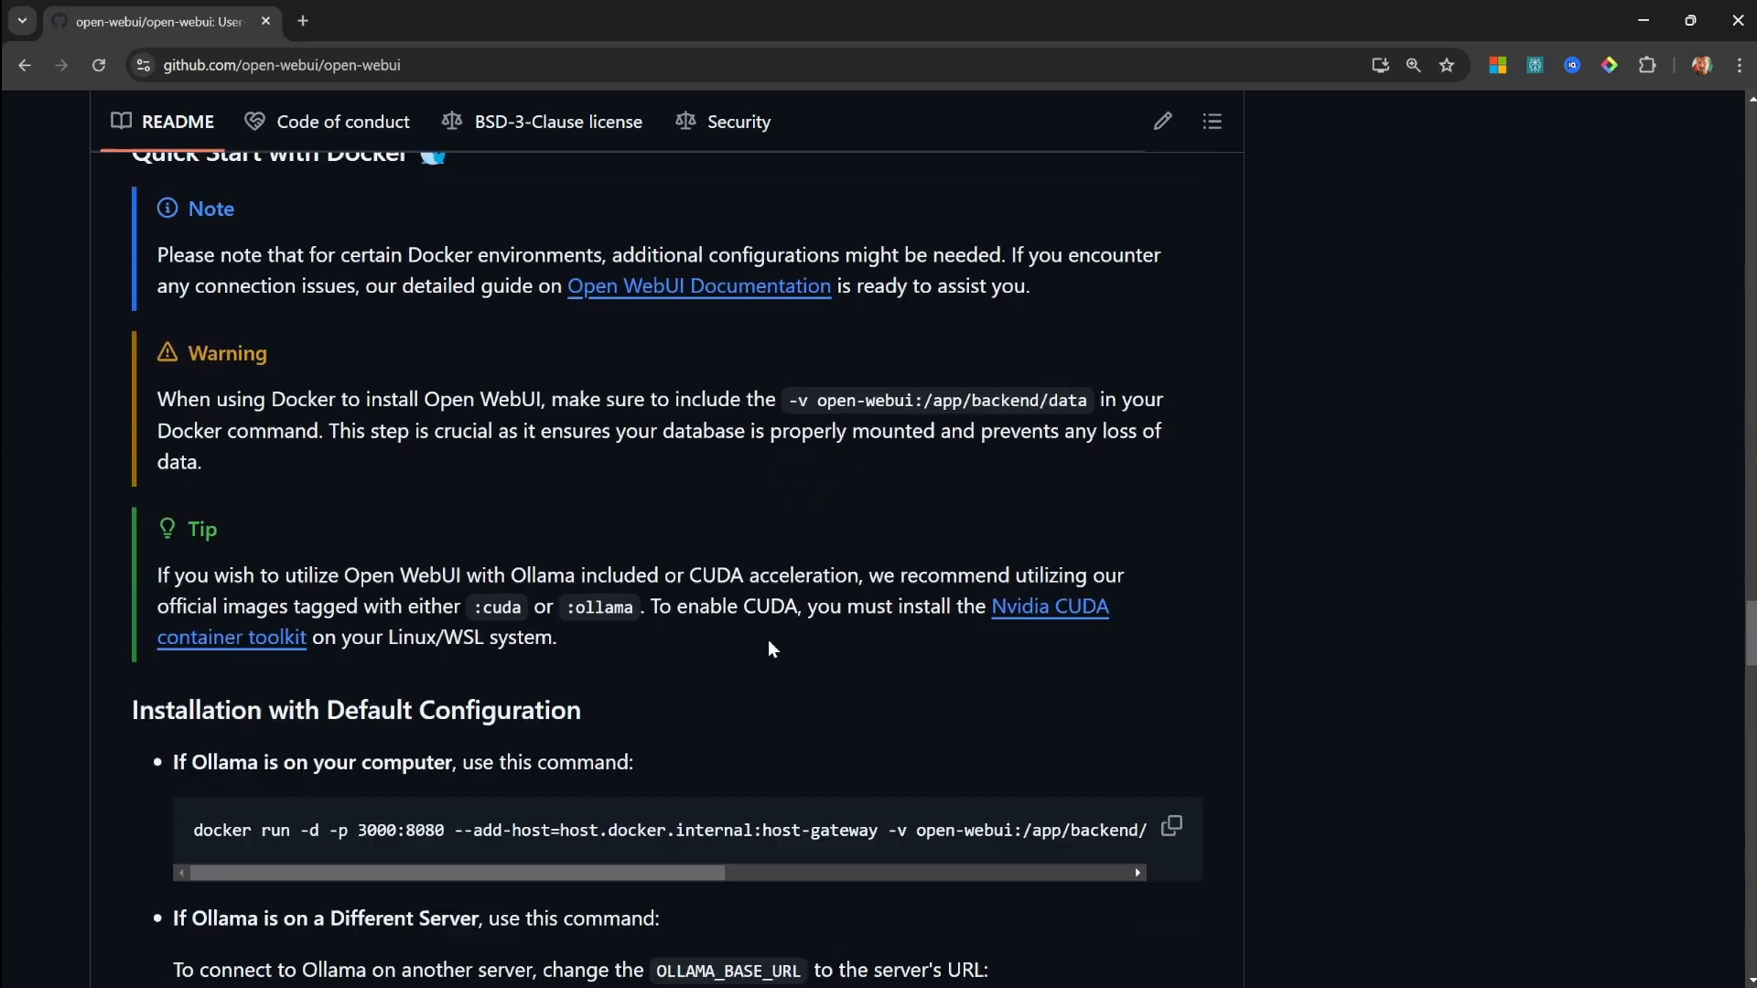
scroll(down, 3)
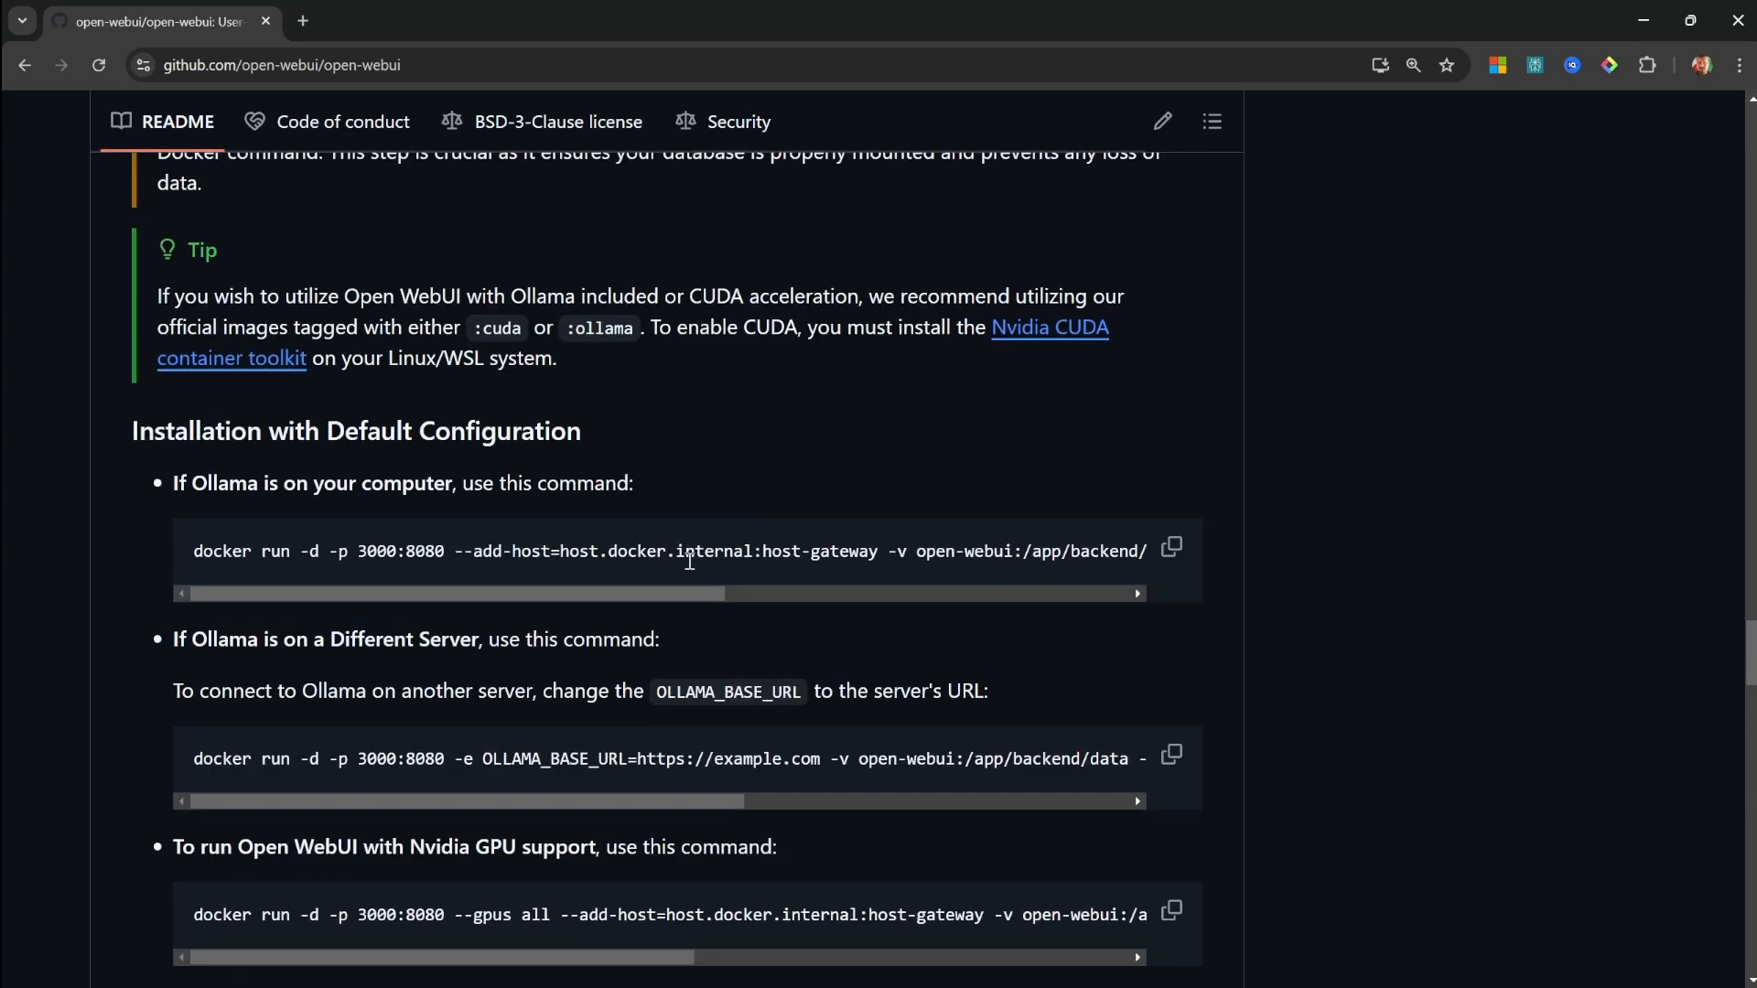
click(1172, 547)
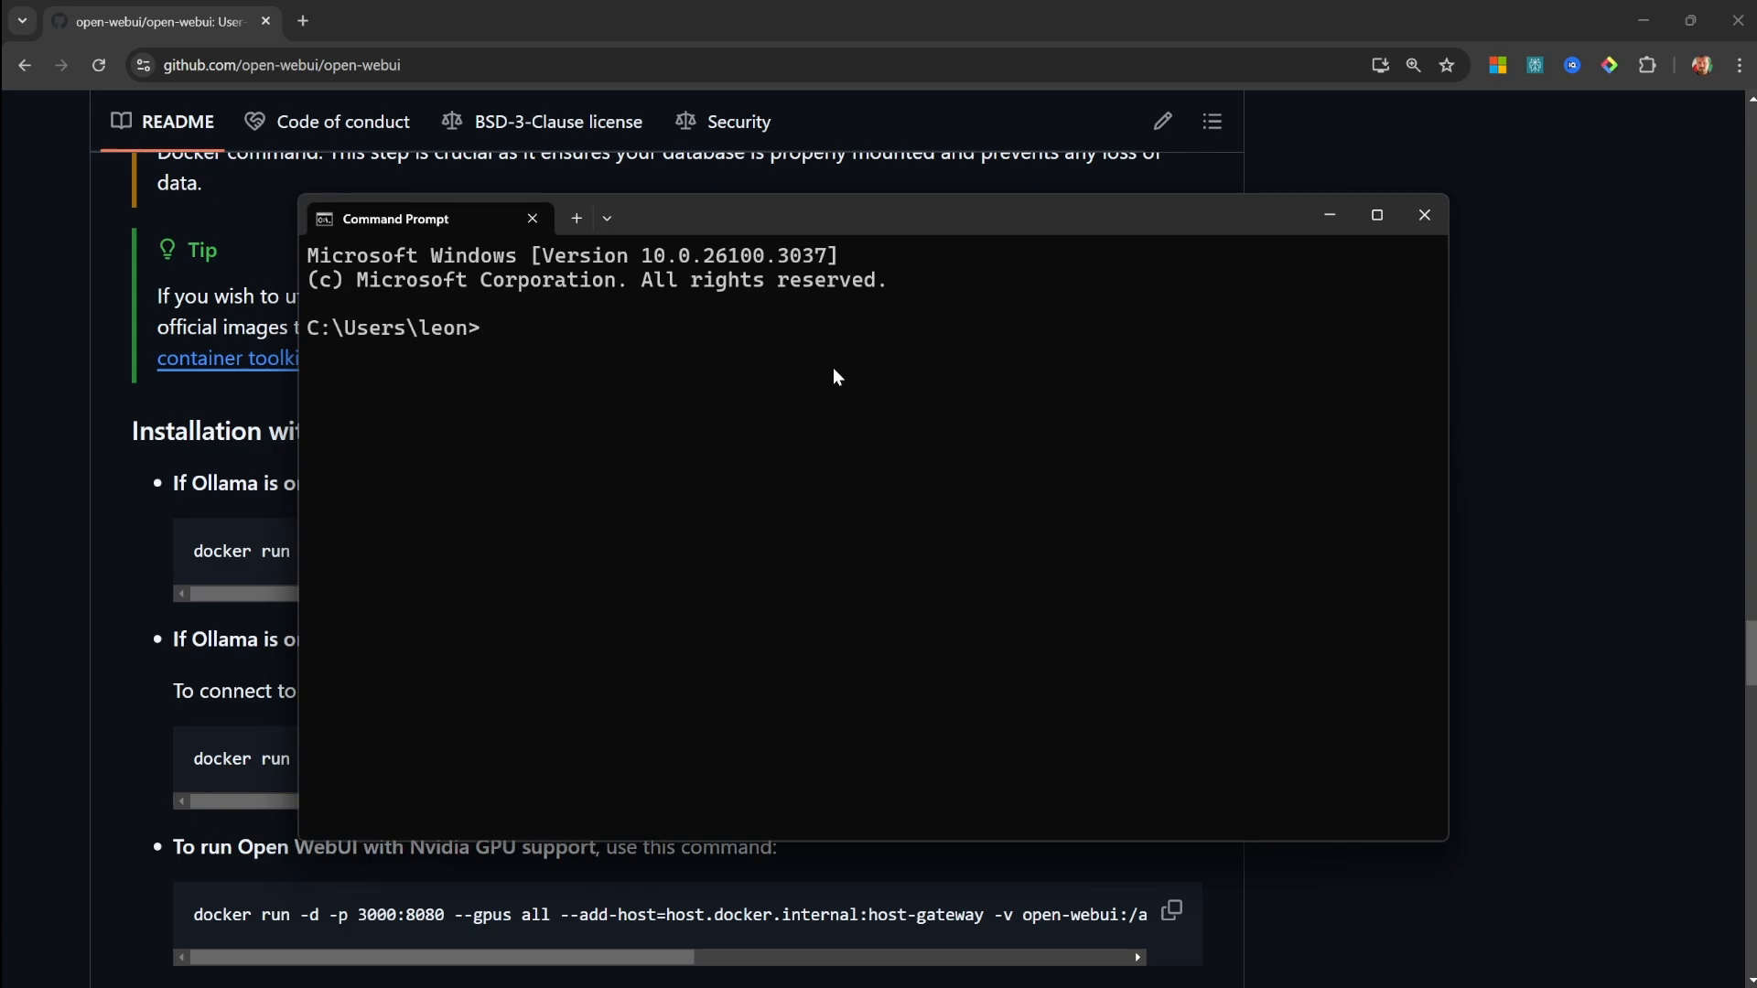
Run the open-webui docker run command with port 5000:8080, pulling the image.
text(docker run -d -p 3000:8080 --add-host=host.docker.internal:host-gateway -v open-webui:/app/backend/data --name open-webui --restart always ghcr.io/open-webui/open-webui:main)
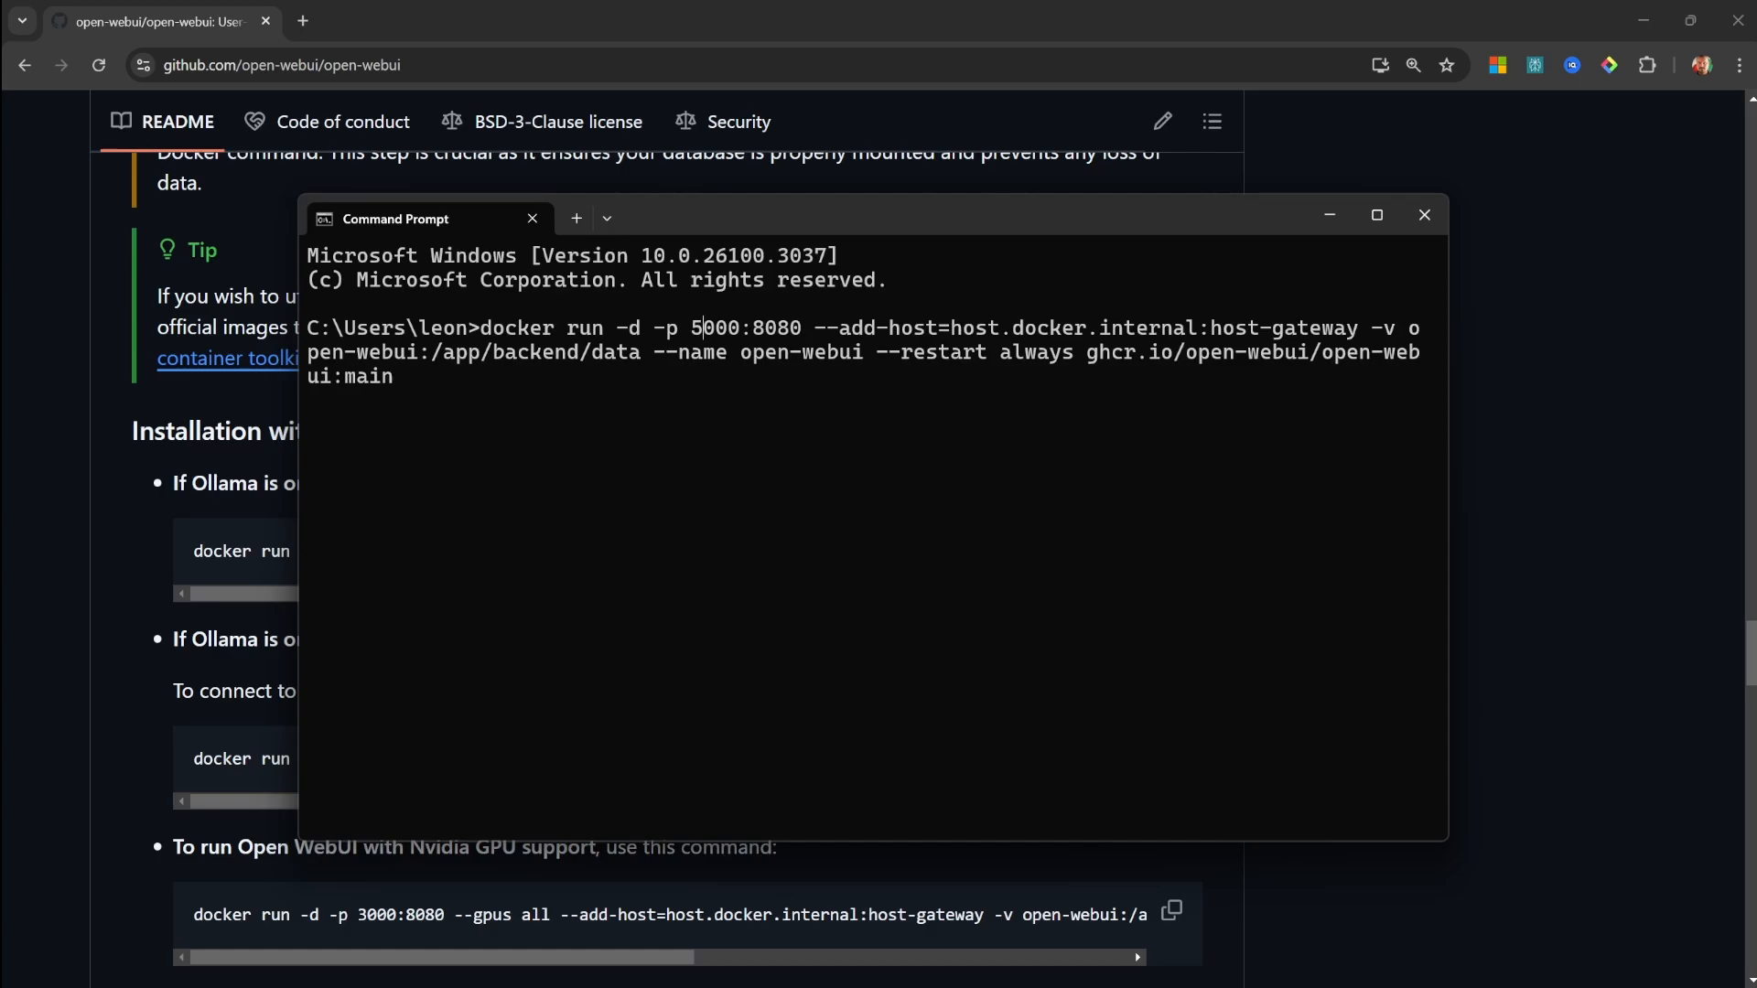
key(Enter)
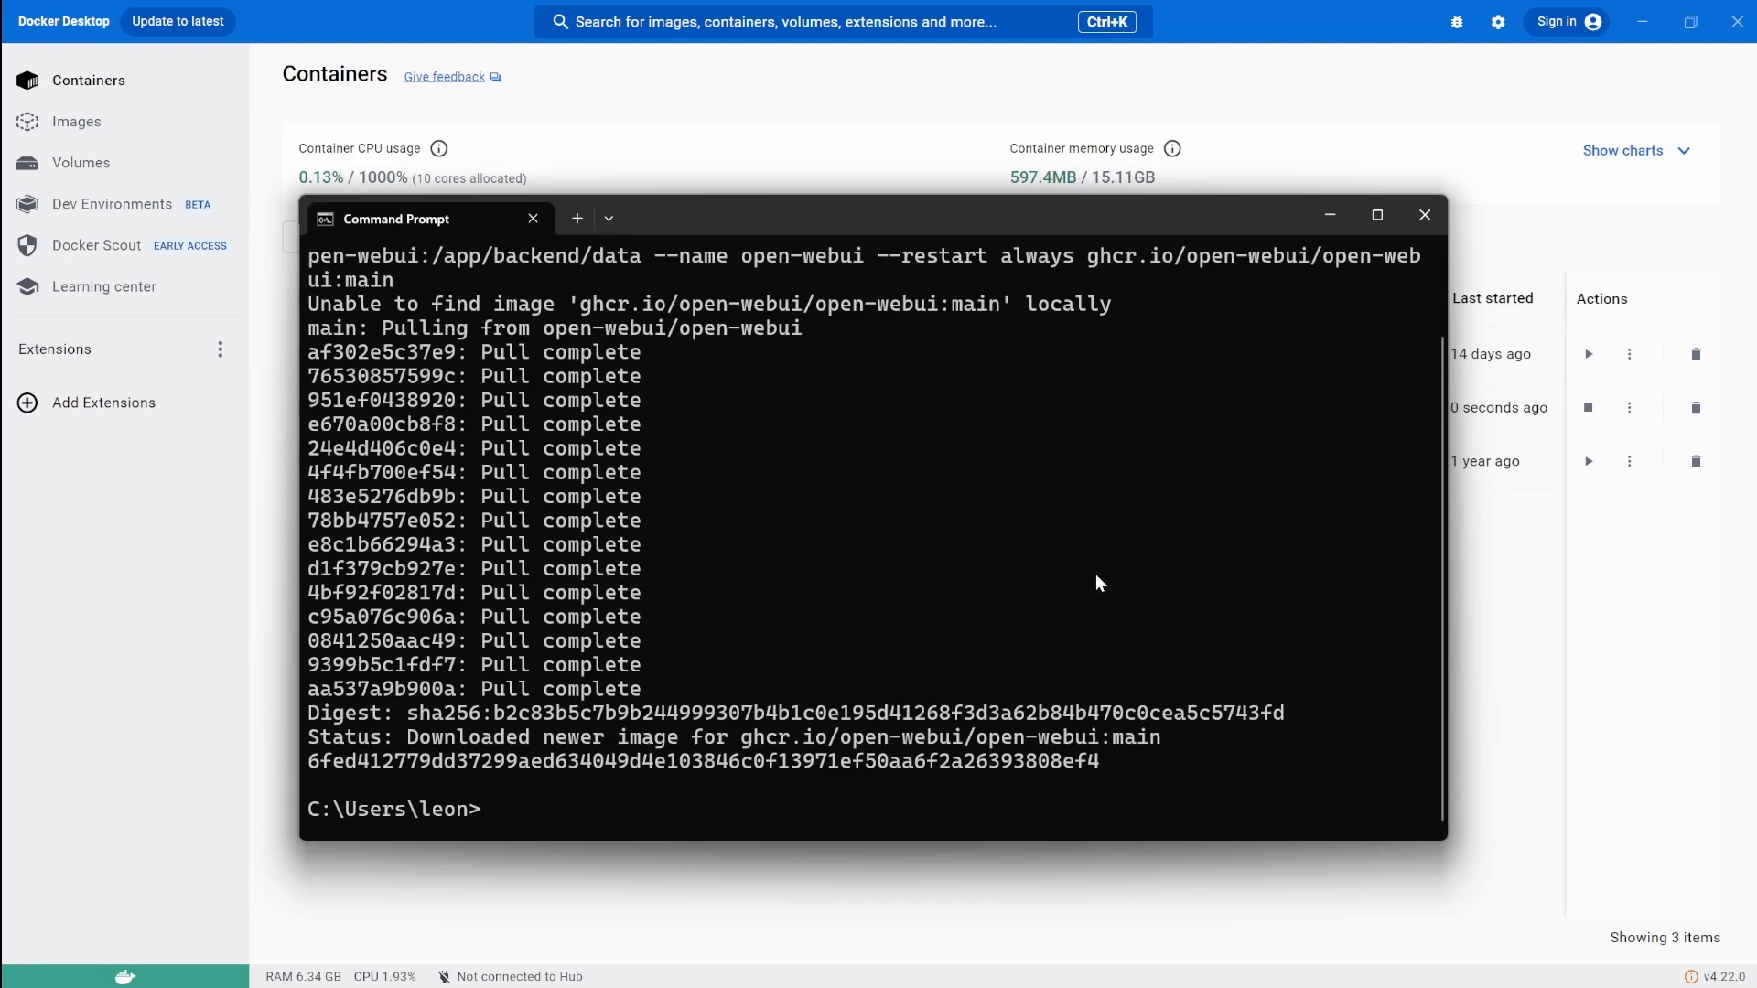
Open the open-webui container's 5000:8080 link from Docker Desktop's Containers list.
click(1424, 214)
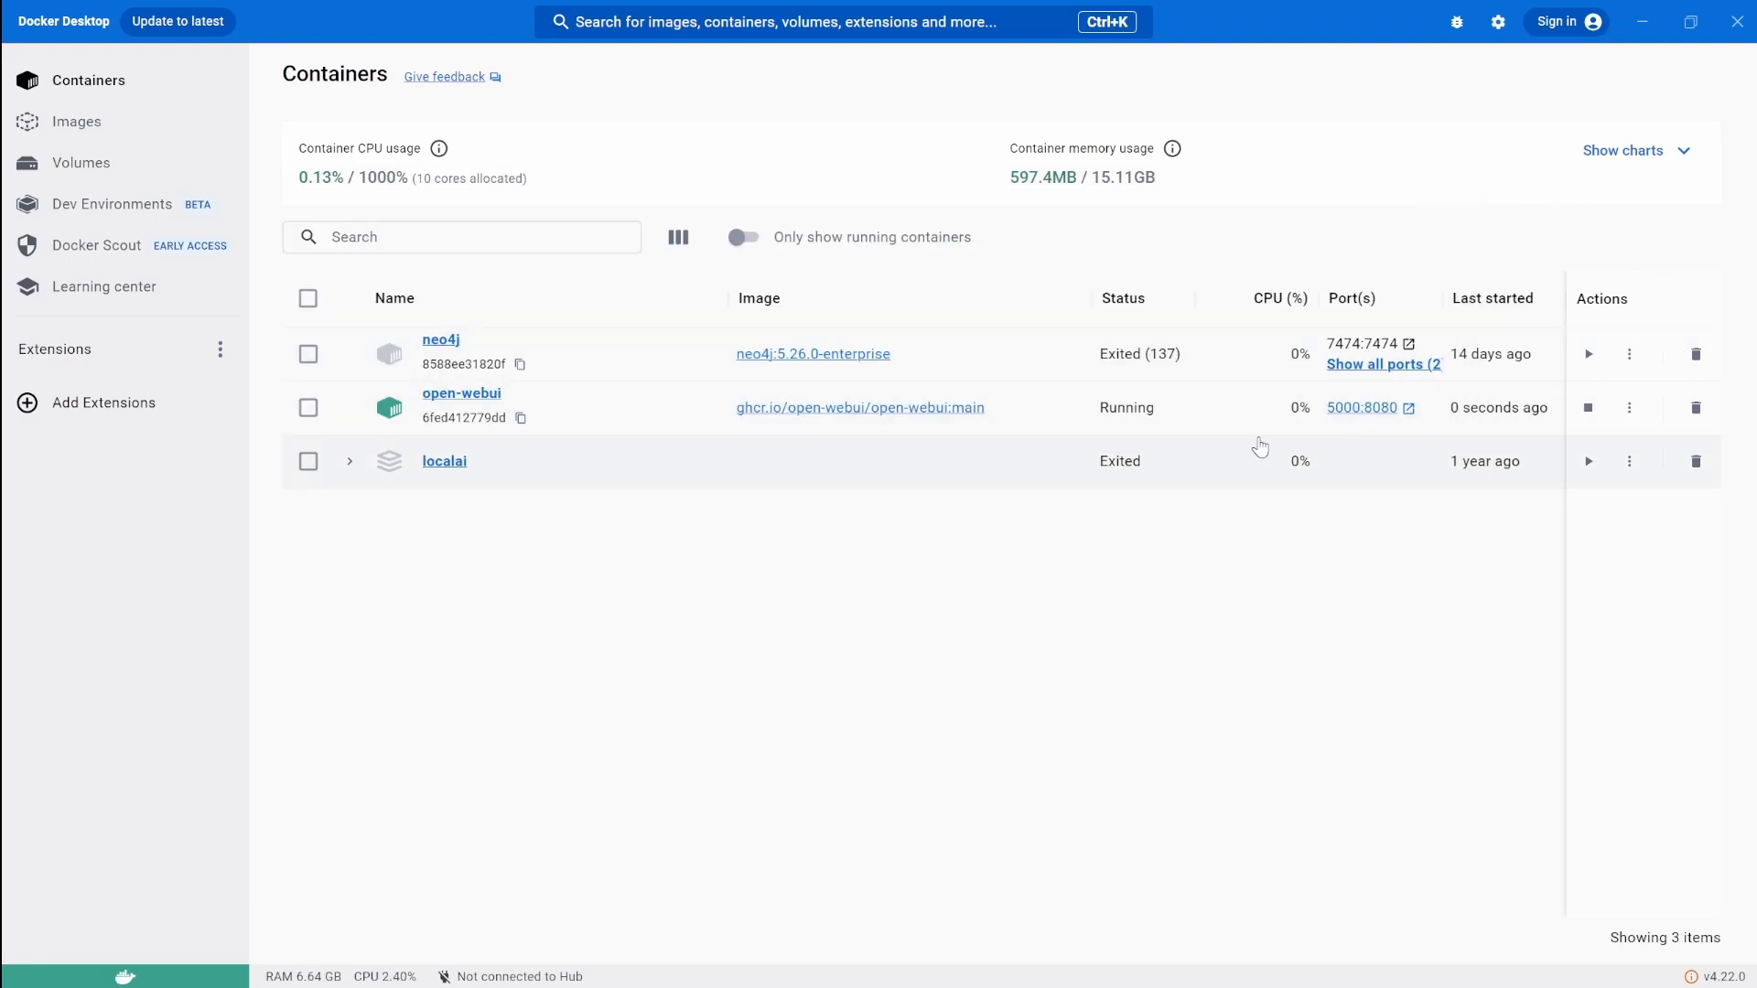
mouse_move(1149, 413)
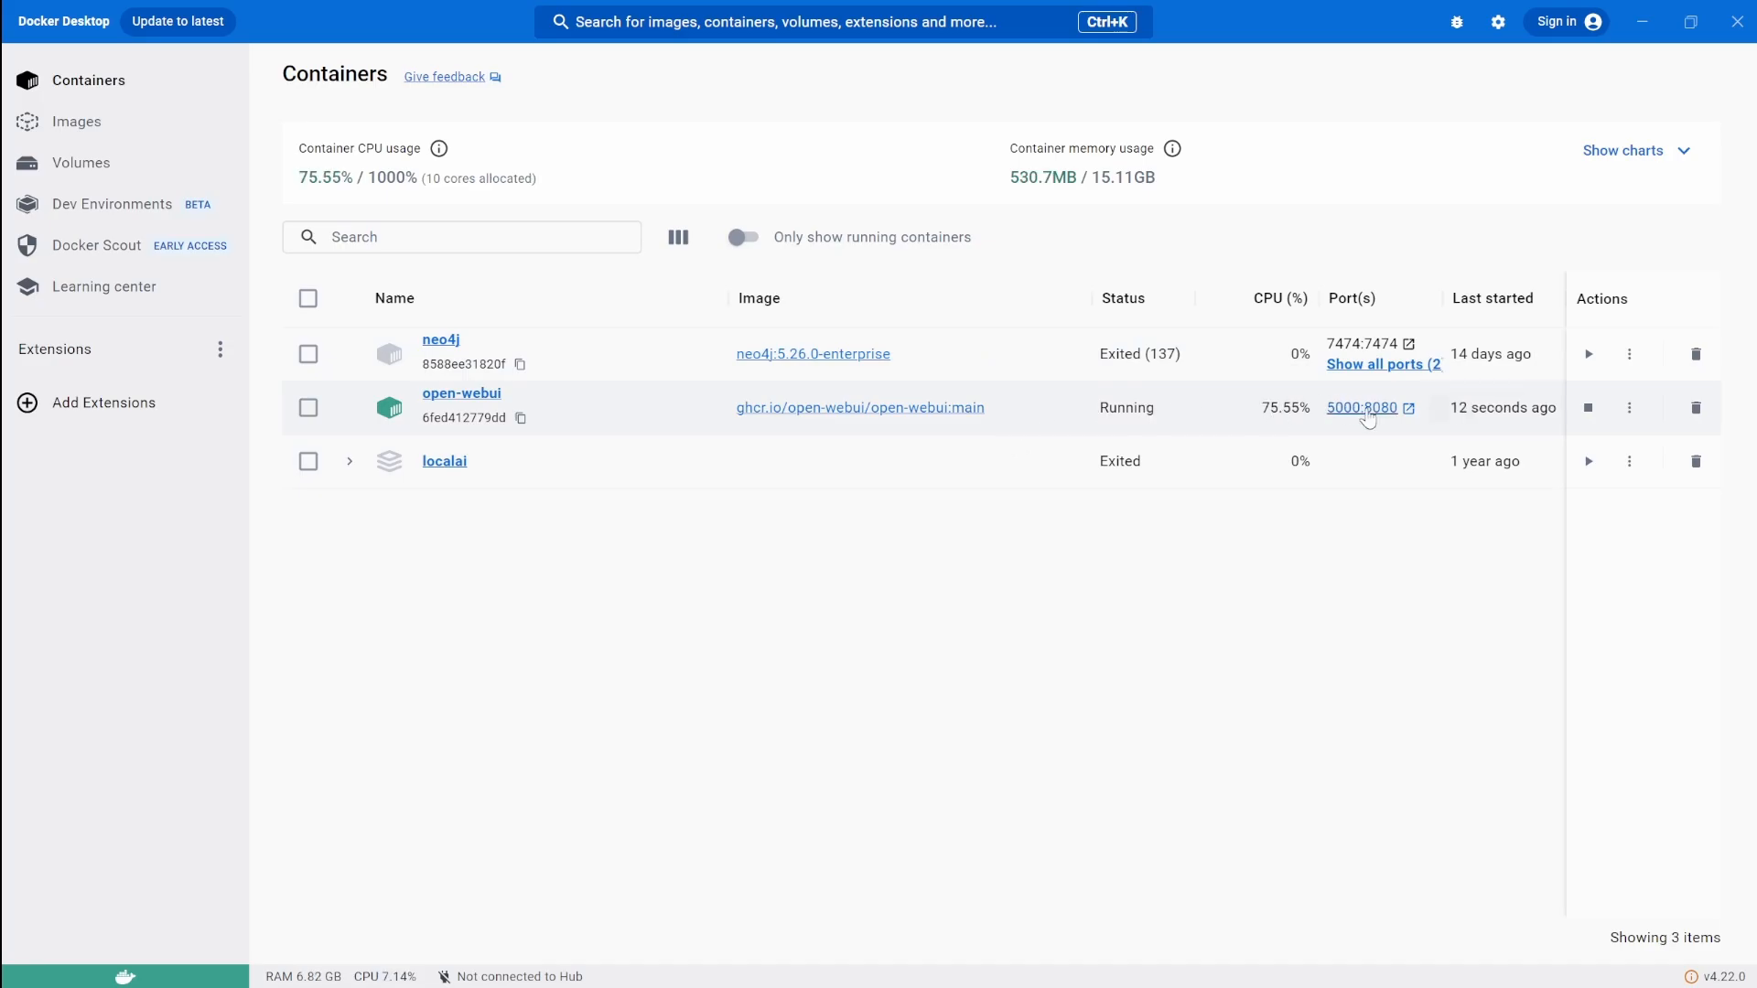
click(1361, 408)
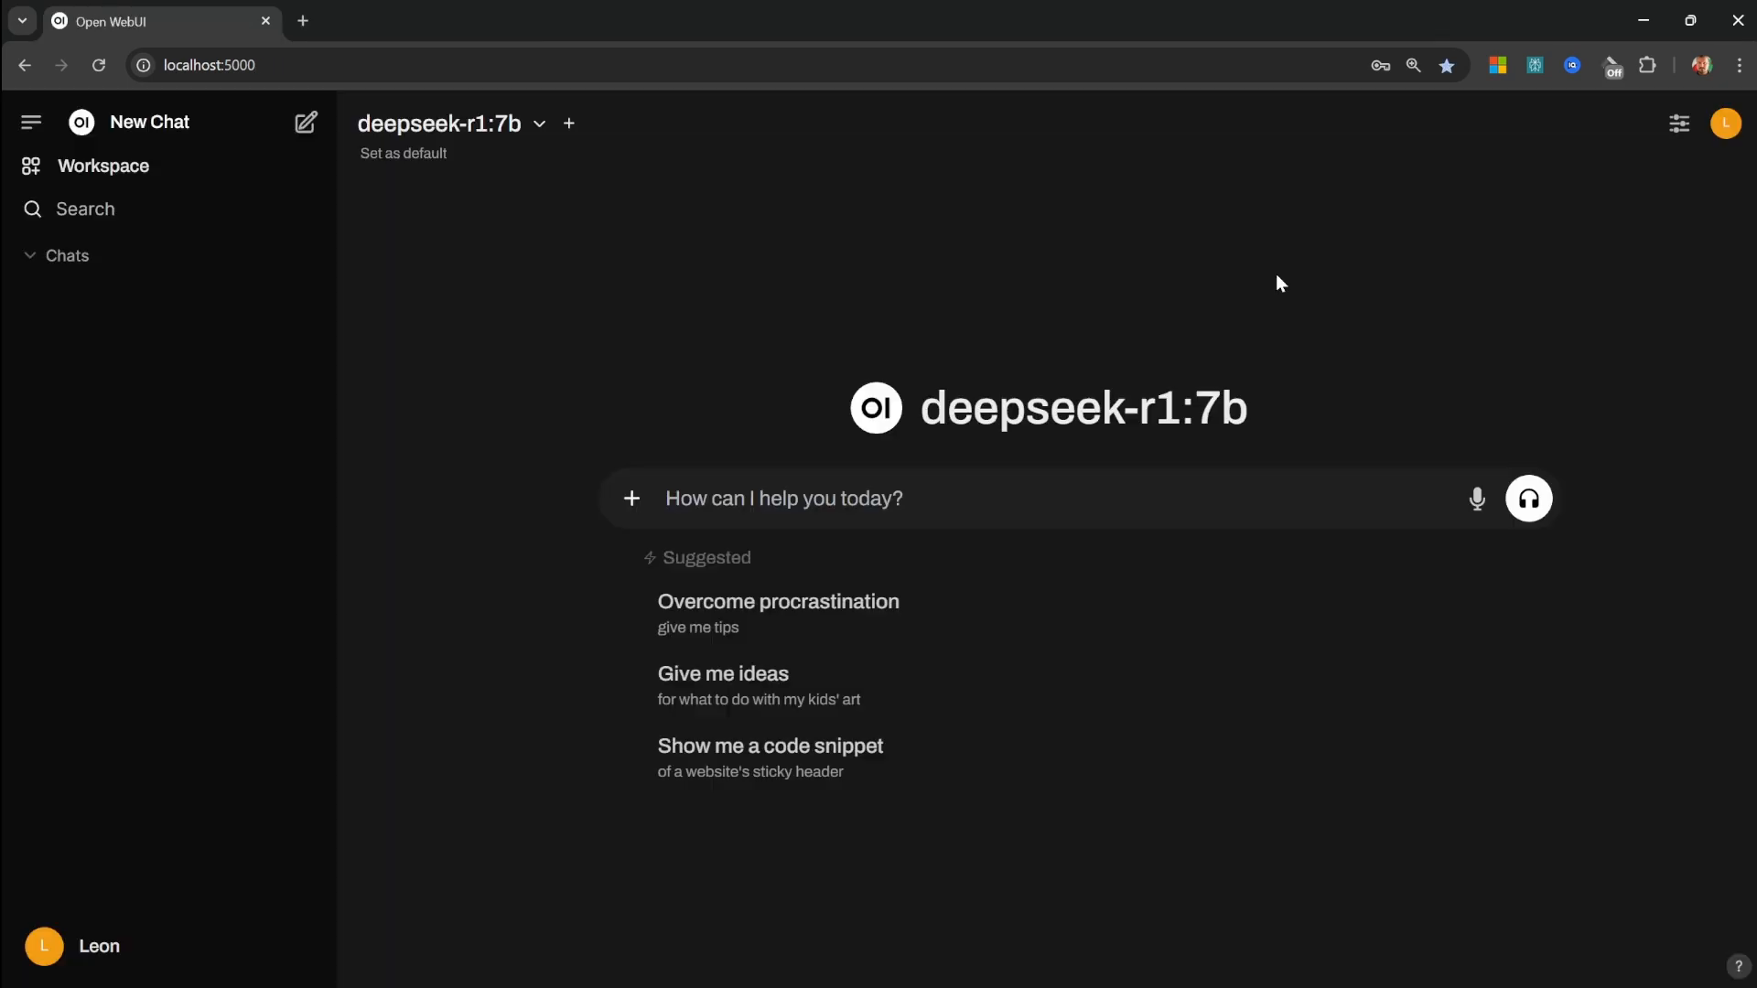
mouse_move(192, 514)
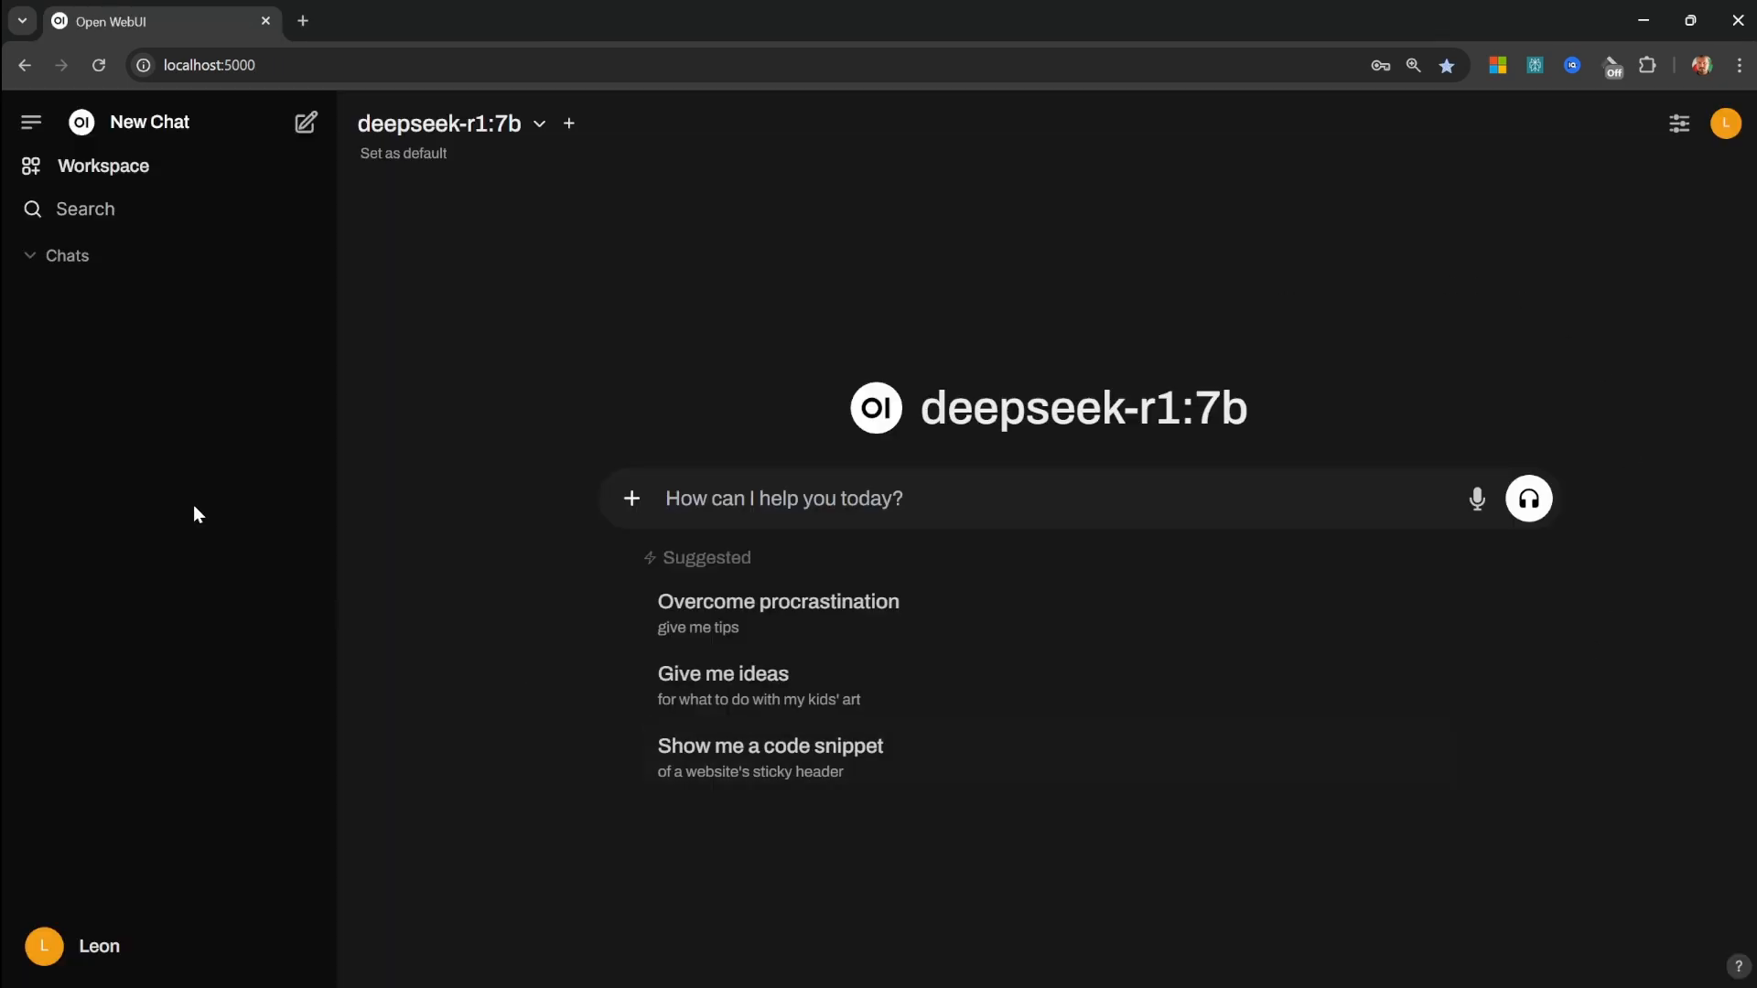
mouse_move(567, 296)
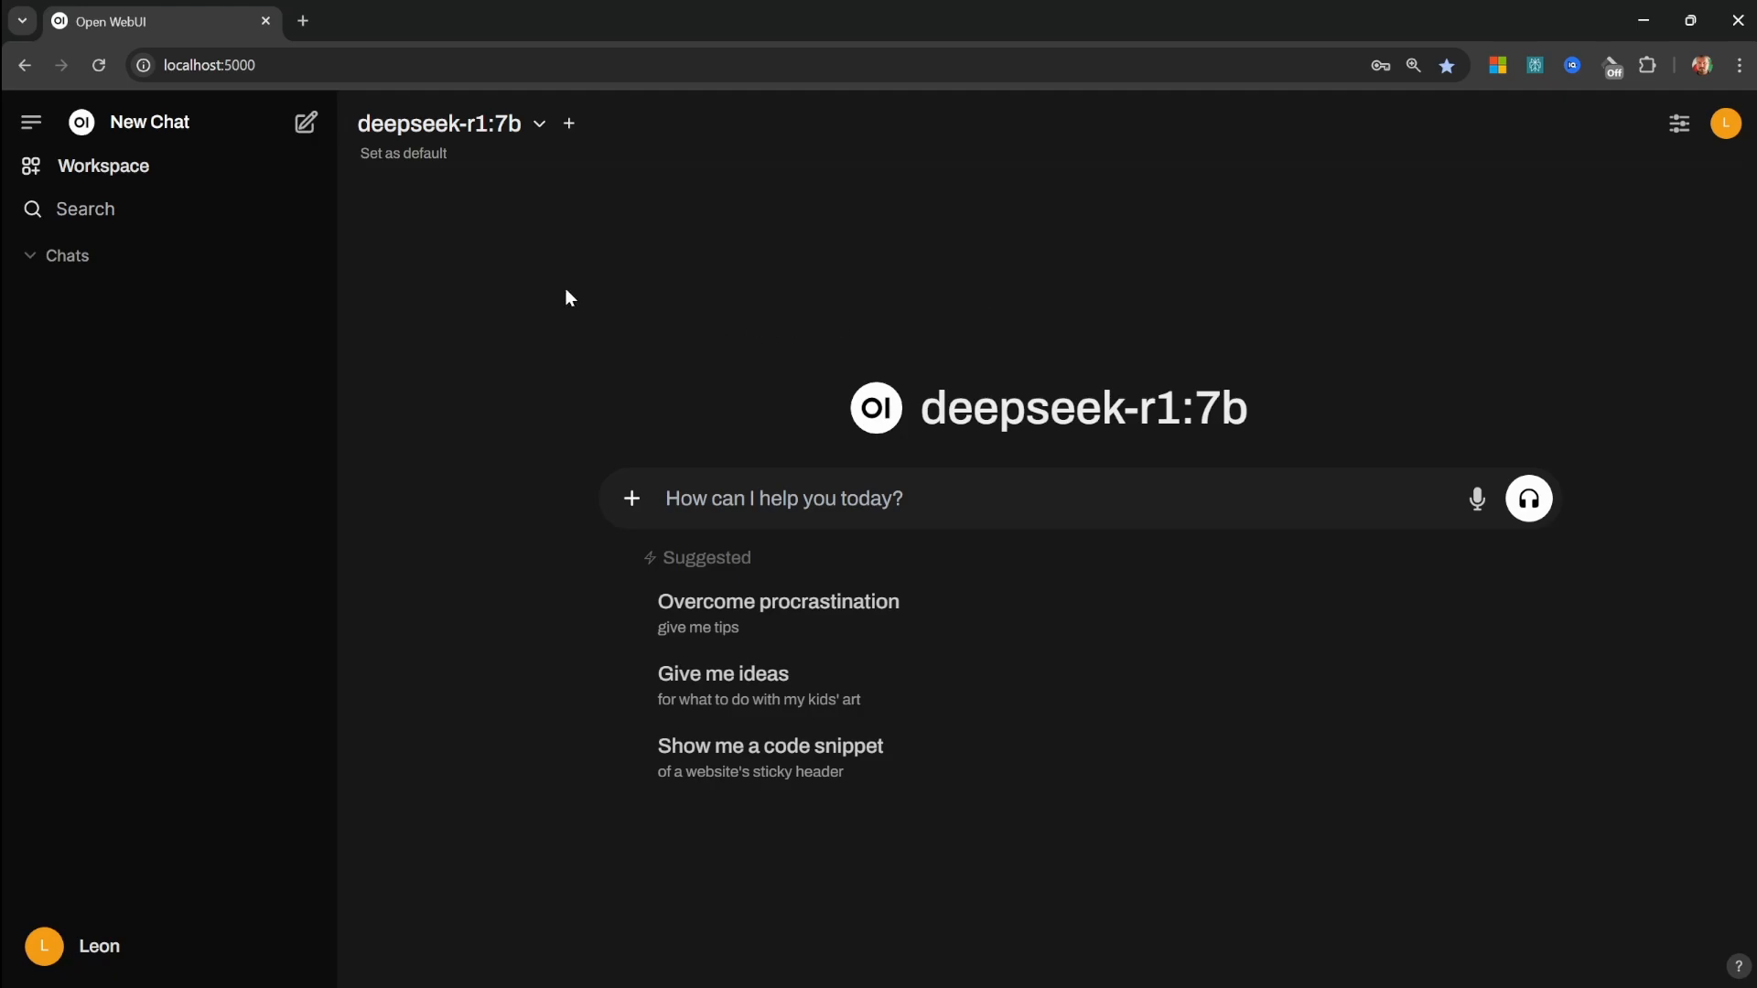
mouse_move(486, 179)
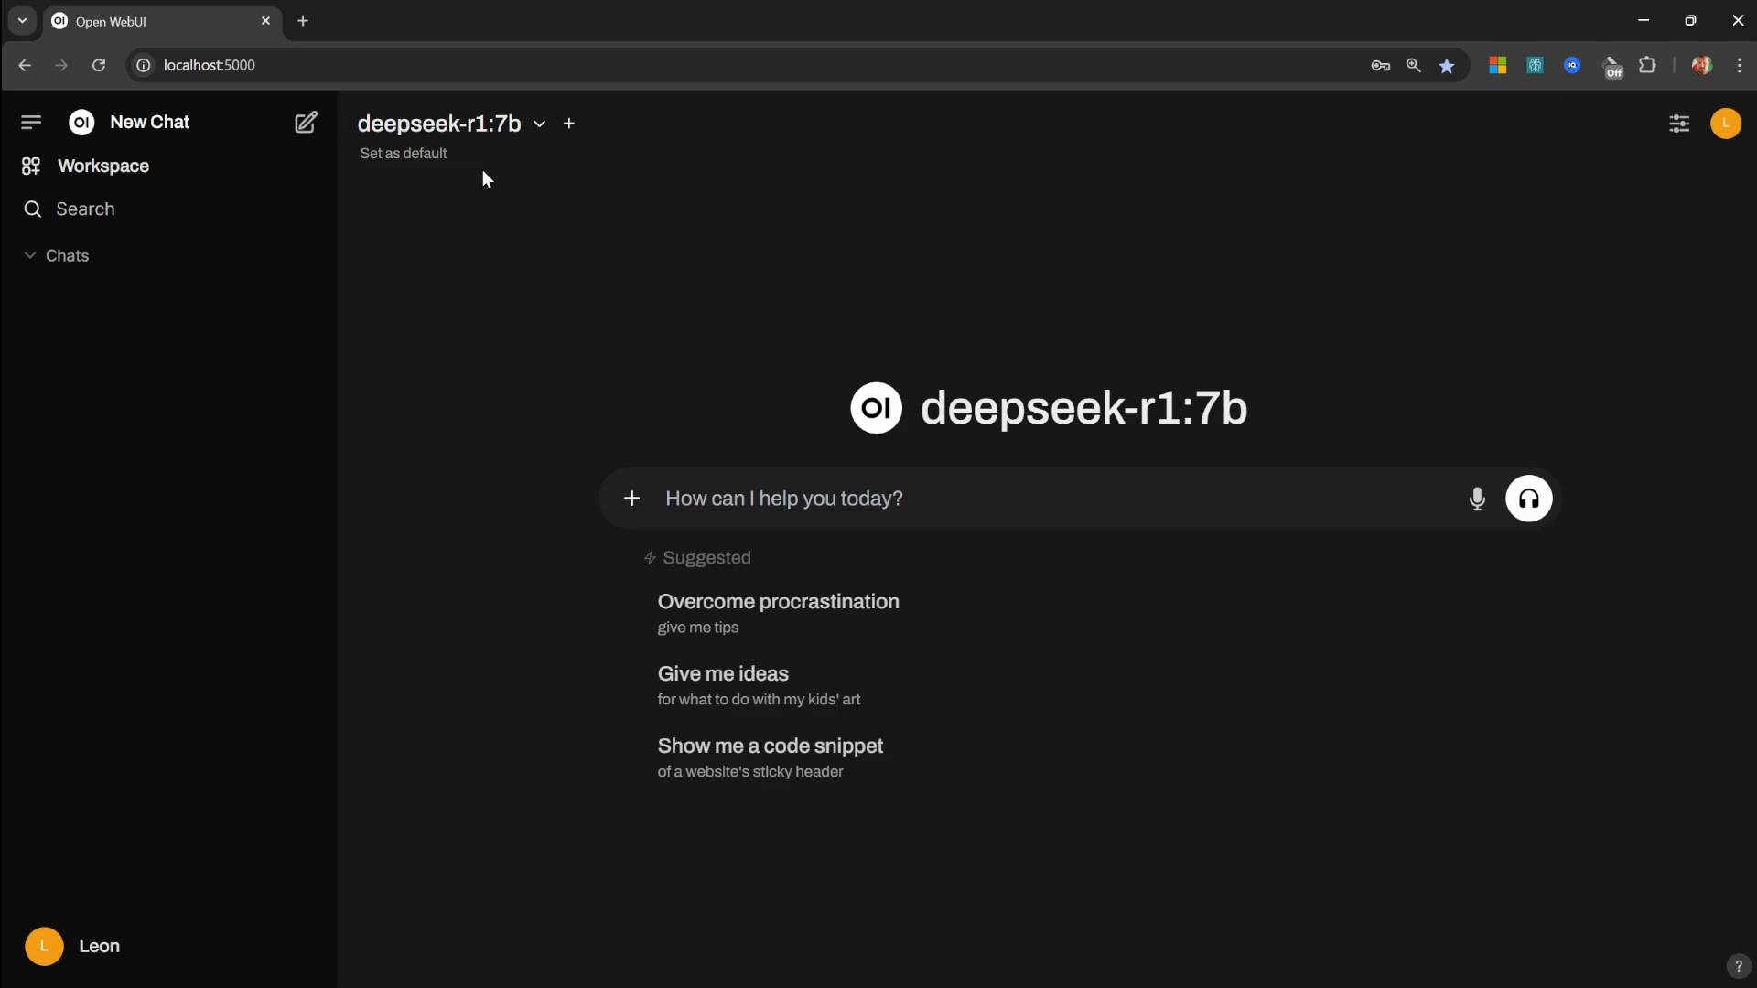
Select deepseek-r1:7b from the Open WebUI model dropdown.
click(440, 124)
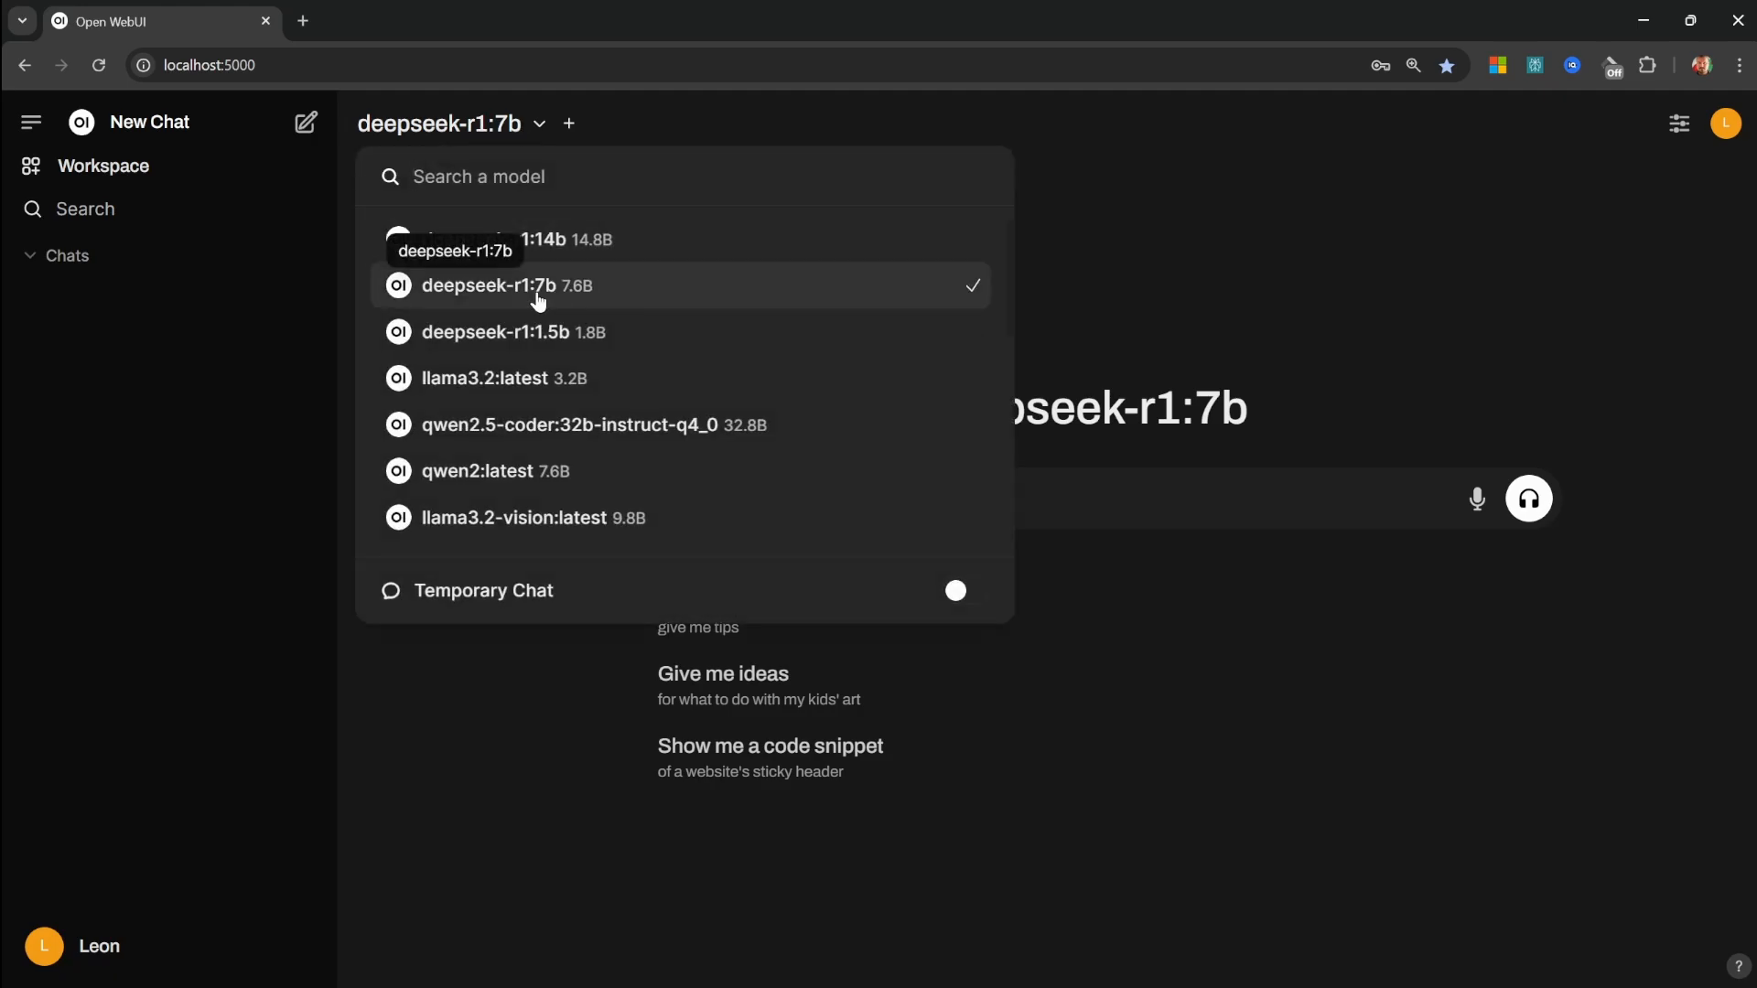
click(502, 286)
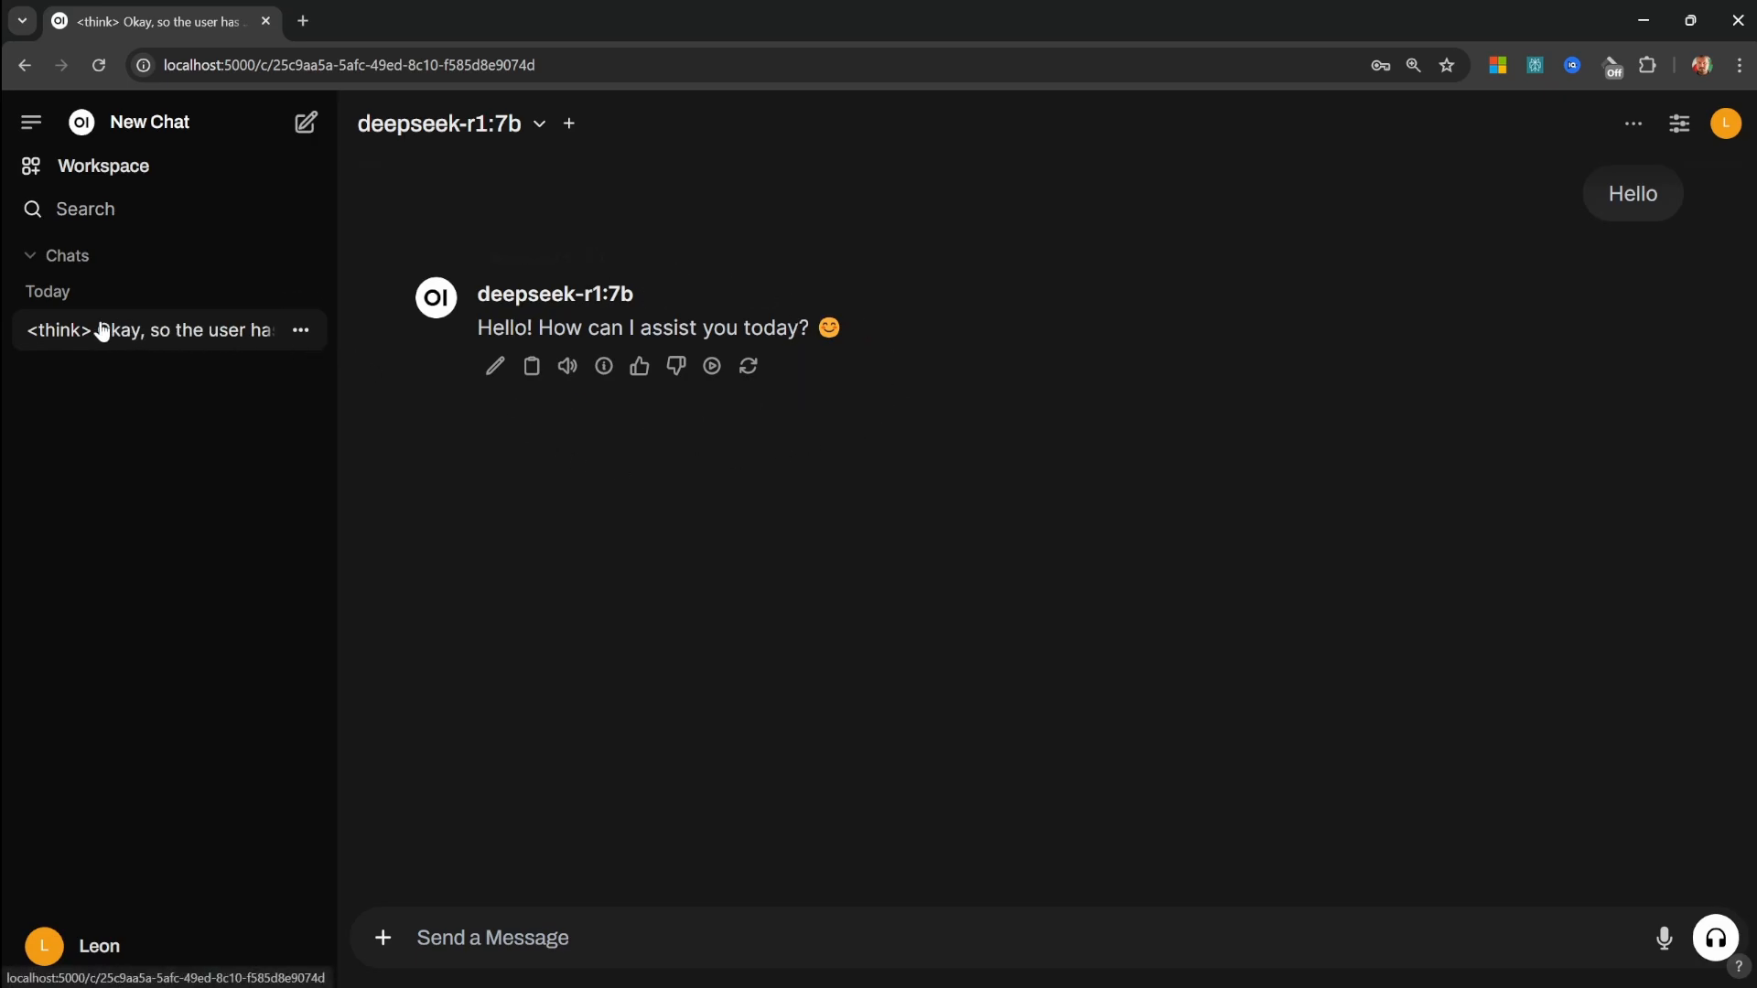
mouse_move(179, 347)
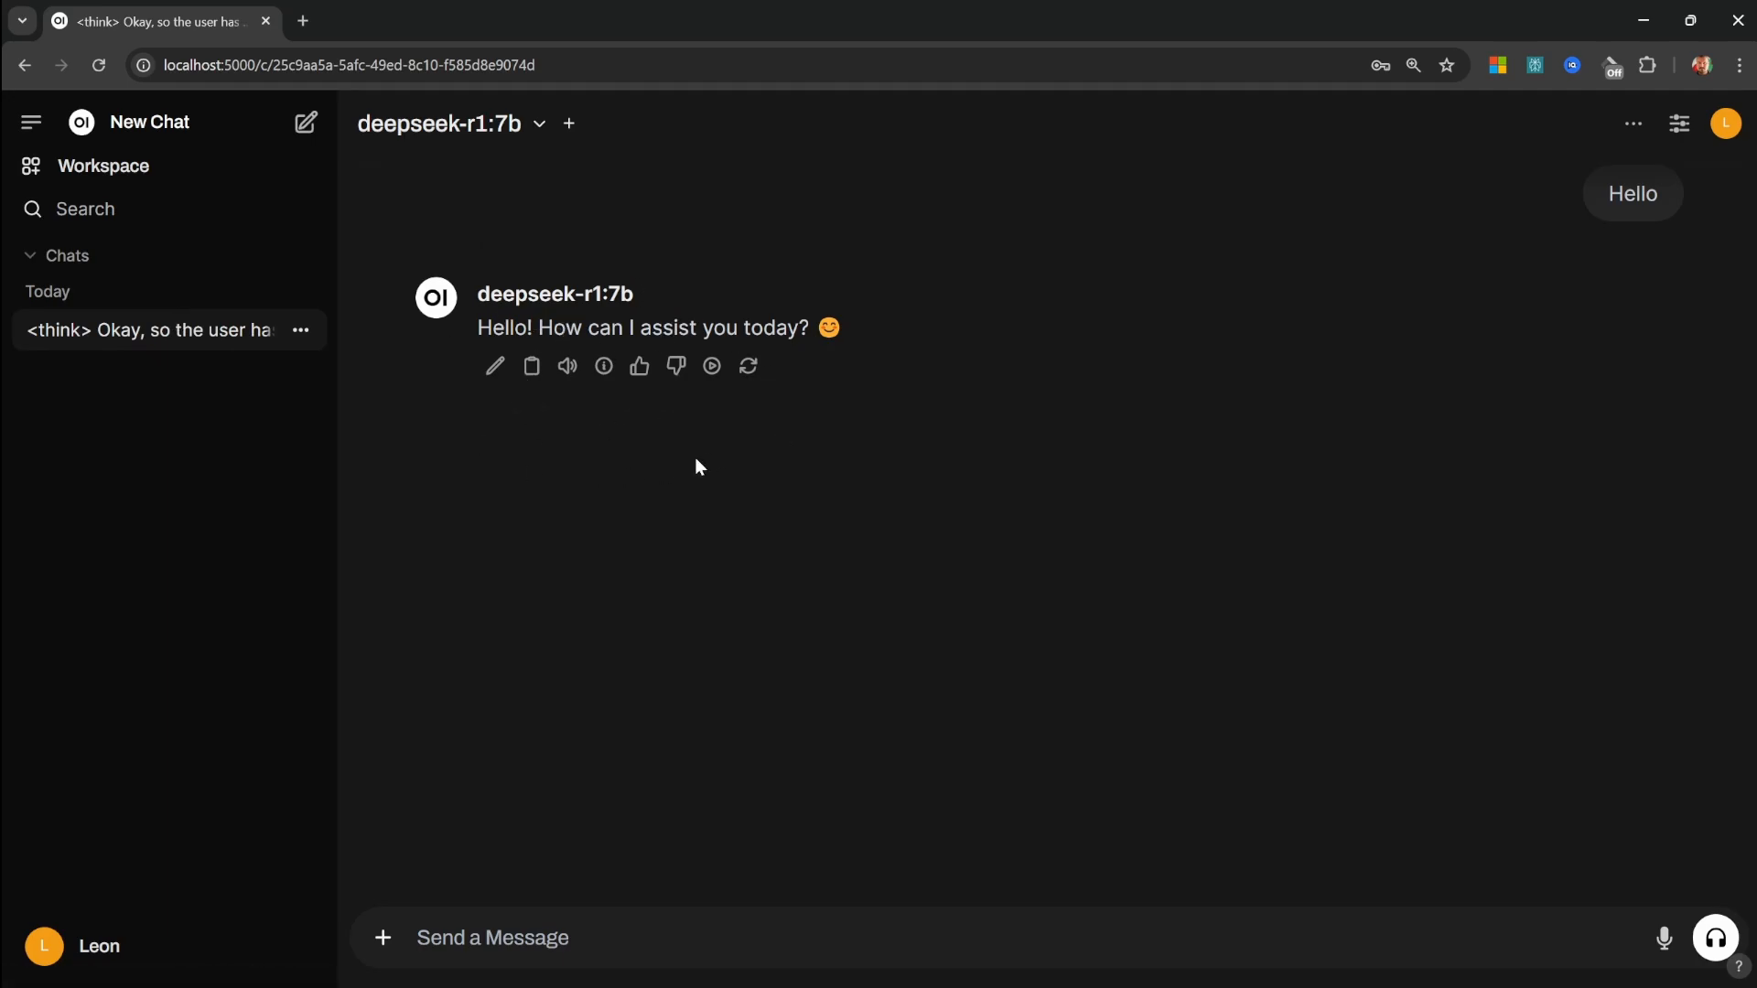
mouse_move(141, 333)
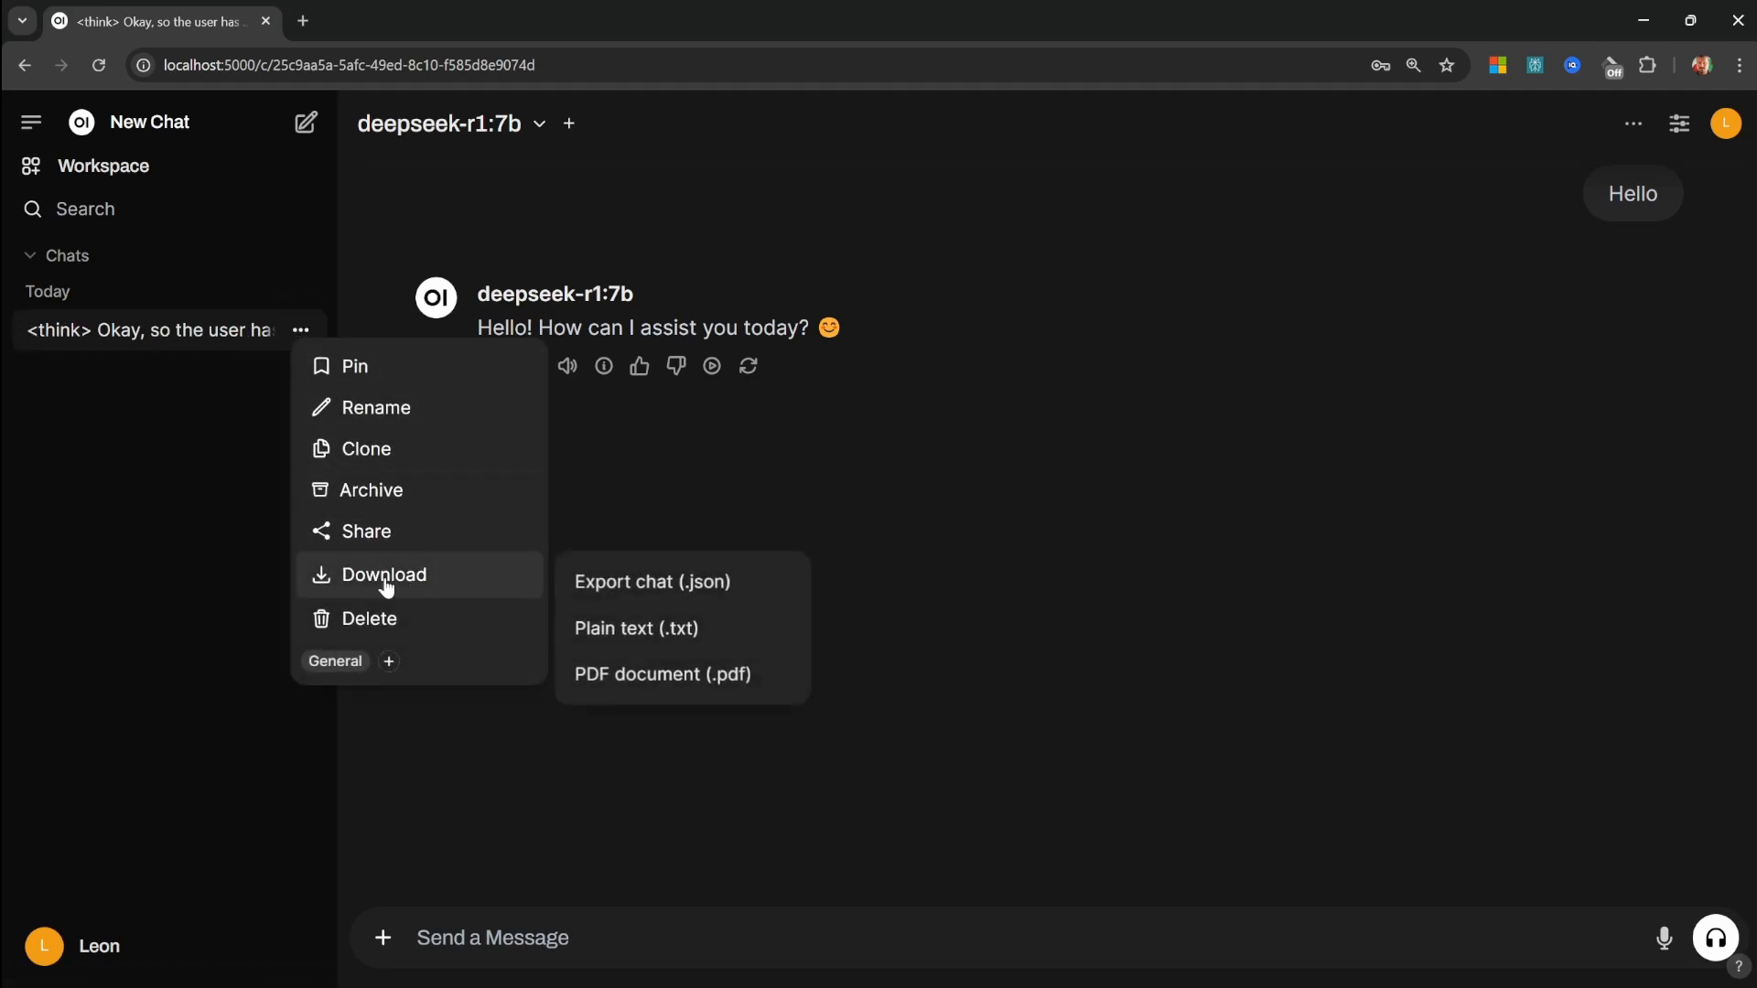
Rename the sidebar conversation to 'User said Hello' and confirm.
click(376, 407)
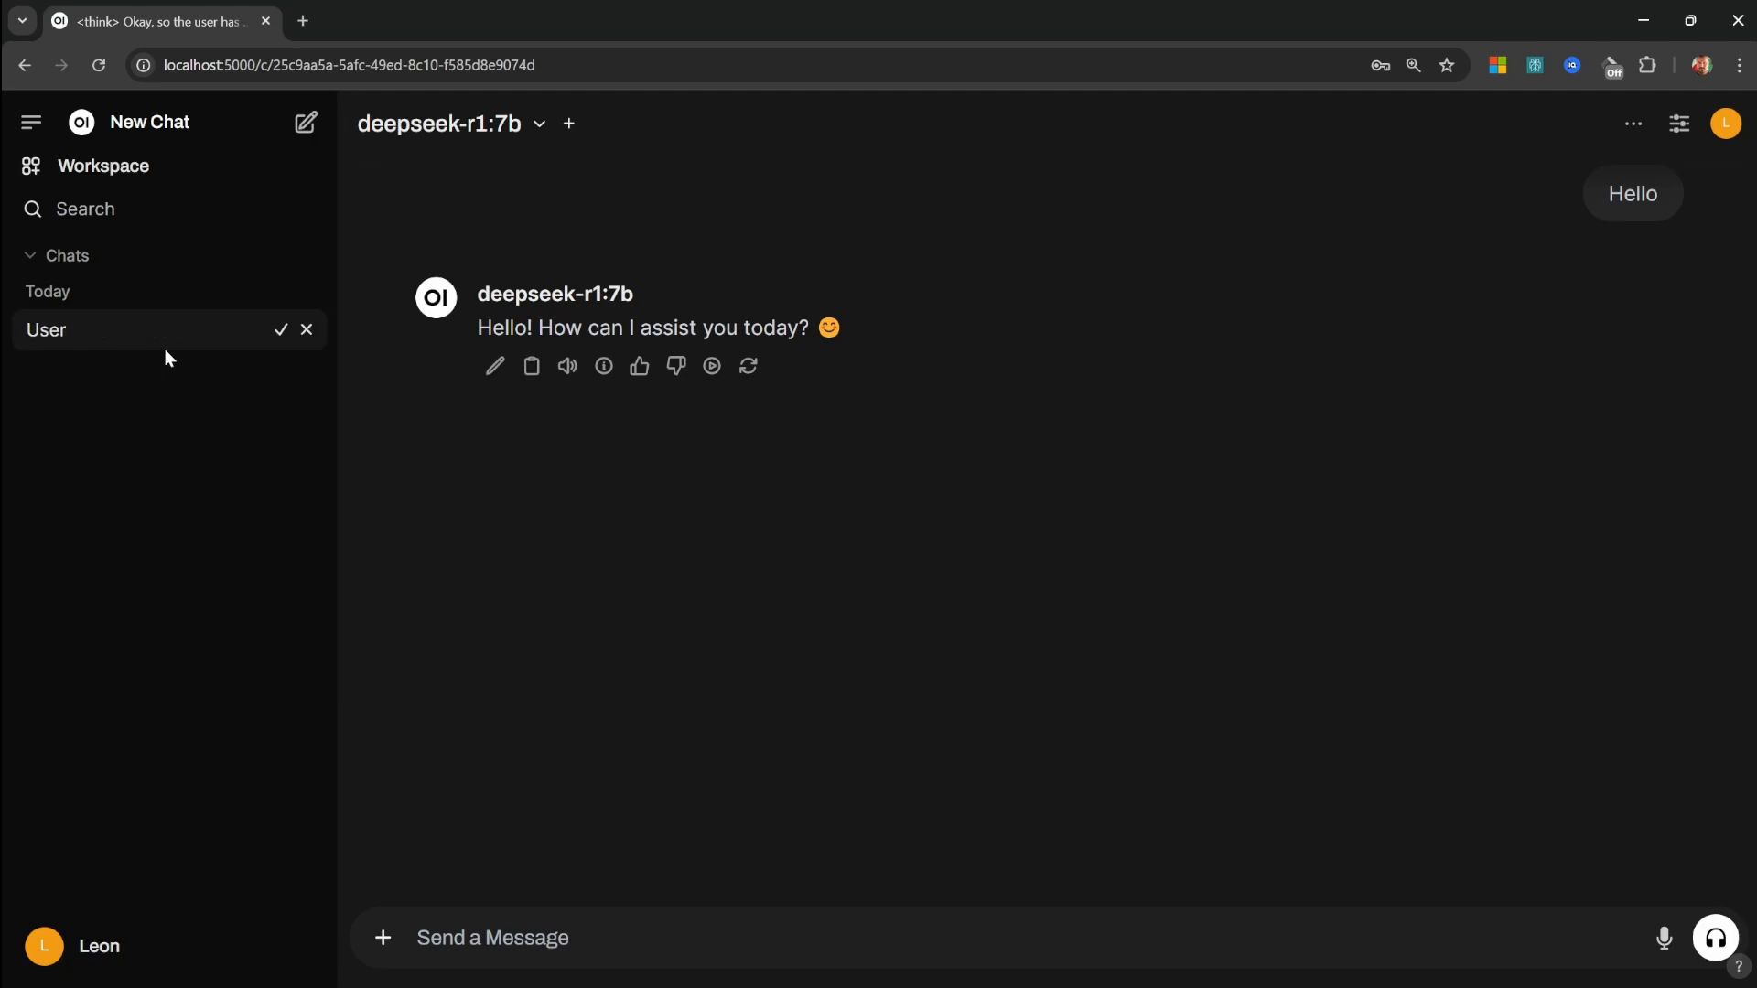
click(280, 330)
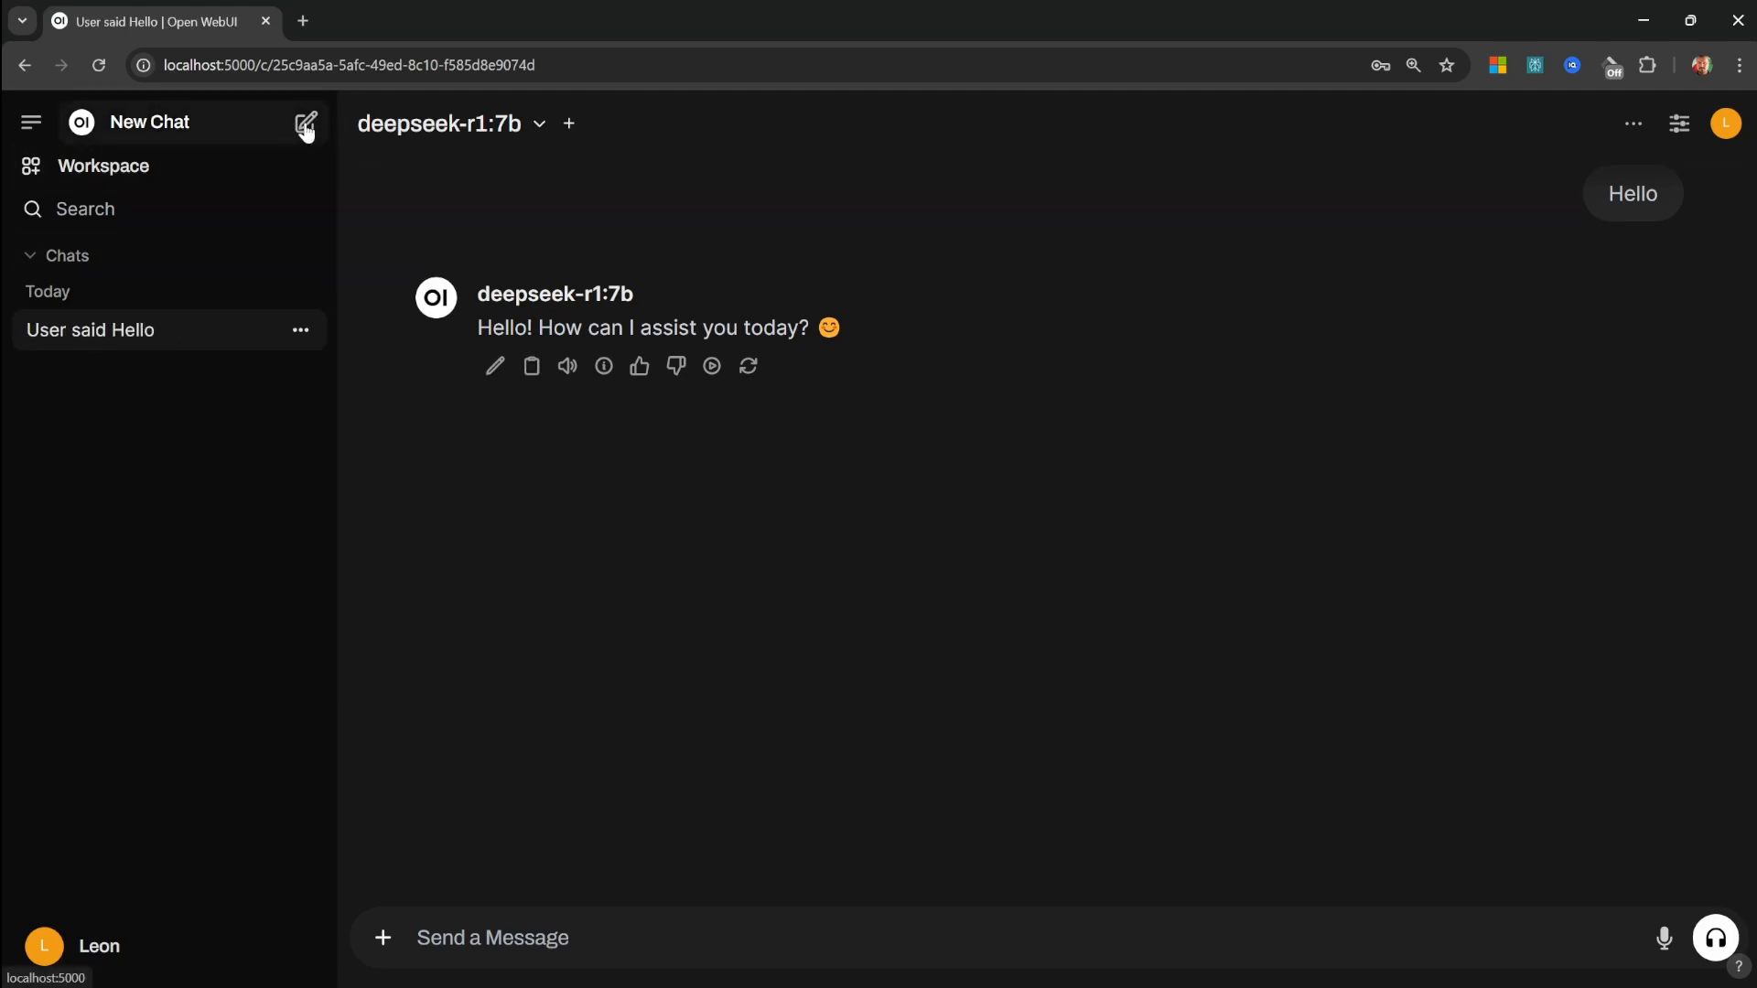
Start a new chat and send 'Give me a summary of scaling laws of Reinforcement Learning models.'.
click(305, 123)
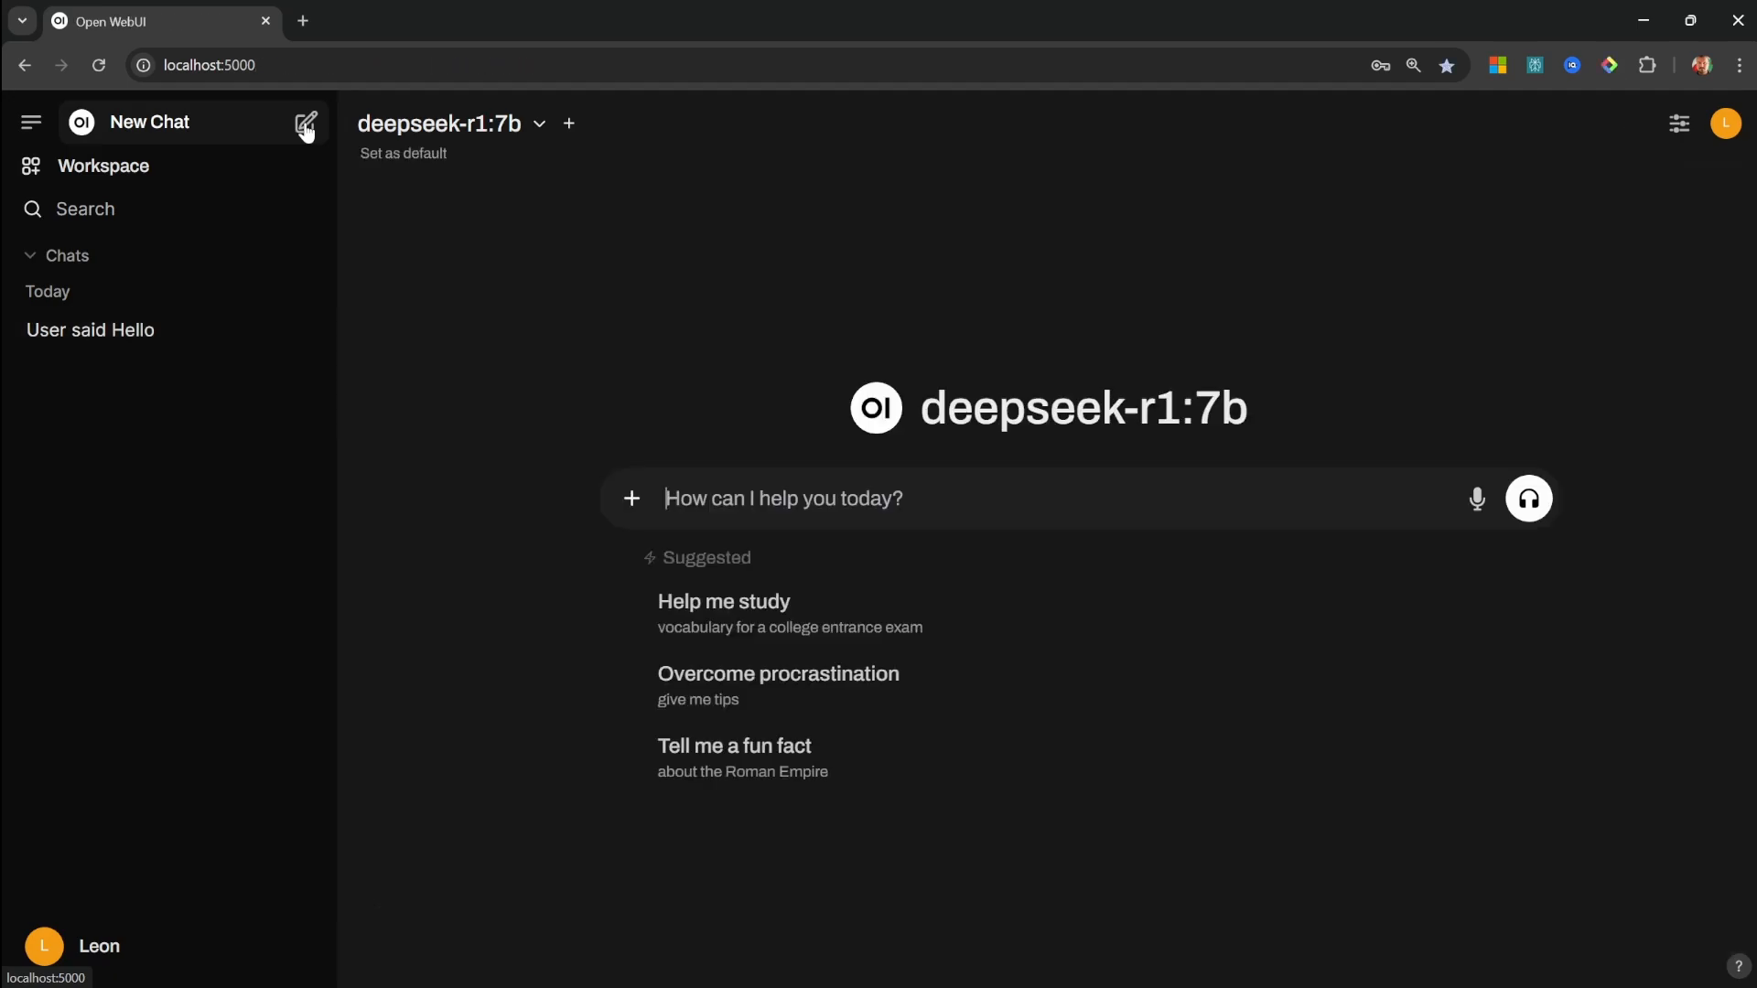
text(Give me a summary of scaling laws of Reinforcement Learning models.)
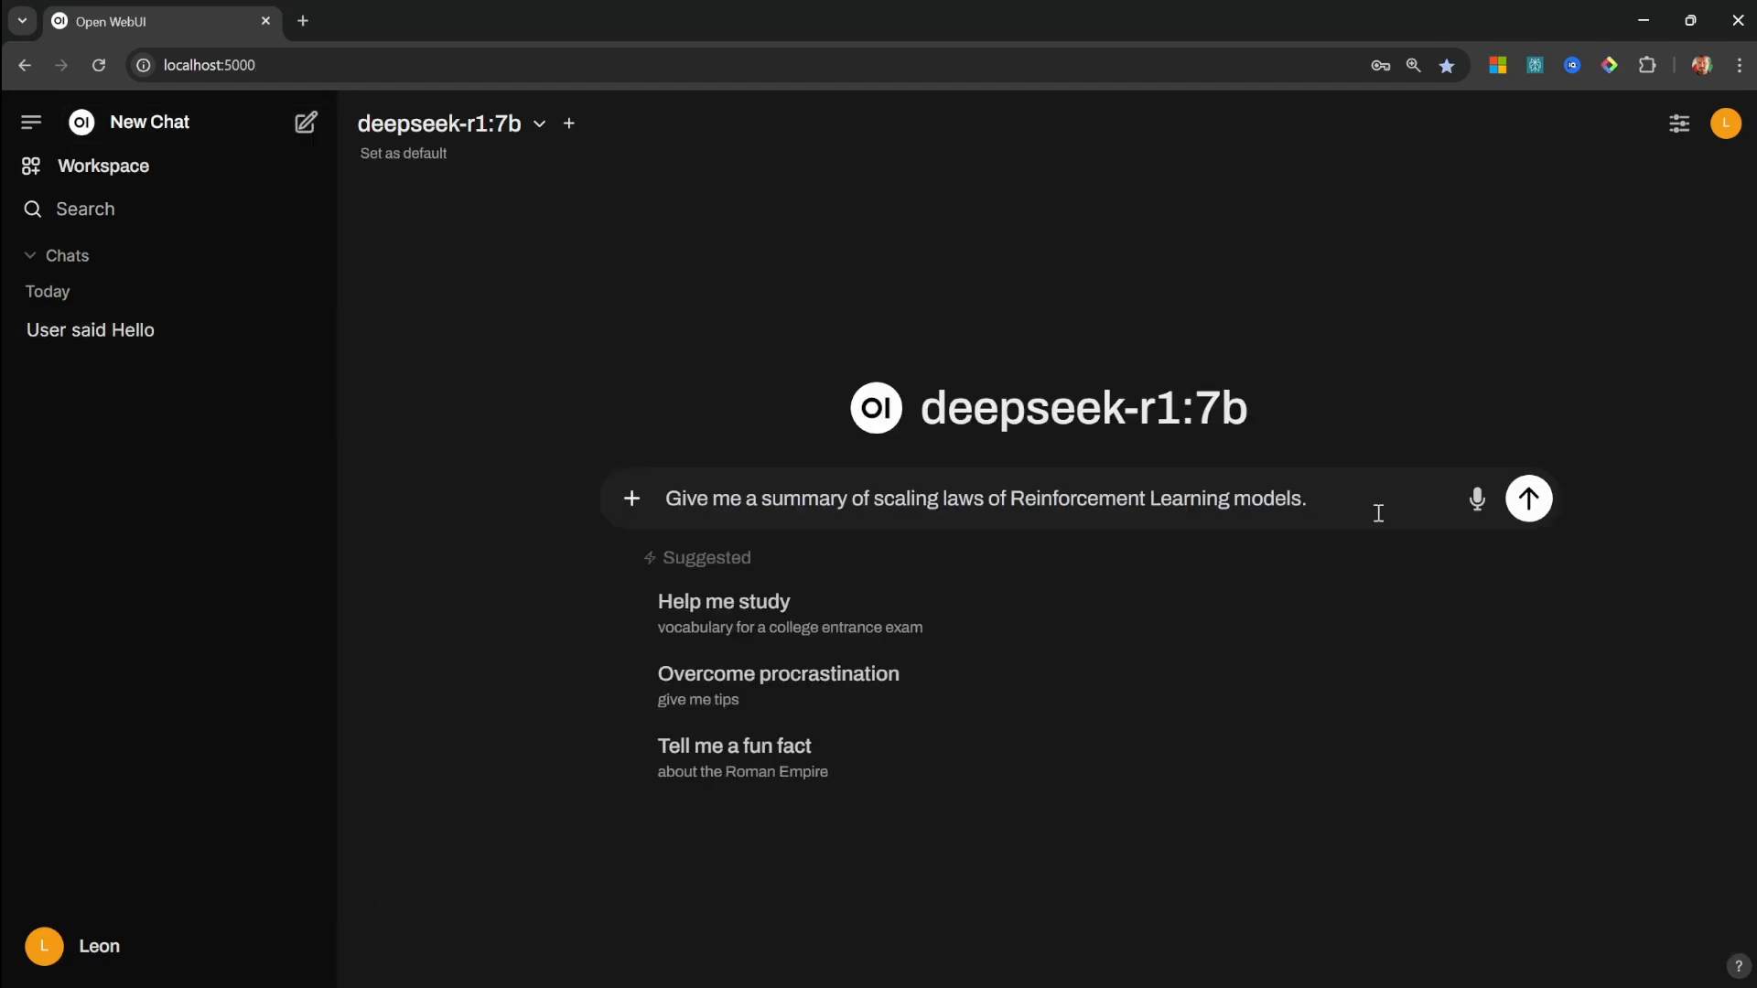
mouse_move(1530, 503)
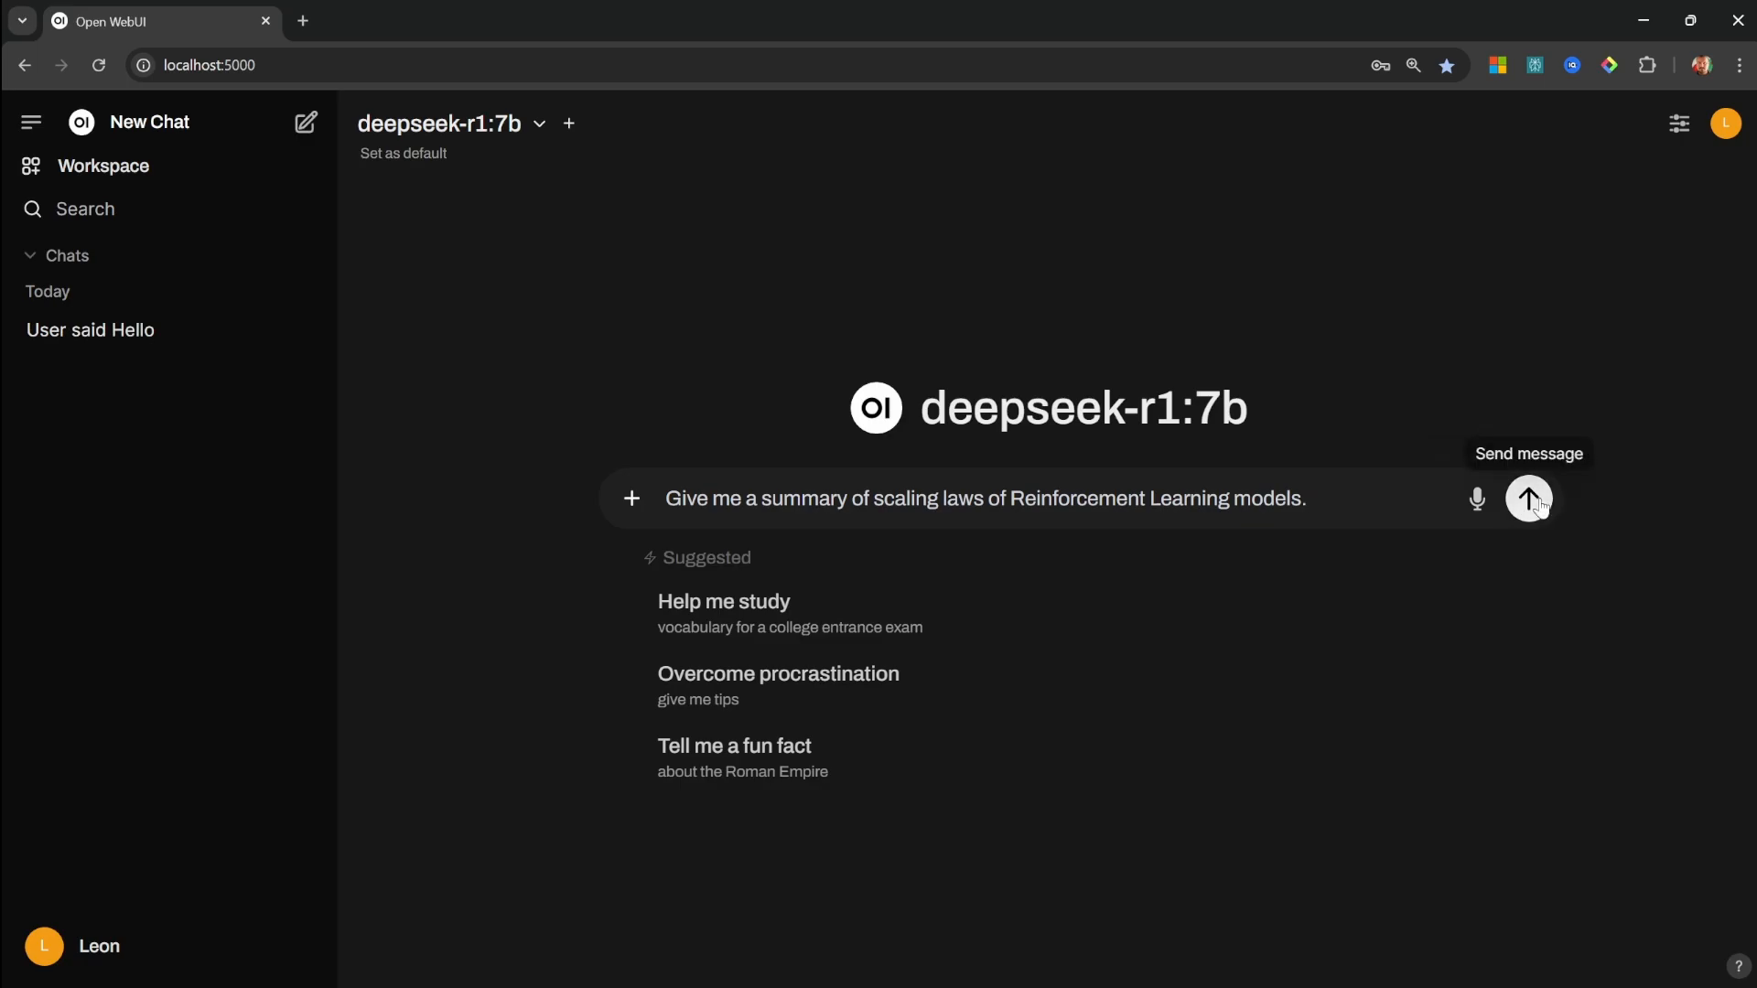
click(1529, 497)
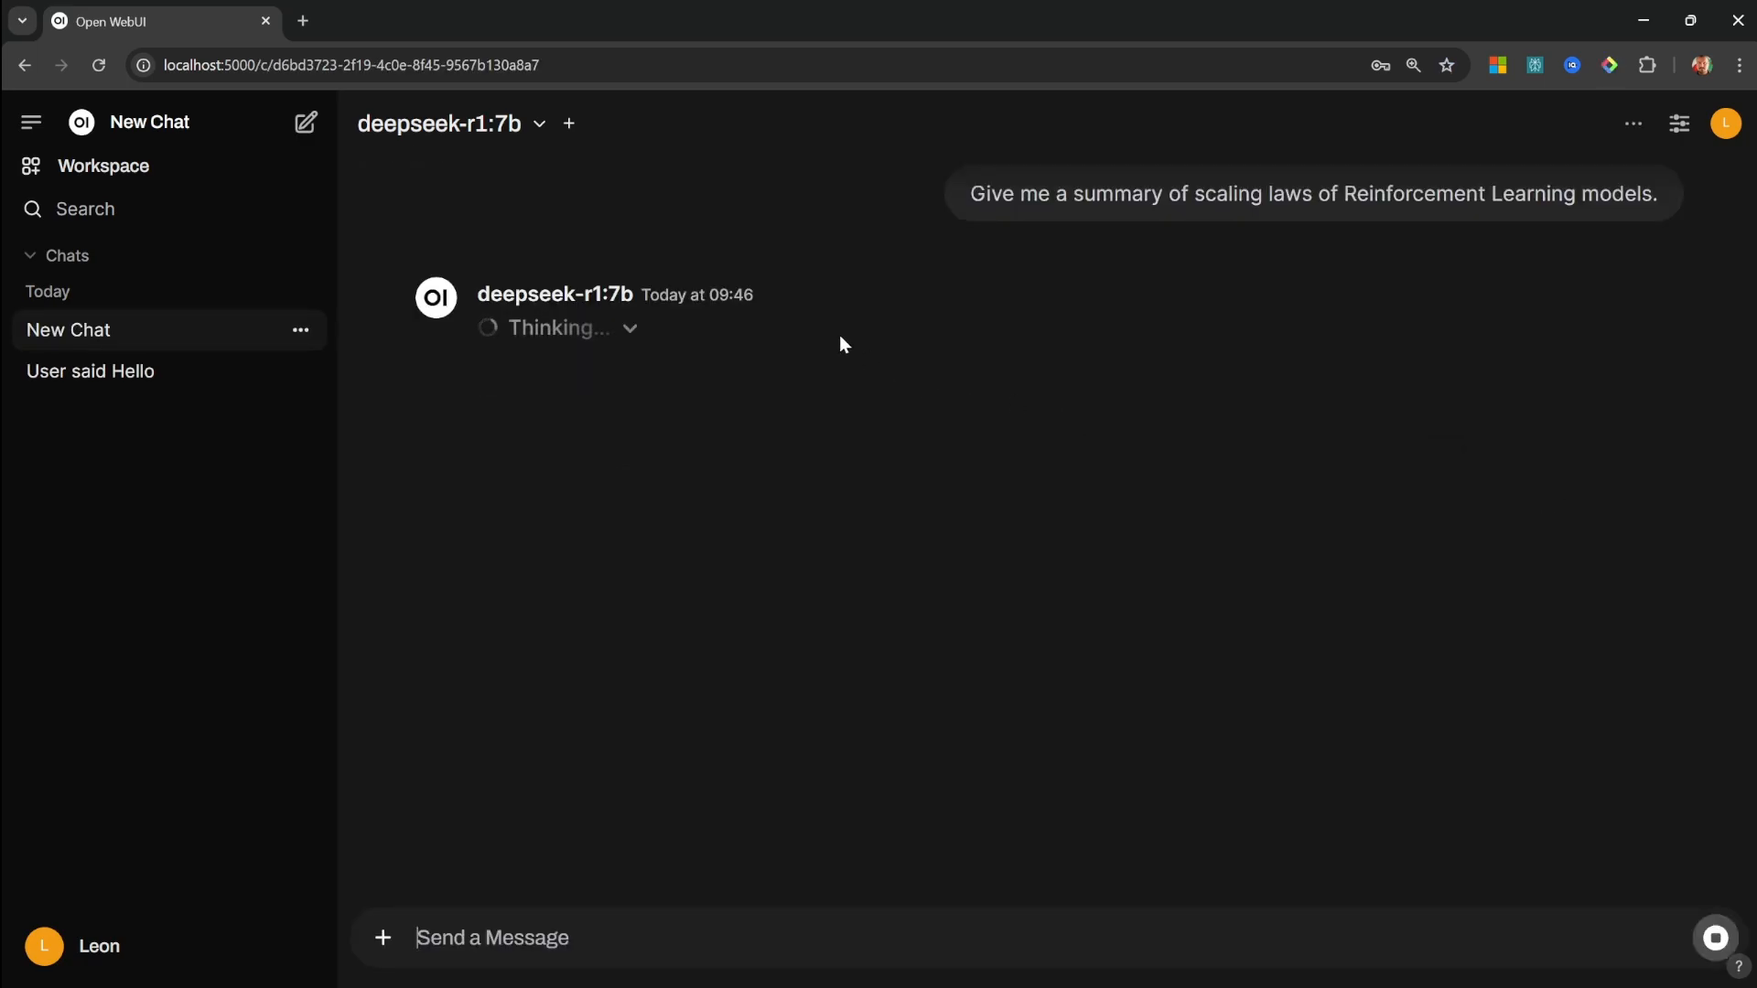